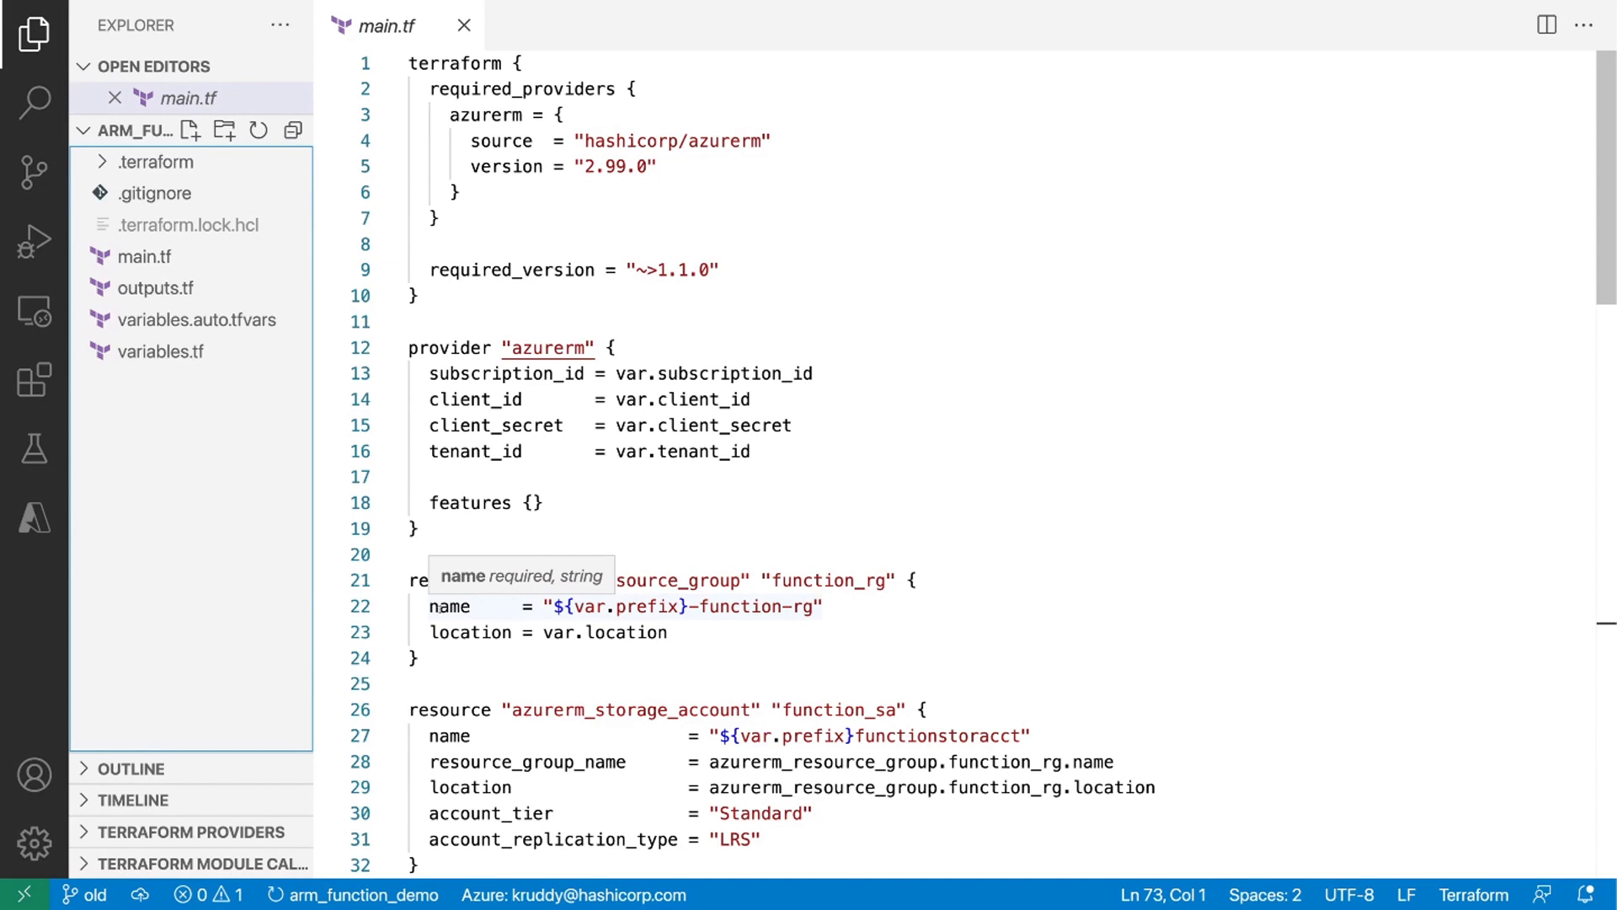
Review main.tf's azurerm 2.99 function app config down to the app_settings block.
scroll(down, 3)
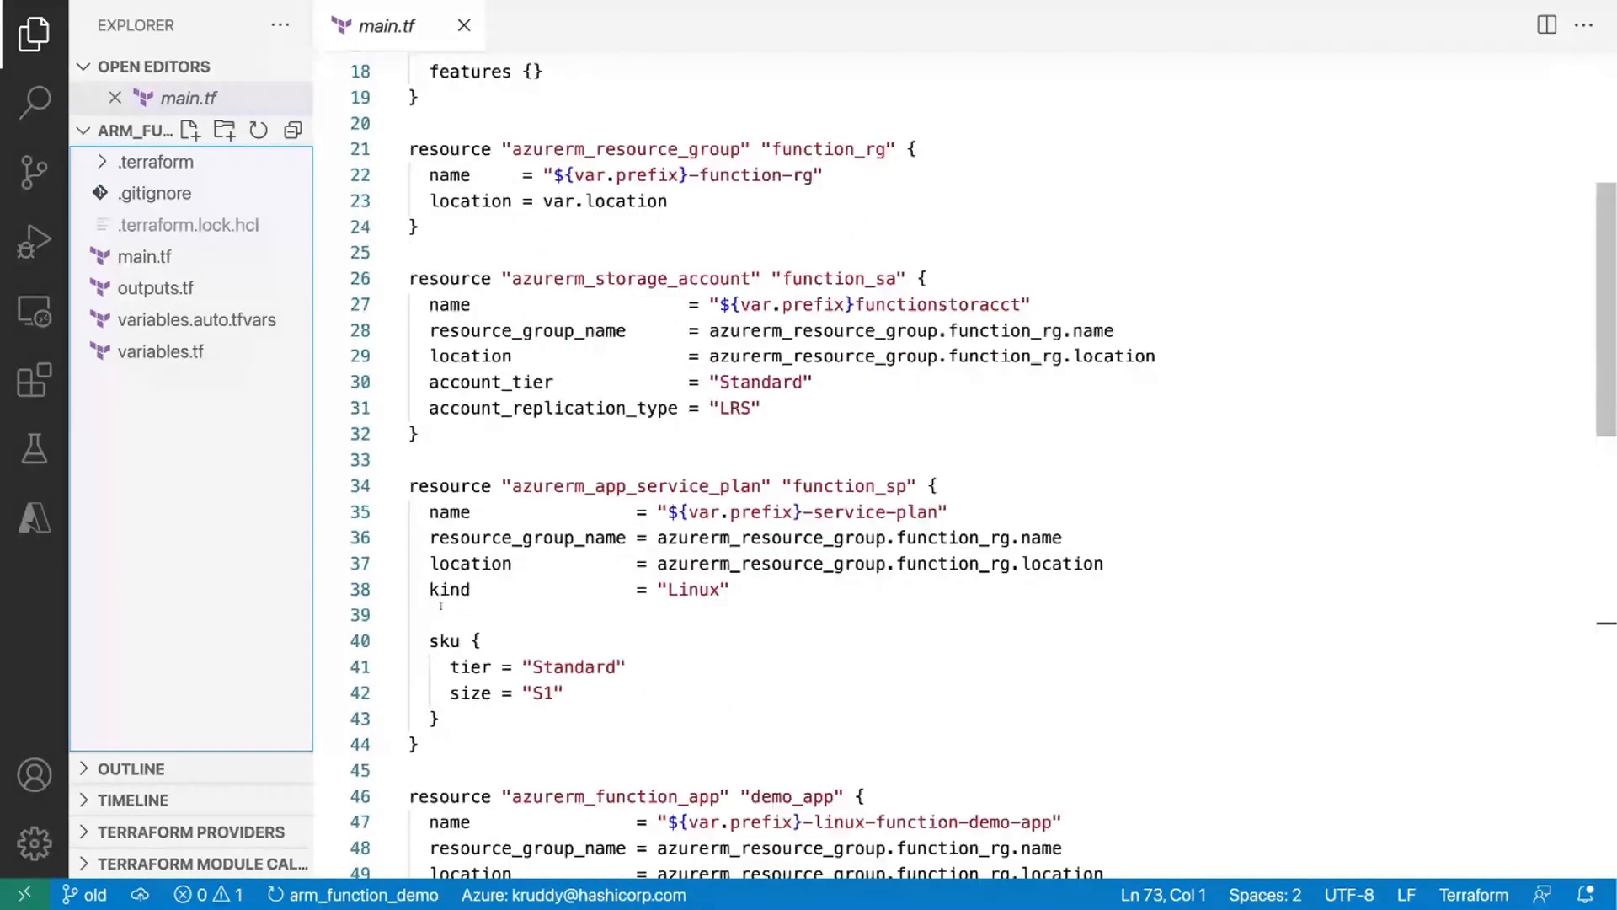
scroll(down, 3)
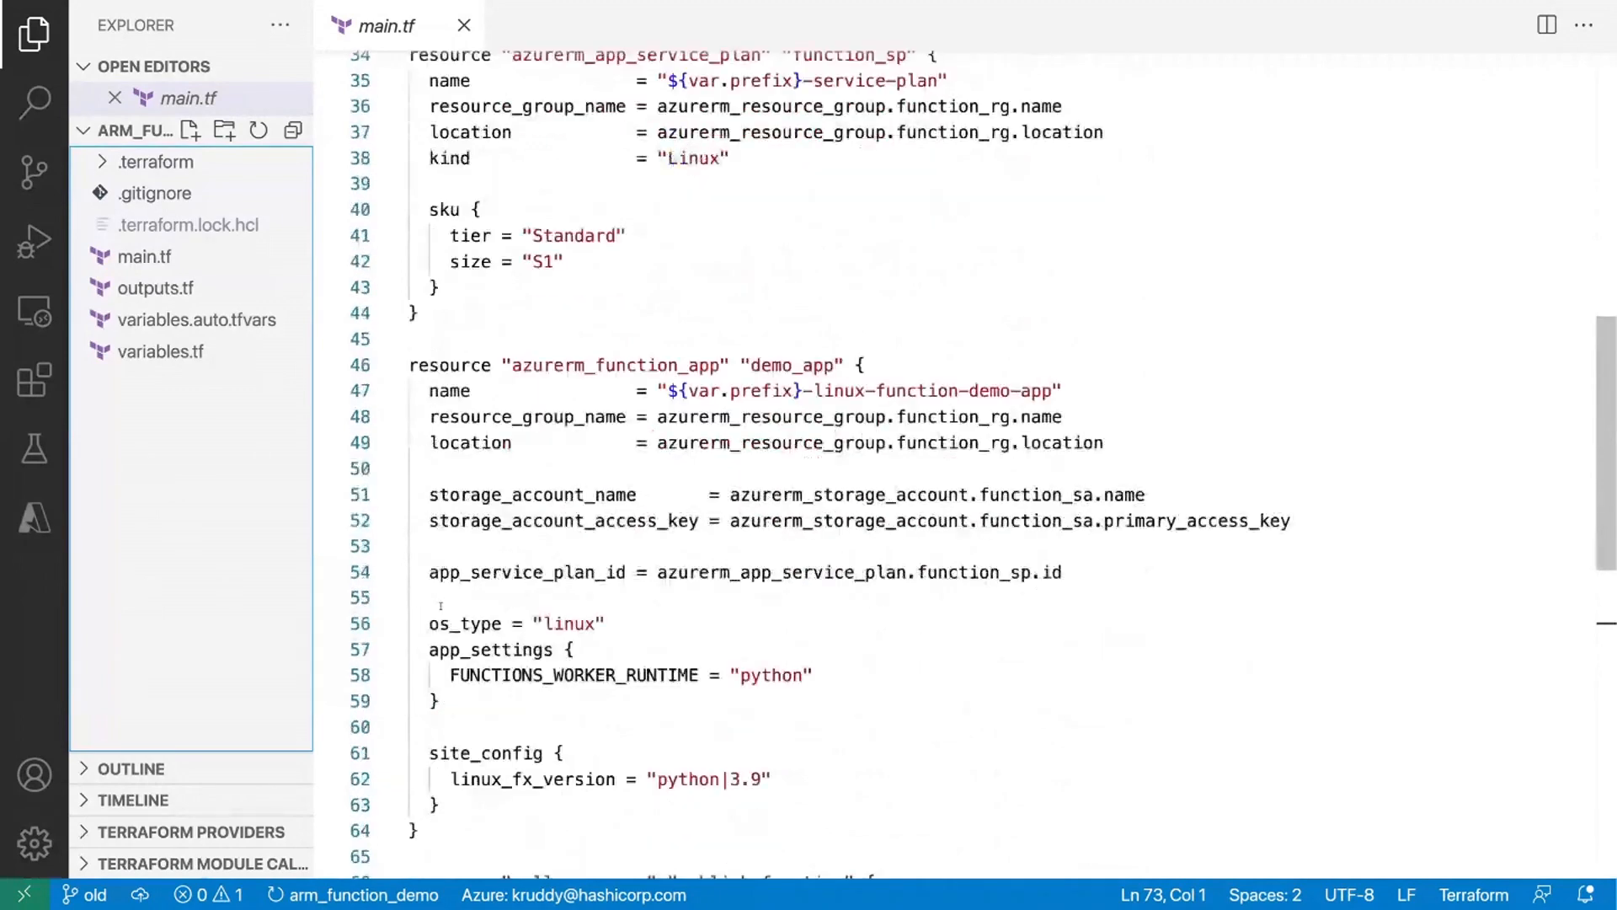
scroll(down, 3)
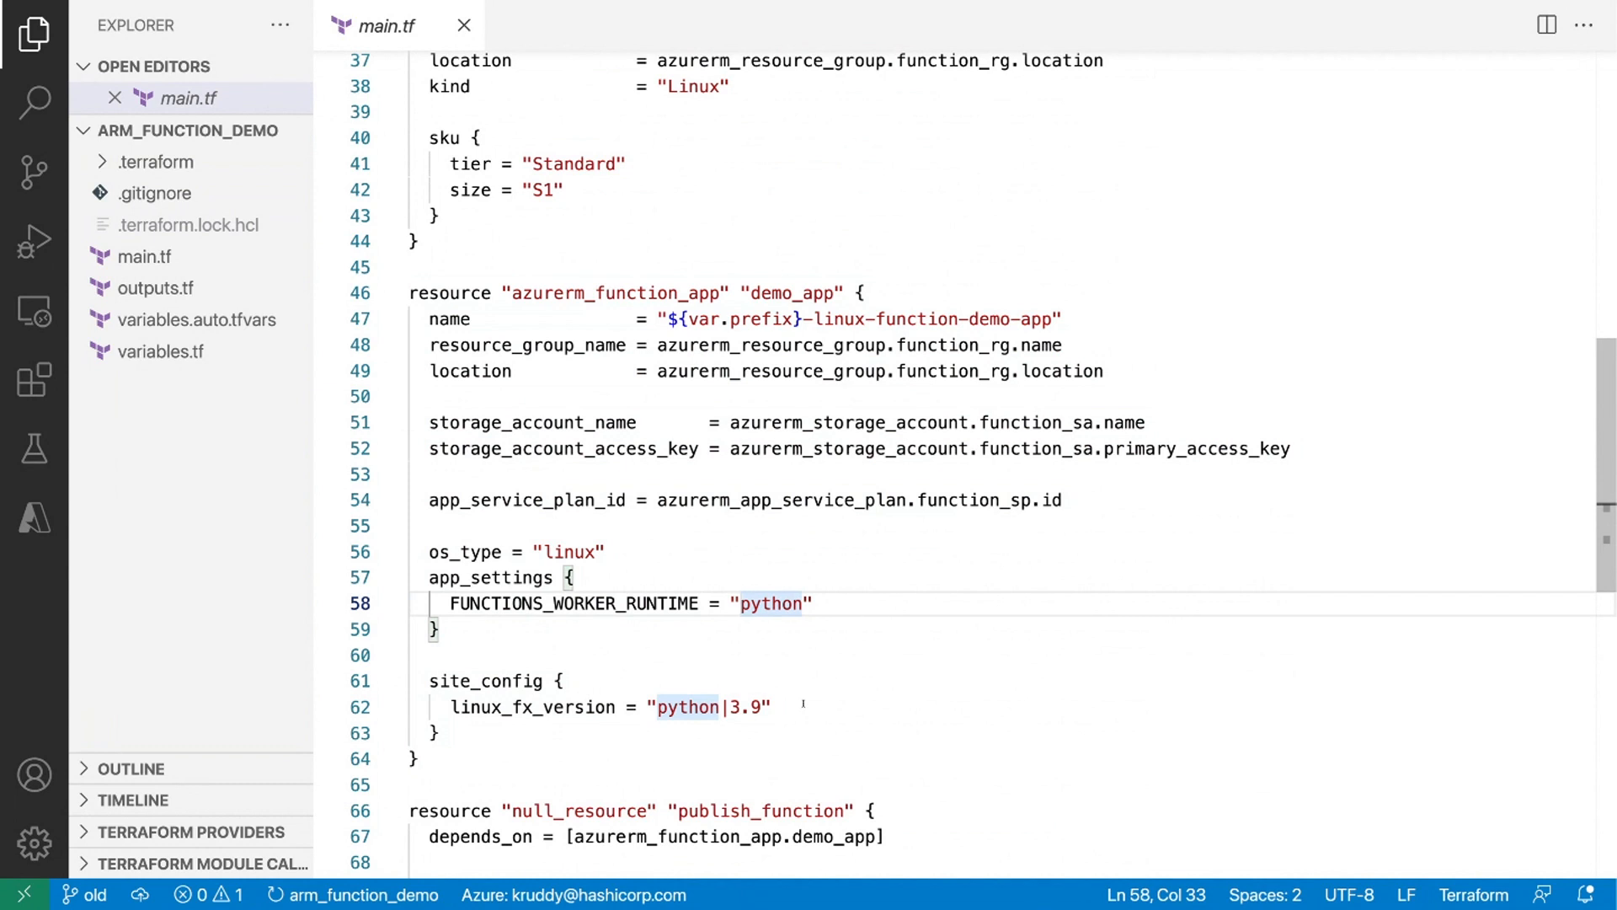
click(607, 550)
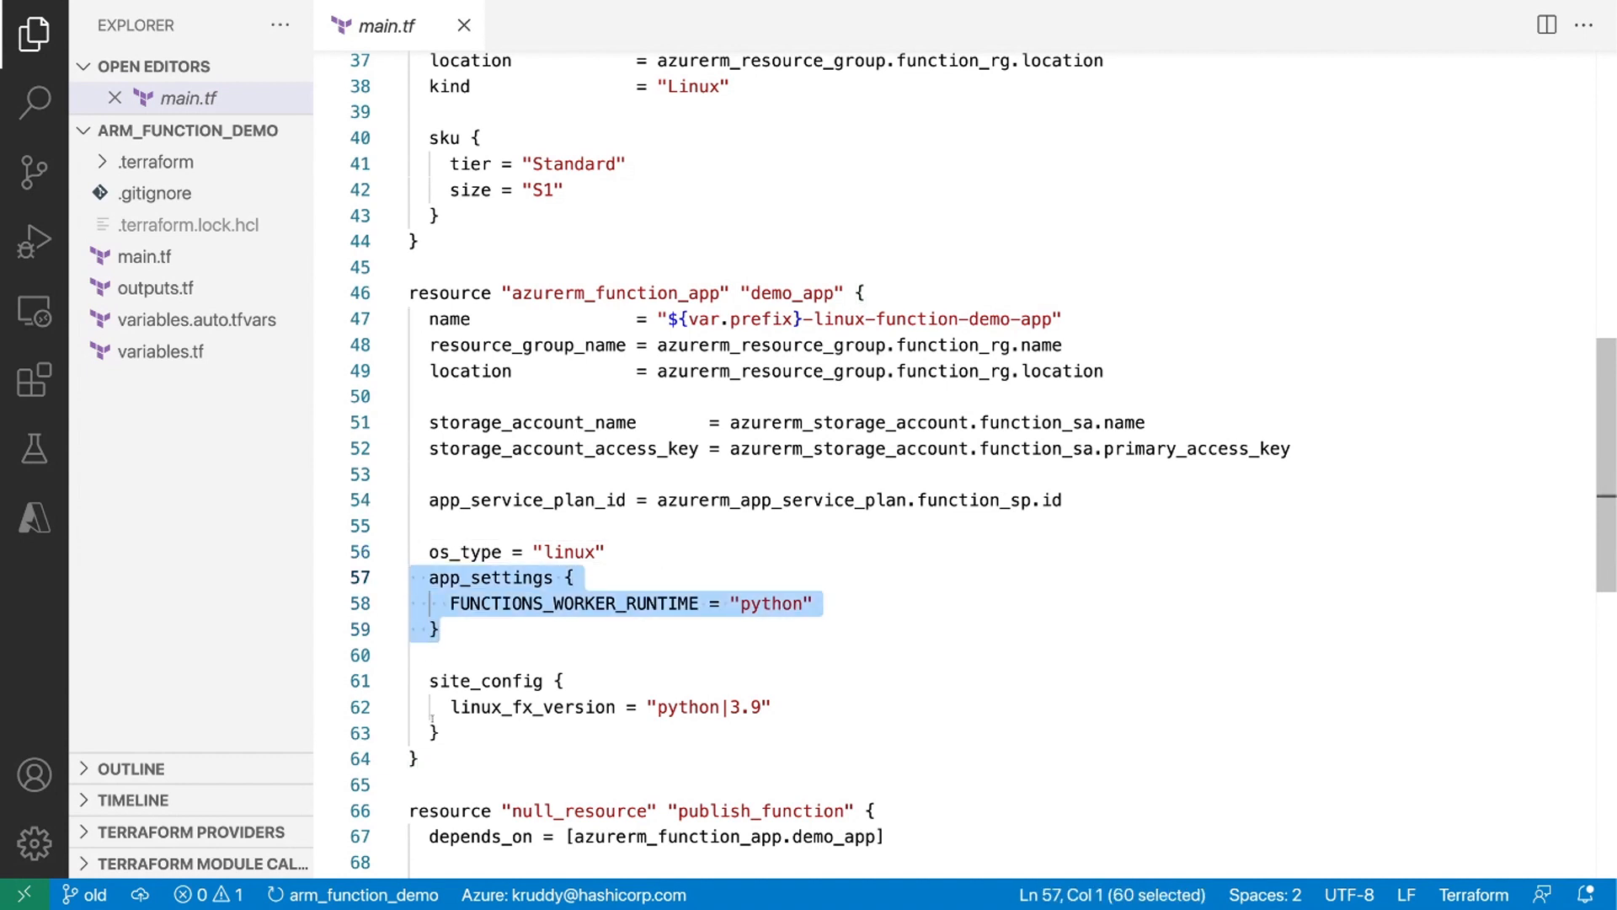
Continue past site_config to the publish_function null_resource, then start a branch switch from the status bar.
scroll(down, 3)
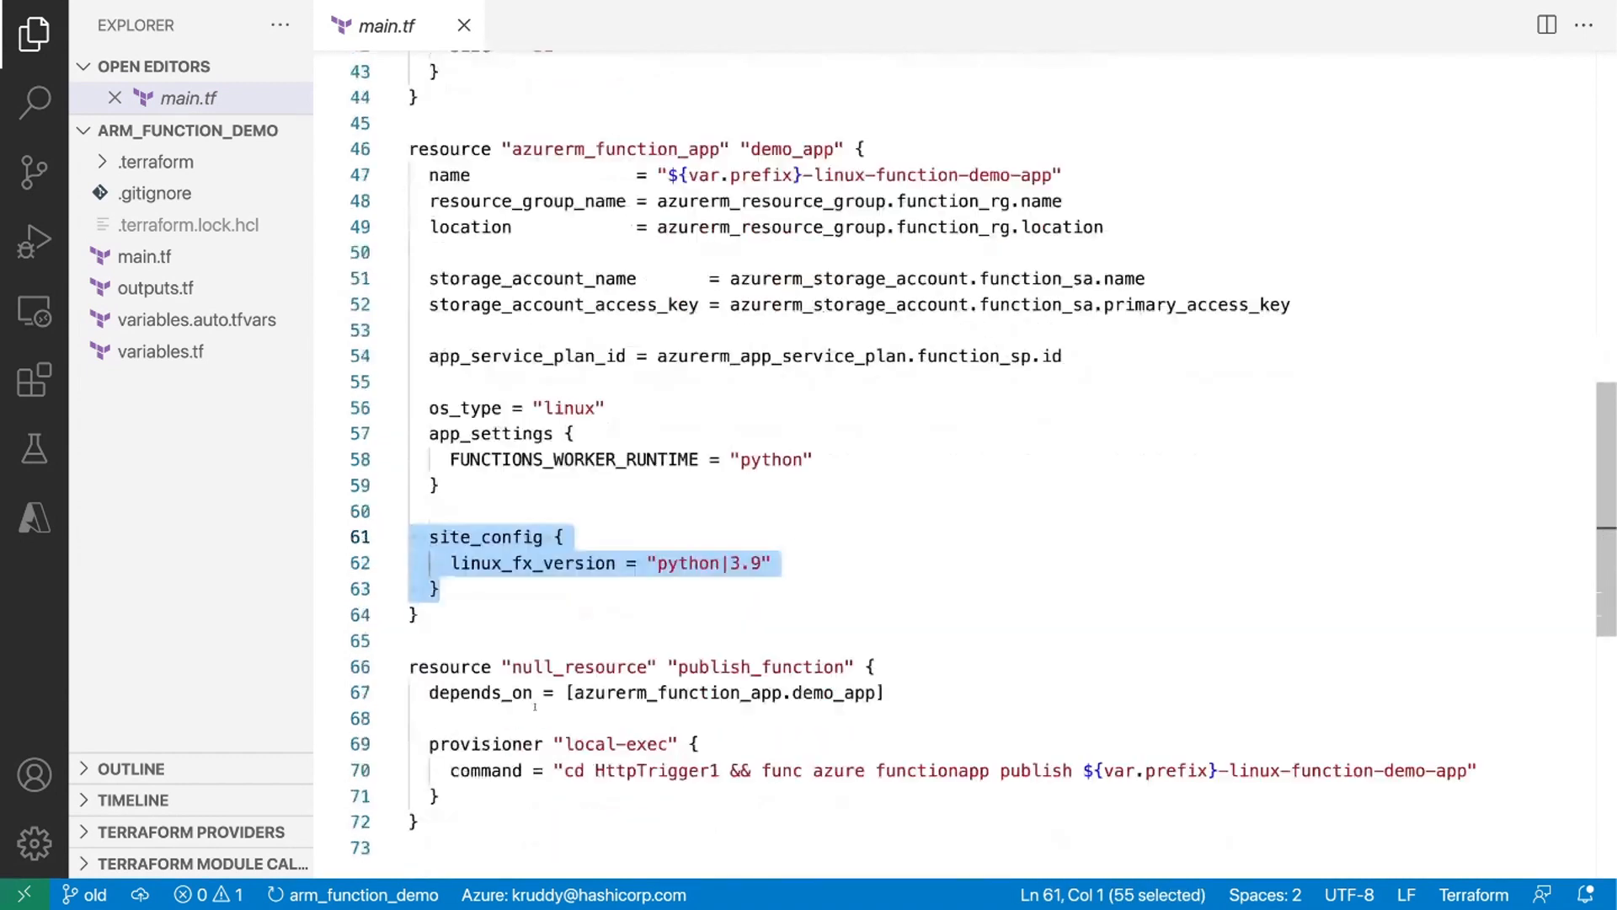
scroll(down, 3)
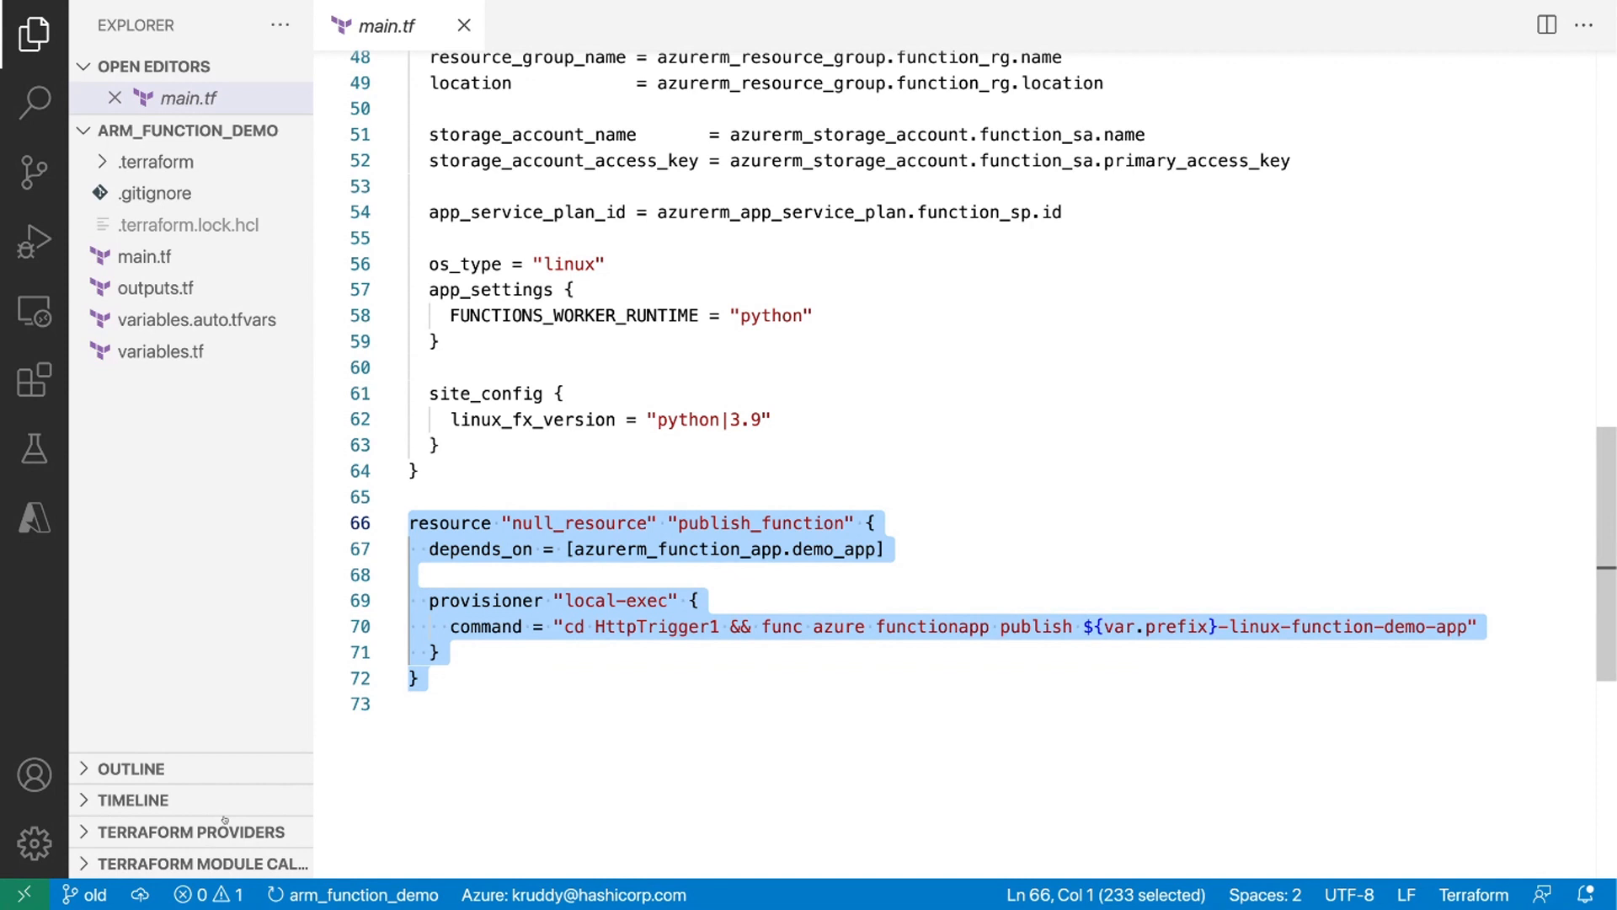
click(93, 895)
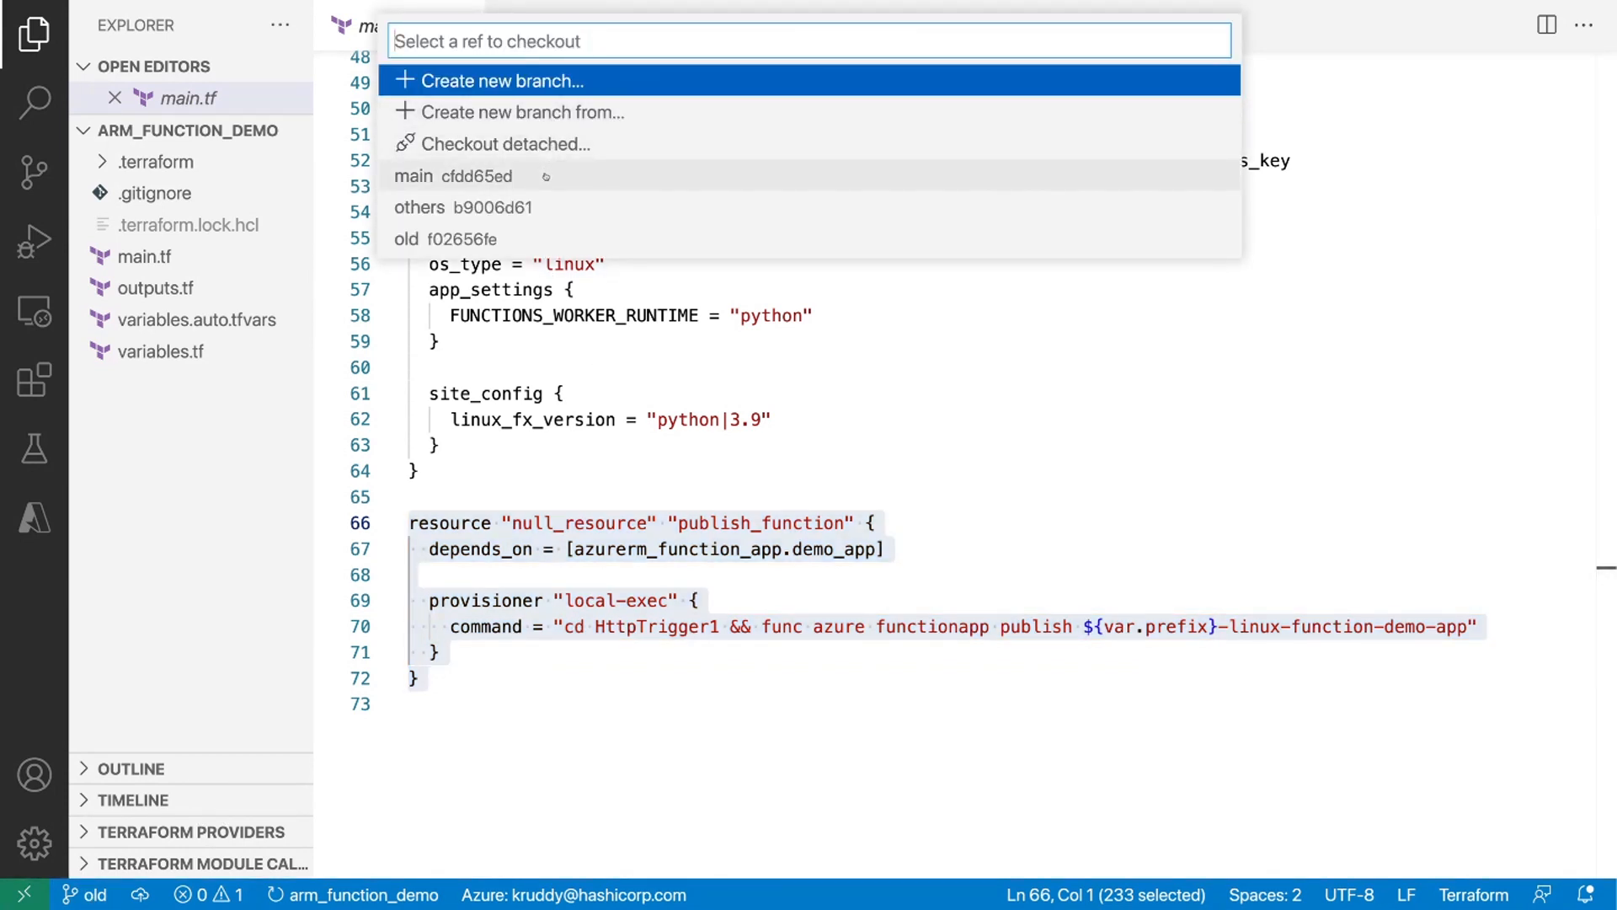
Check out the main branch and view its main.tf from the top.
click(414, 177)
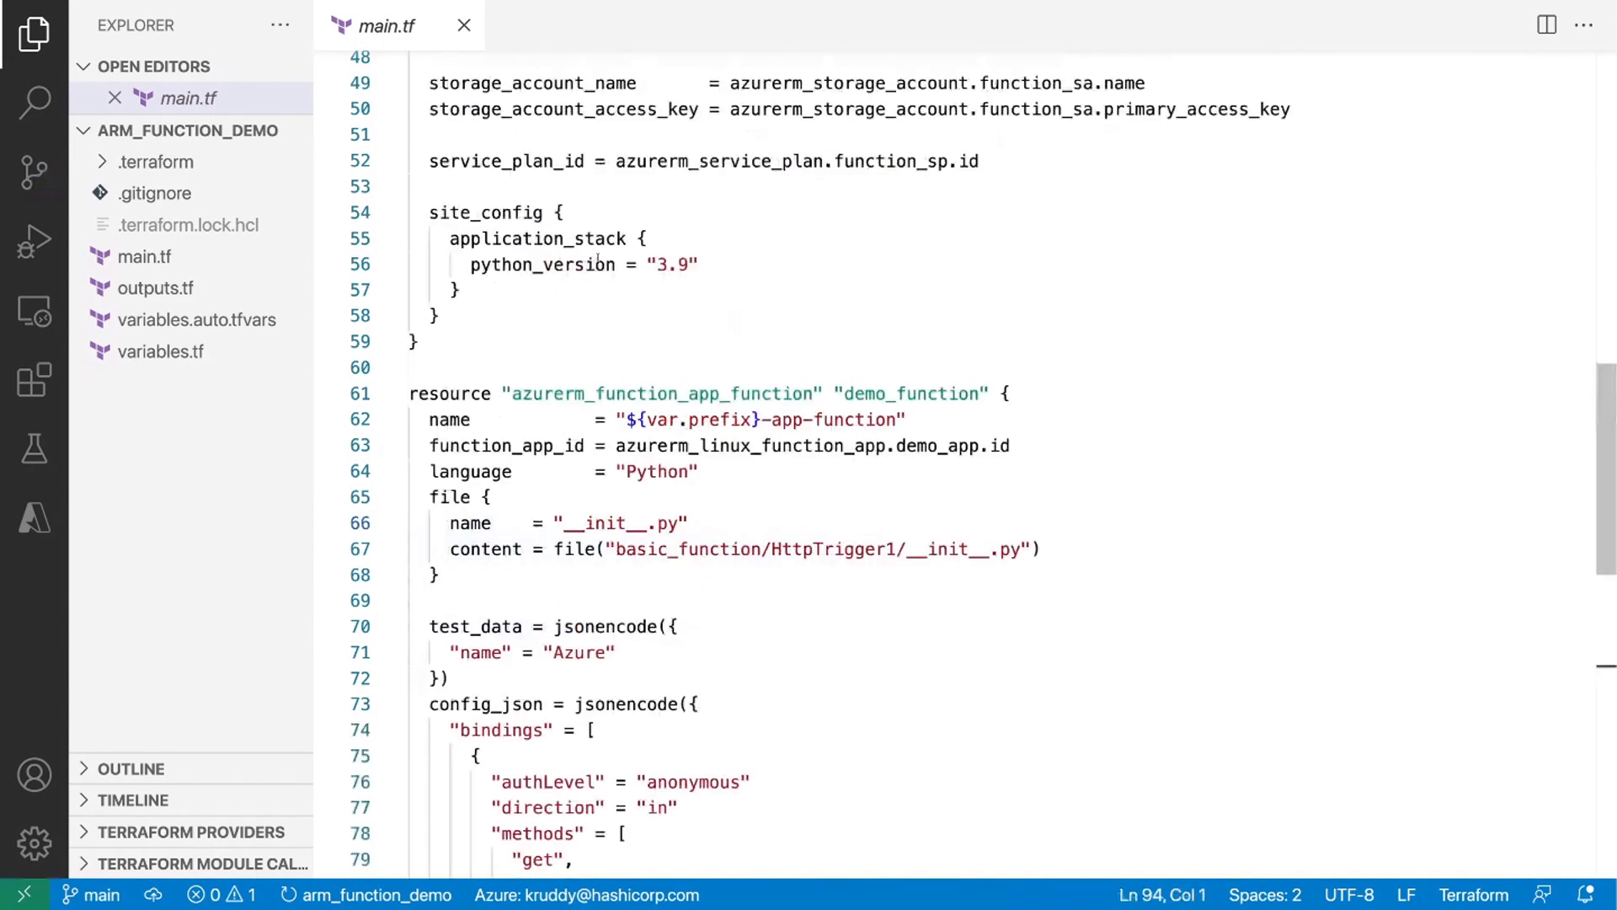
scroll(up, 3)
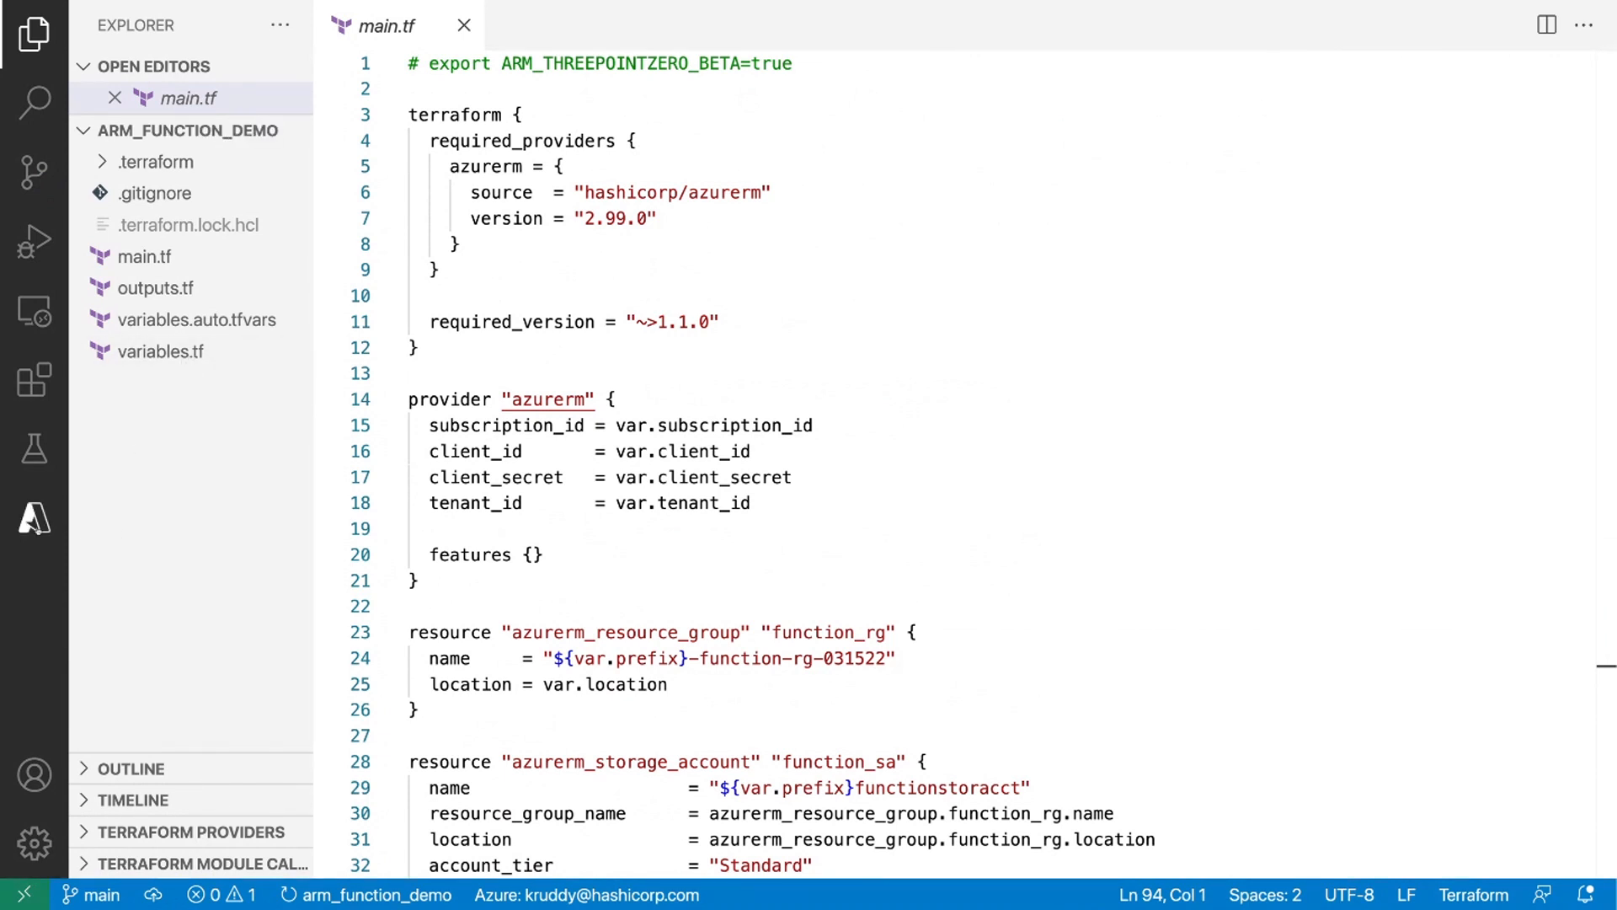
From the Azure view, create a new Functions project in a new basic_function folder.
click(33, 517)
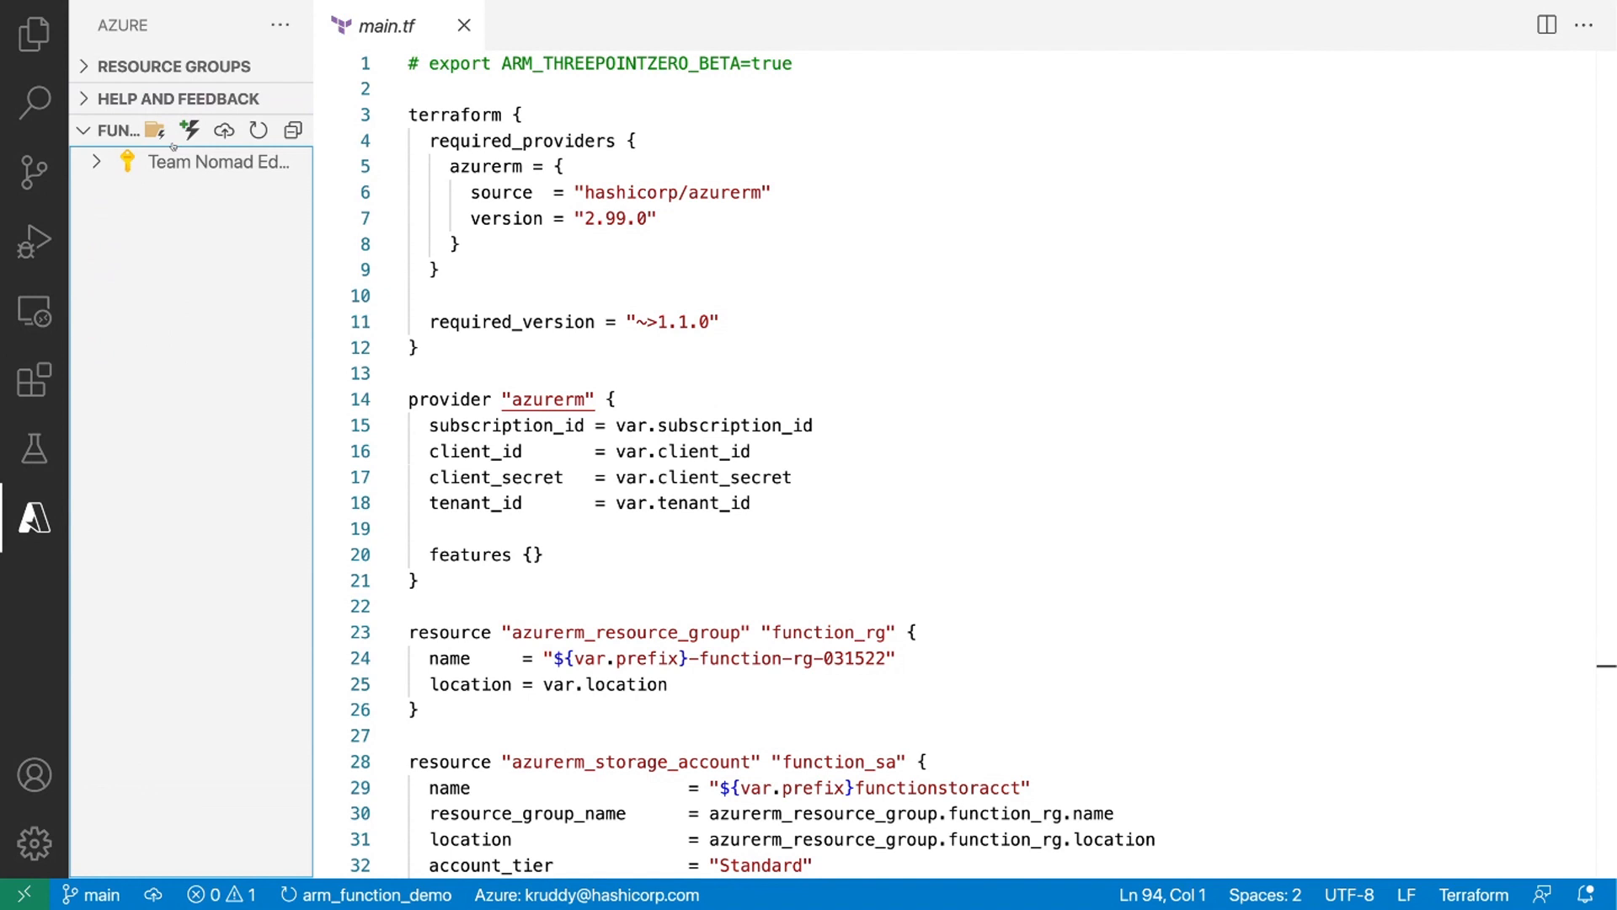
click(191, 129)
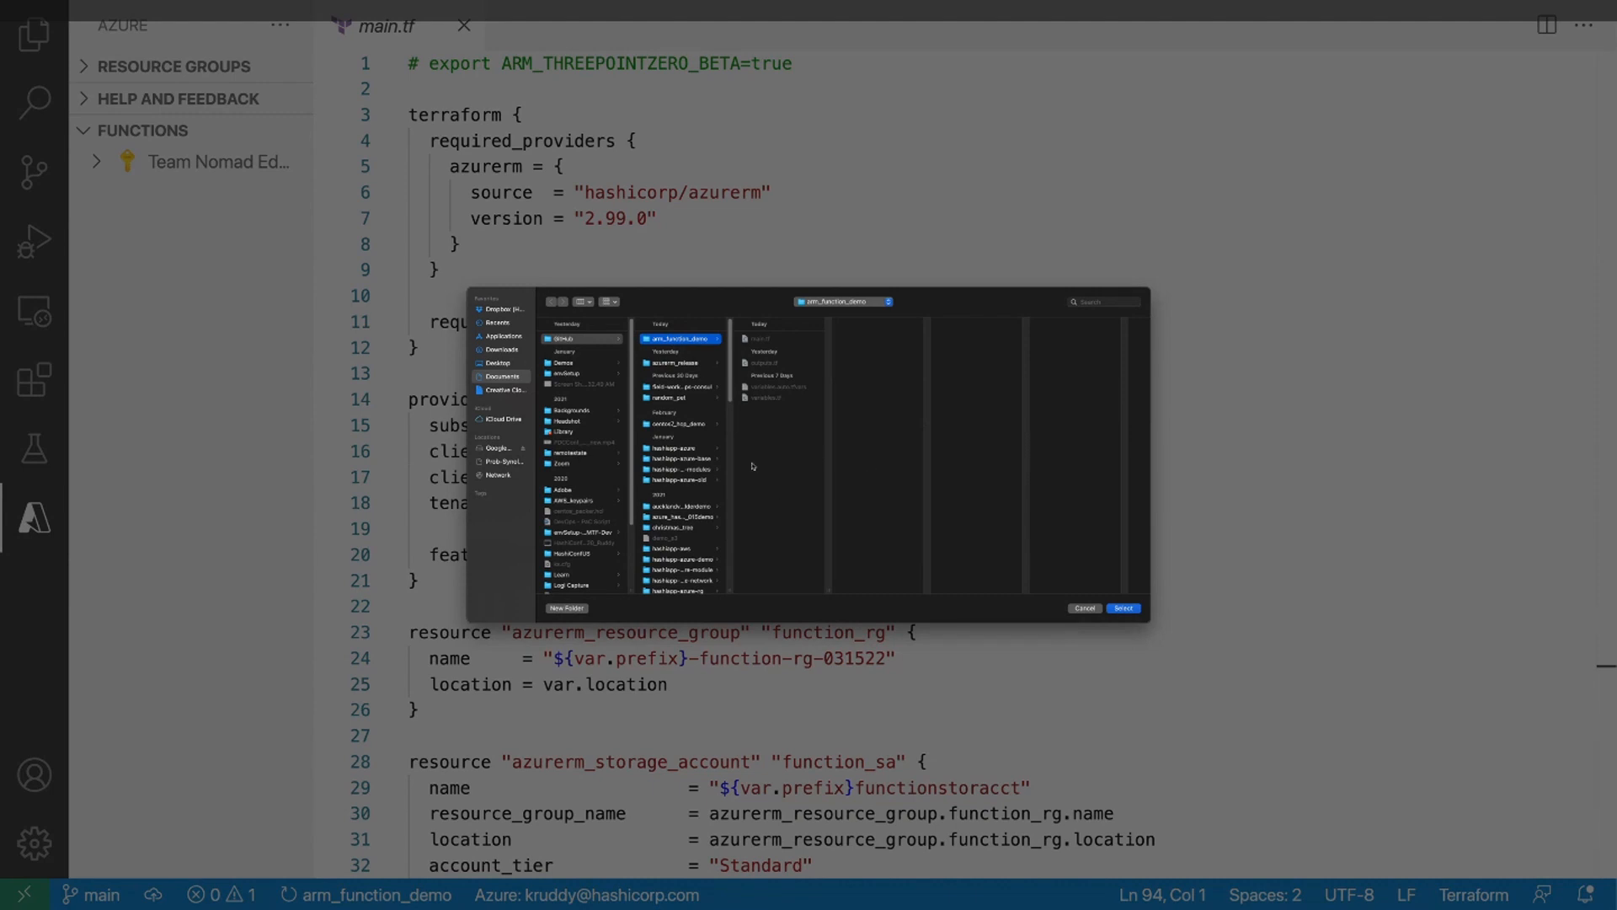
click(566, 606)
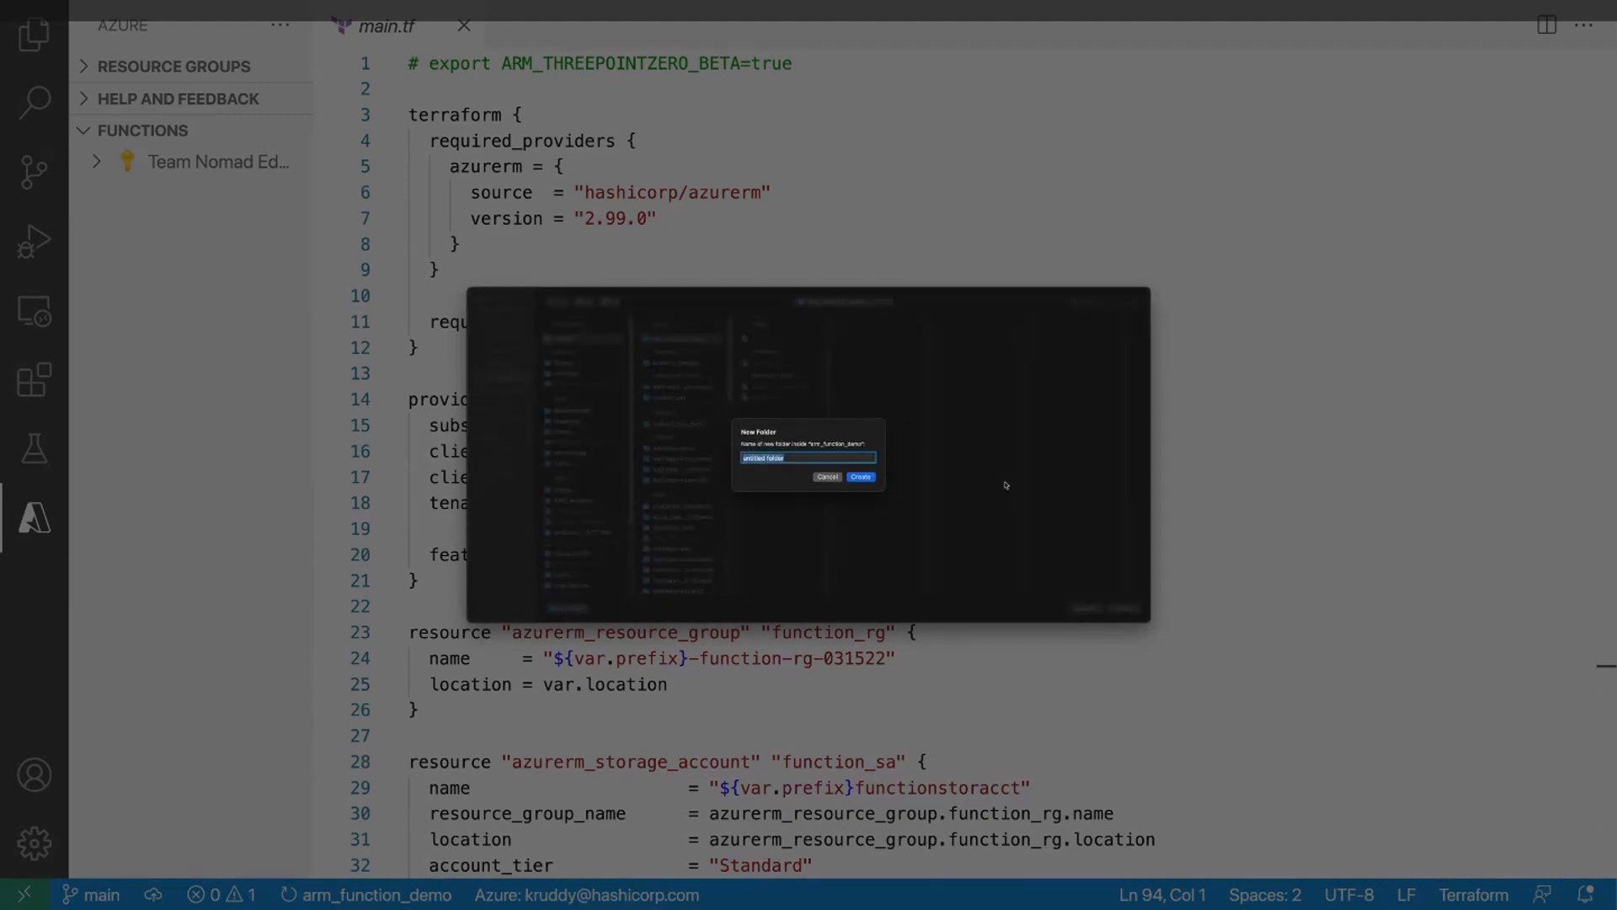
text(basic_func1)
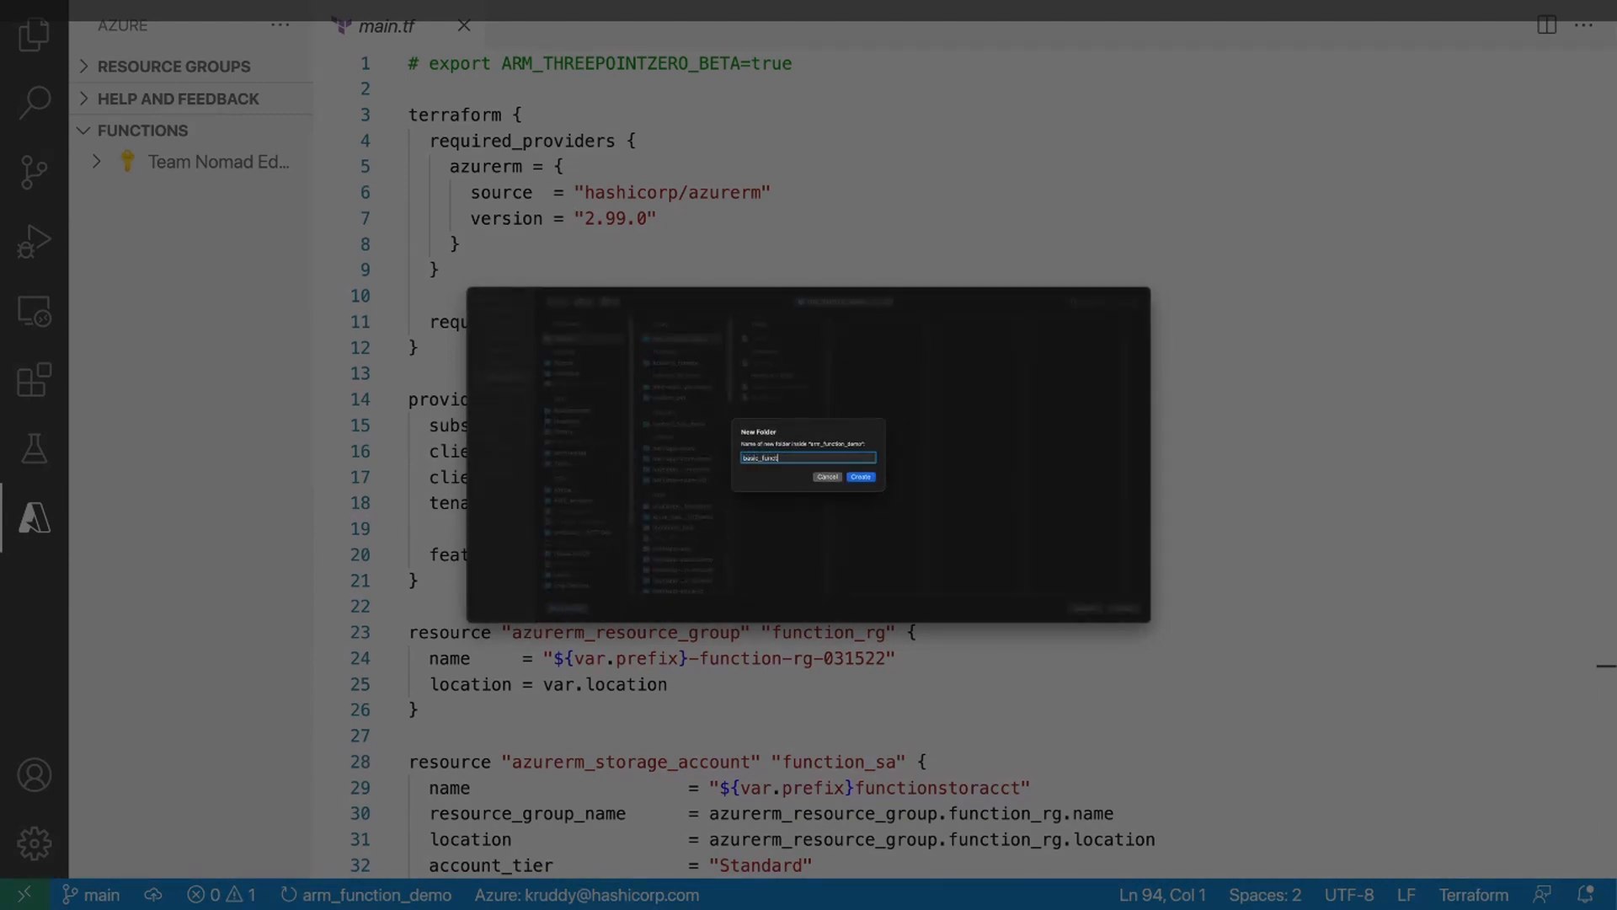
click(861, 477)
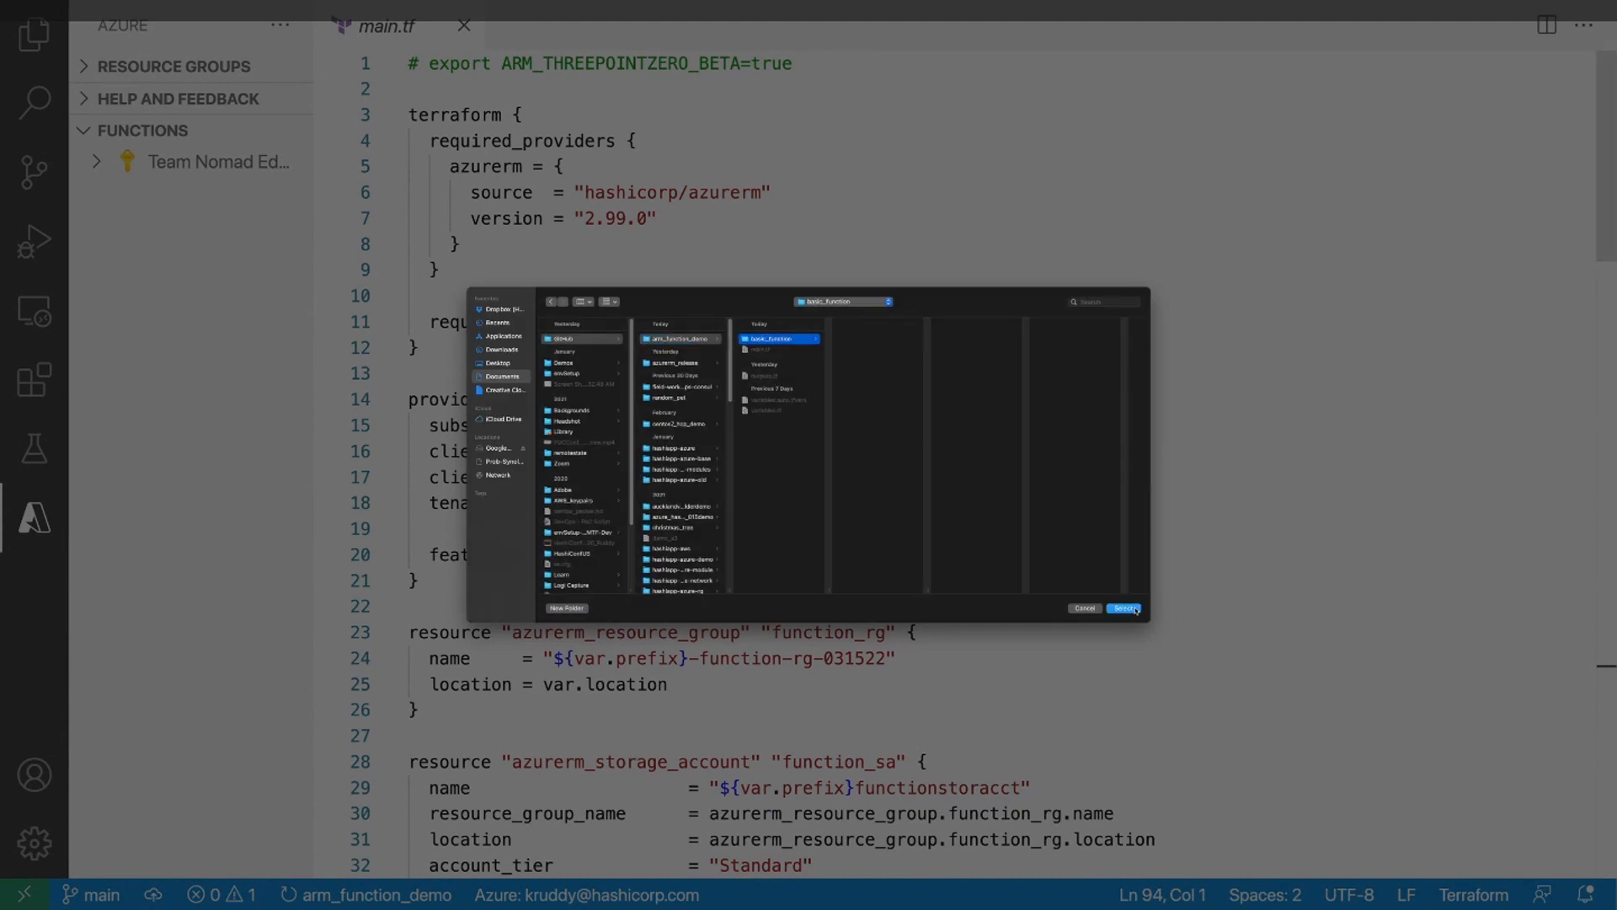
click(1125, 608)
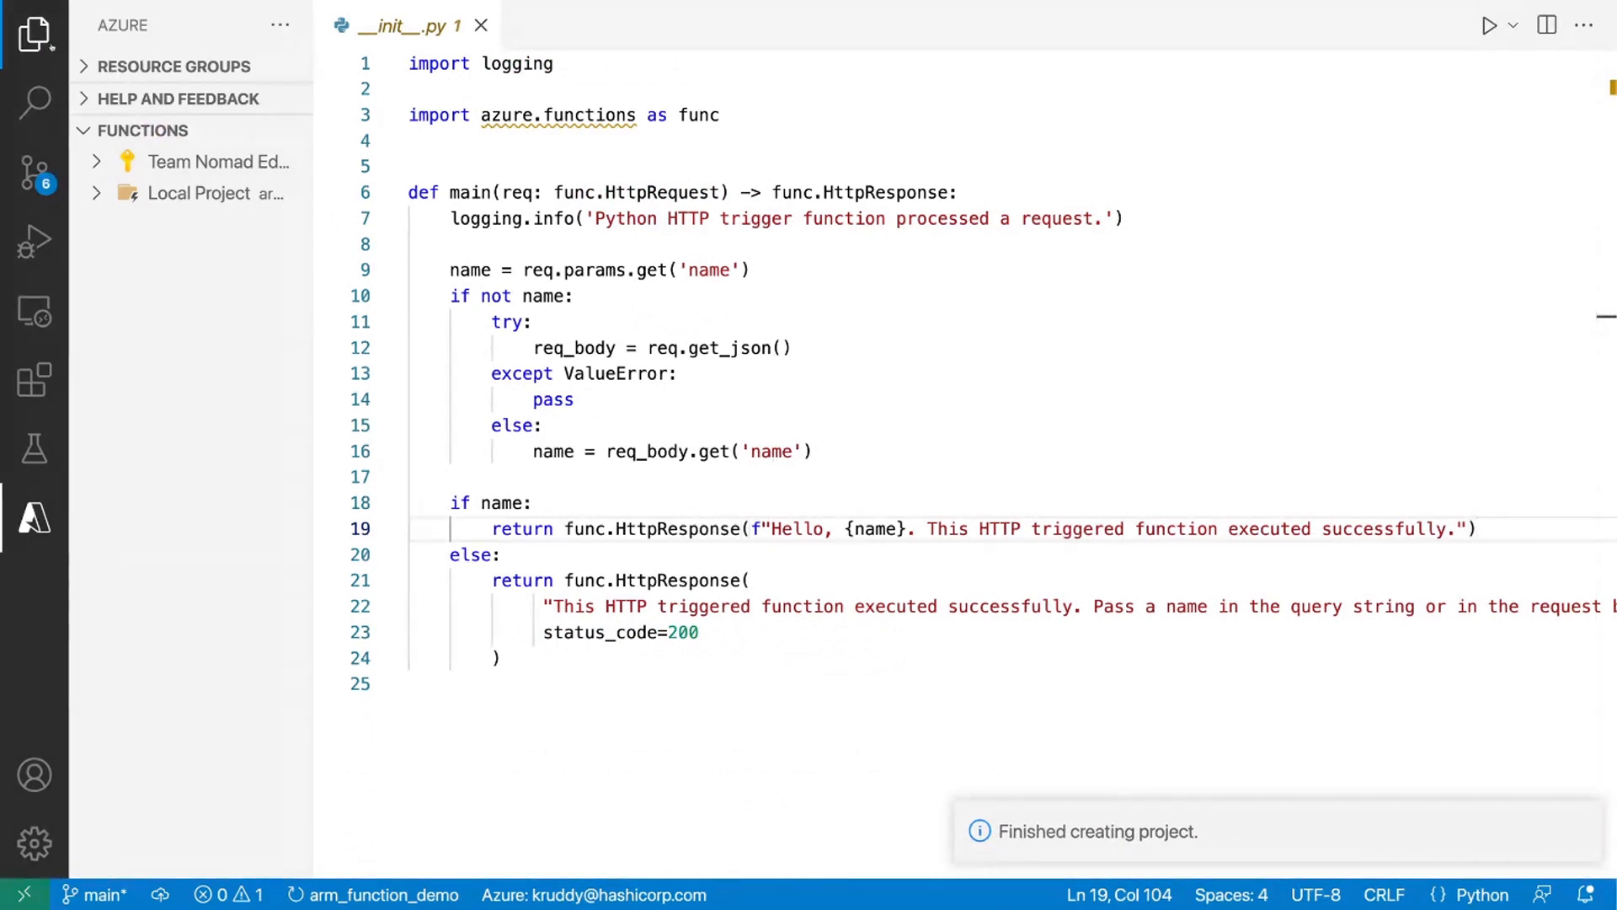
Append 'from Terraform.' to the HTTP trigger's return message in __init__.py.
click(35, 34)
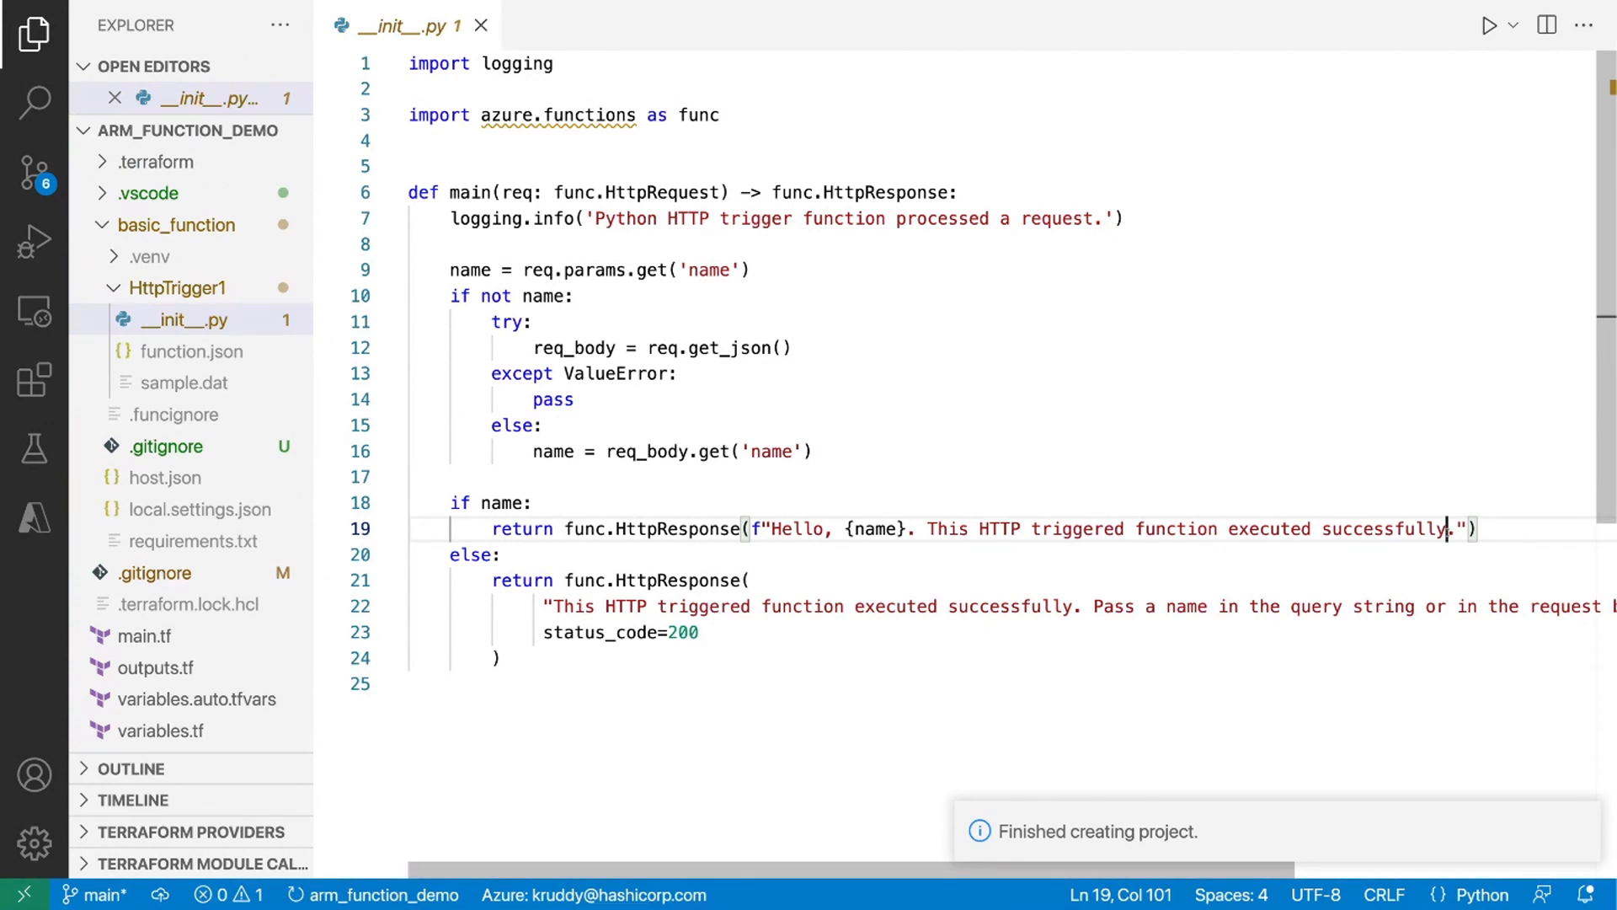
text(from Terraf)
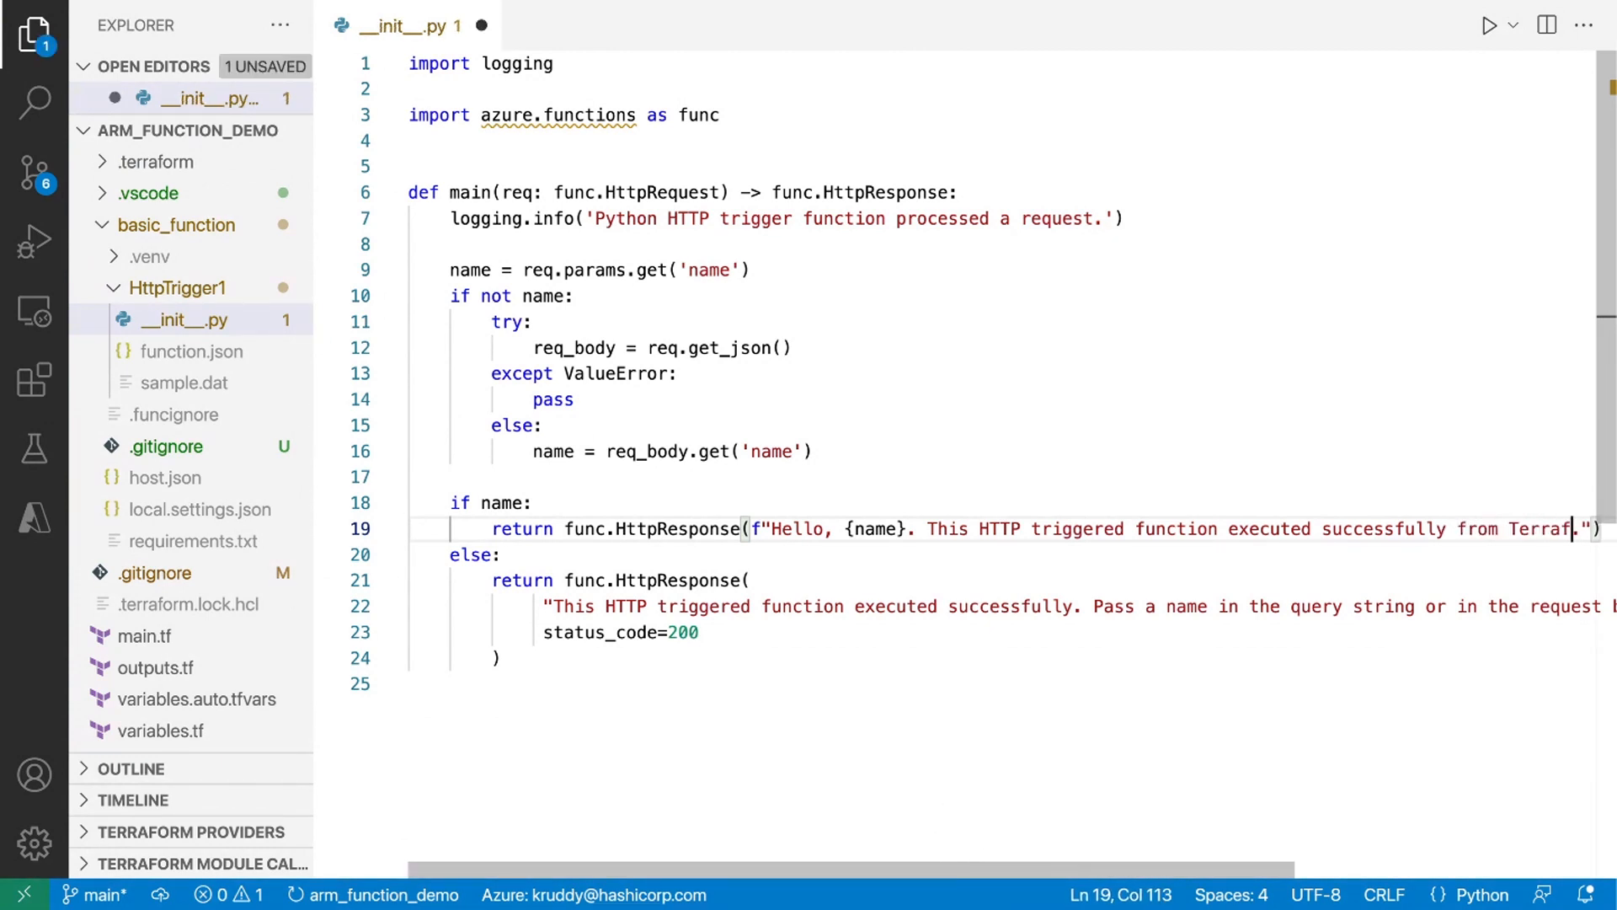
text(orm.)
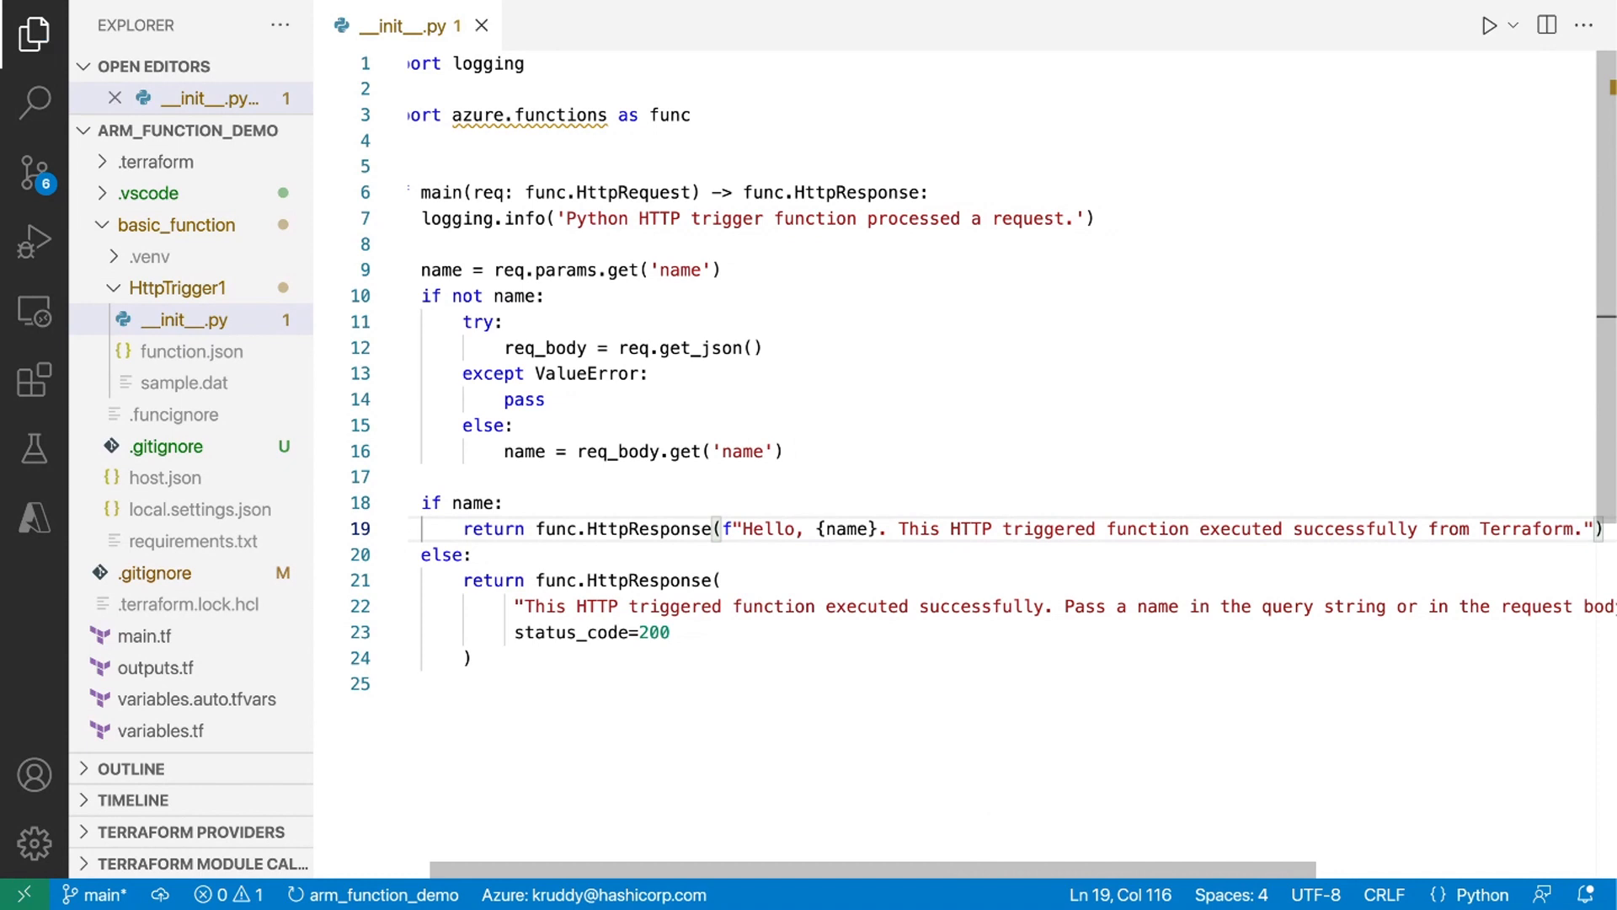
mouse_move(896, 329)
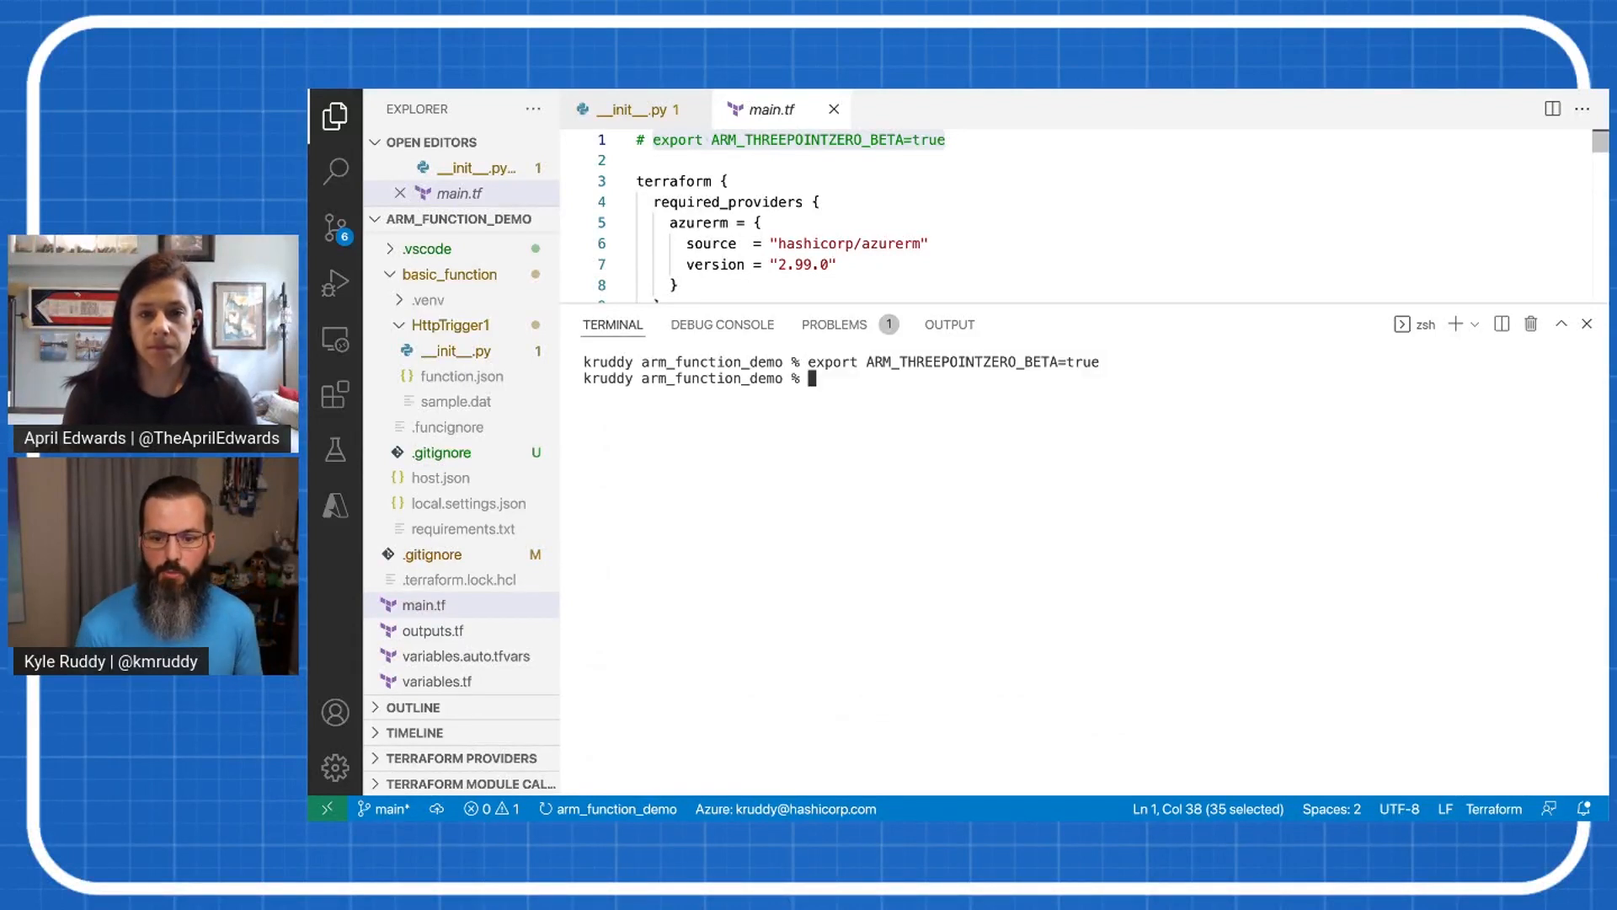
Run terraform apply in the terminal with the azurerm 3.0 beta flag exported.
text(terraform apply)
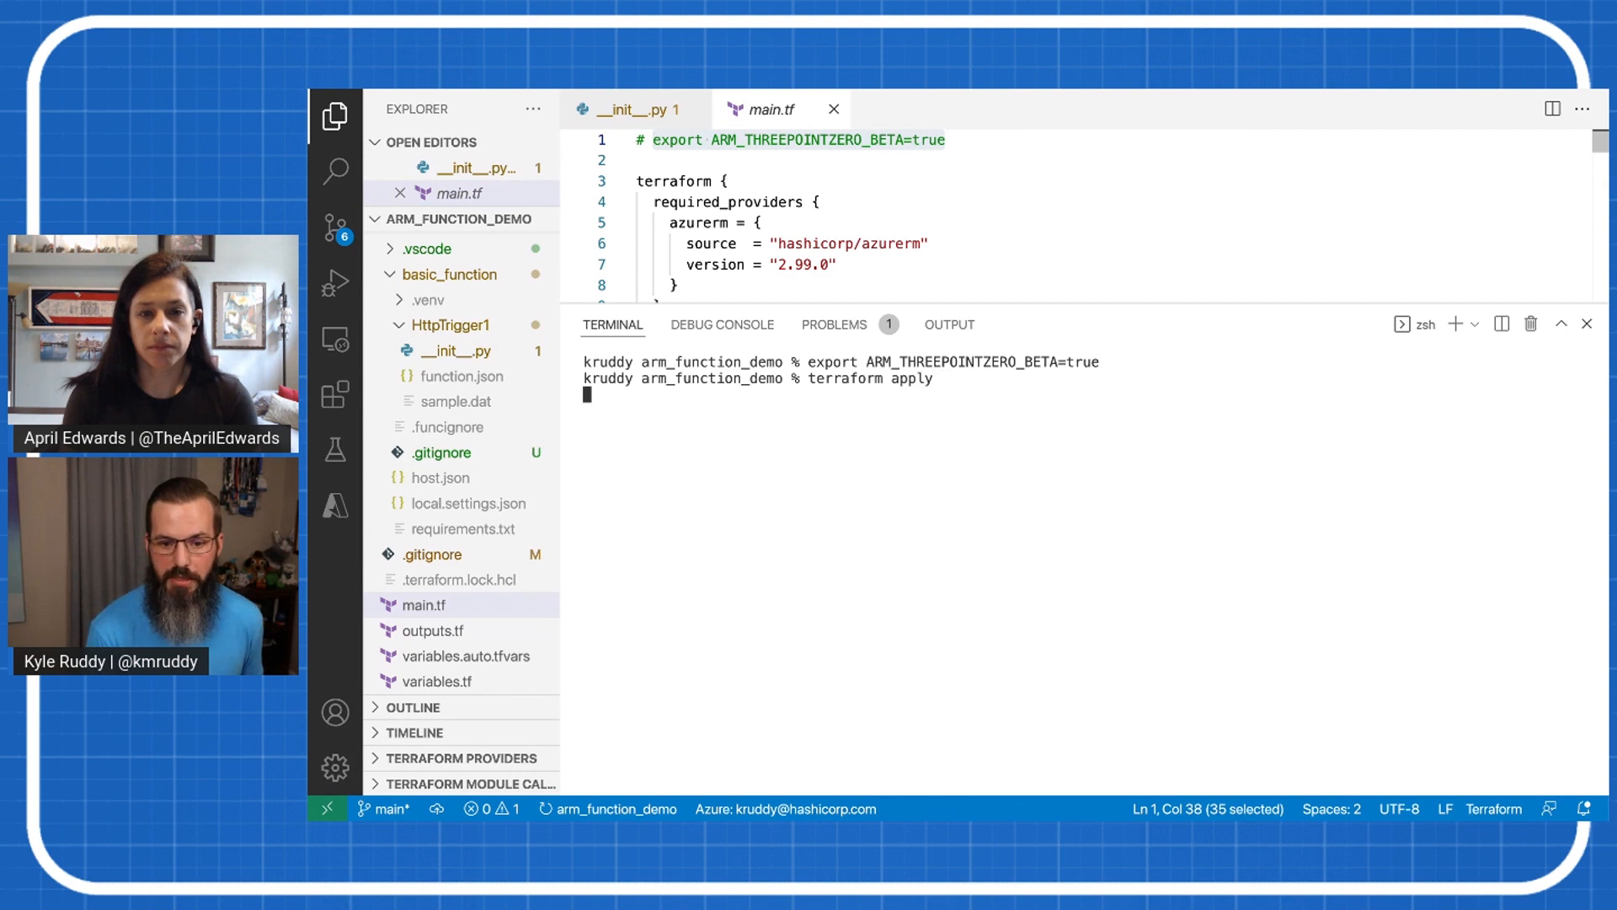
key(Return)
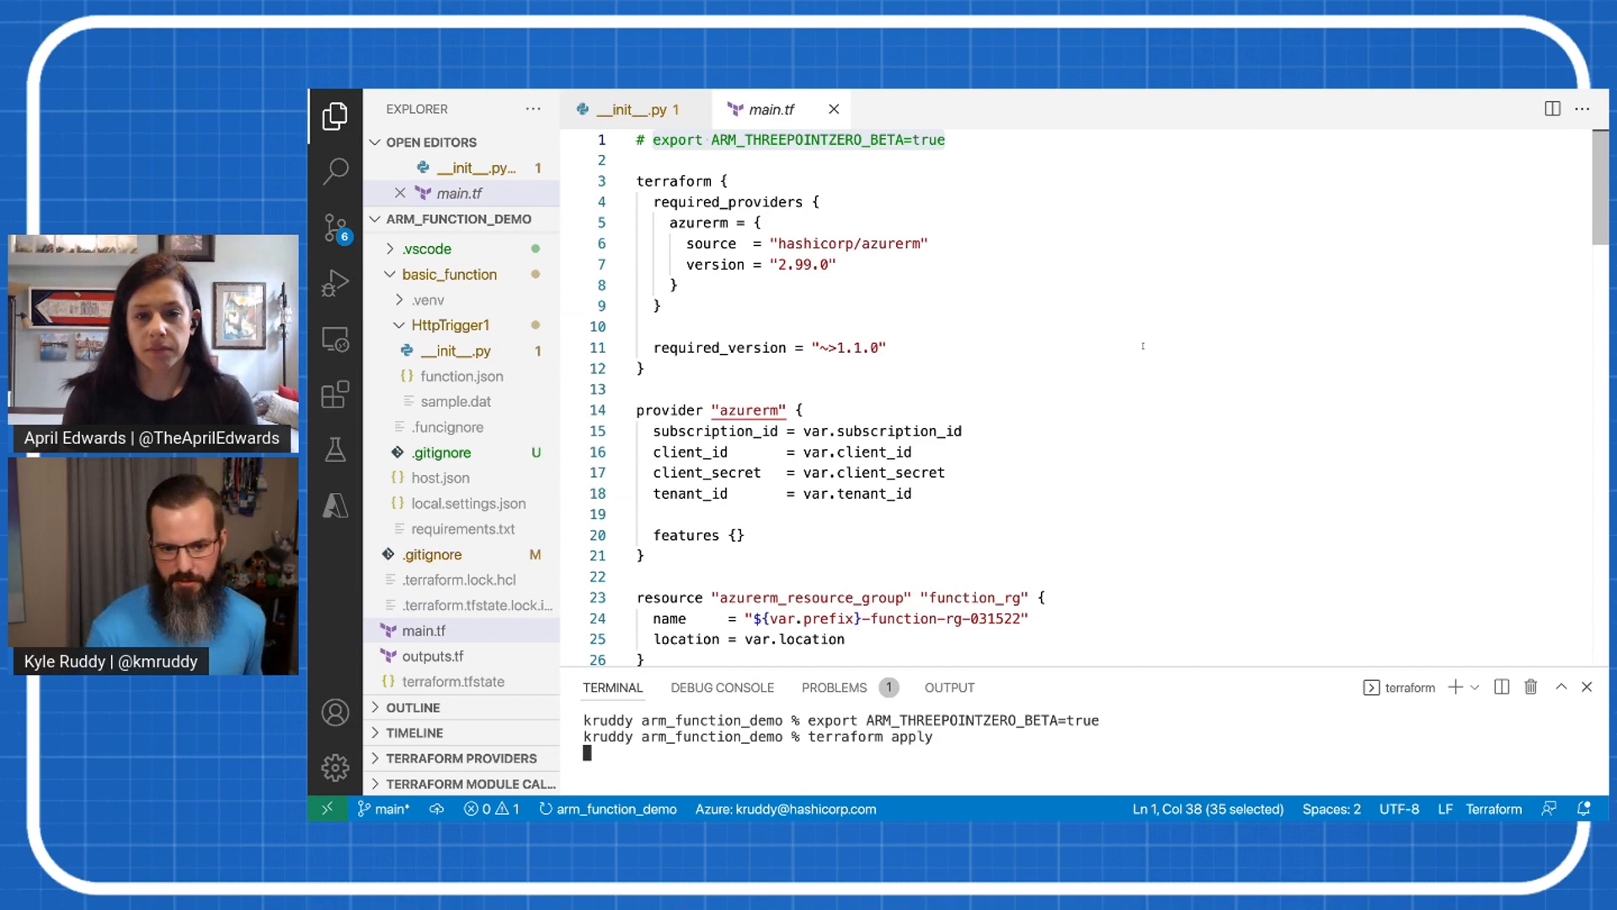
scroll(down, 3)
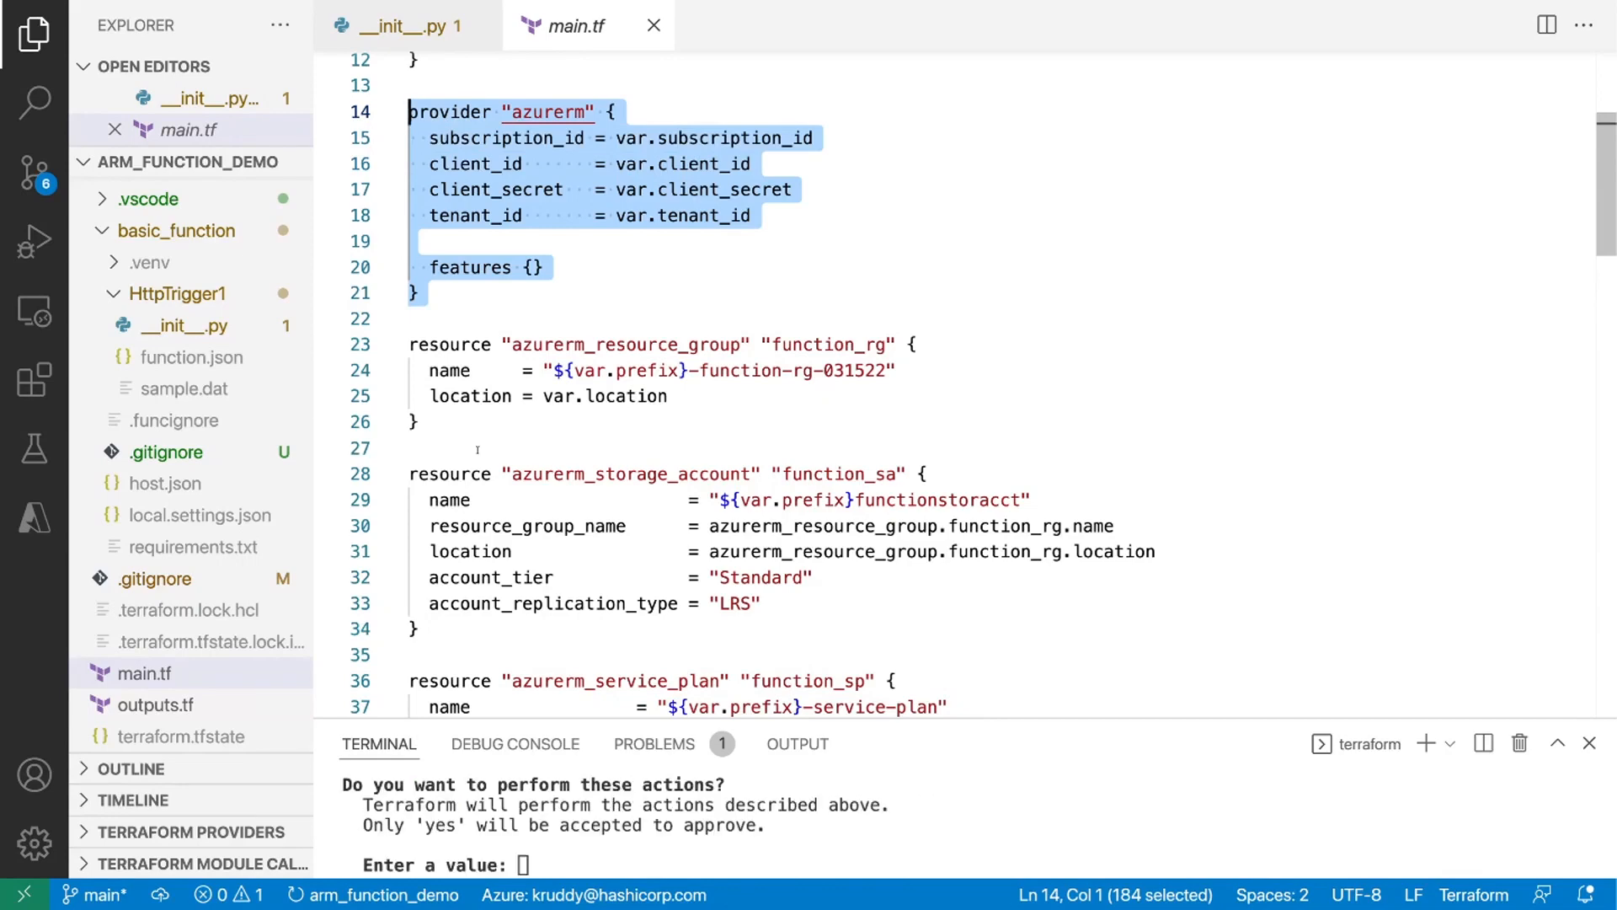
scroll(down, 3)
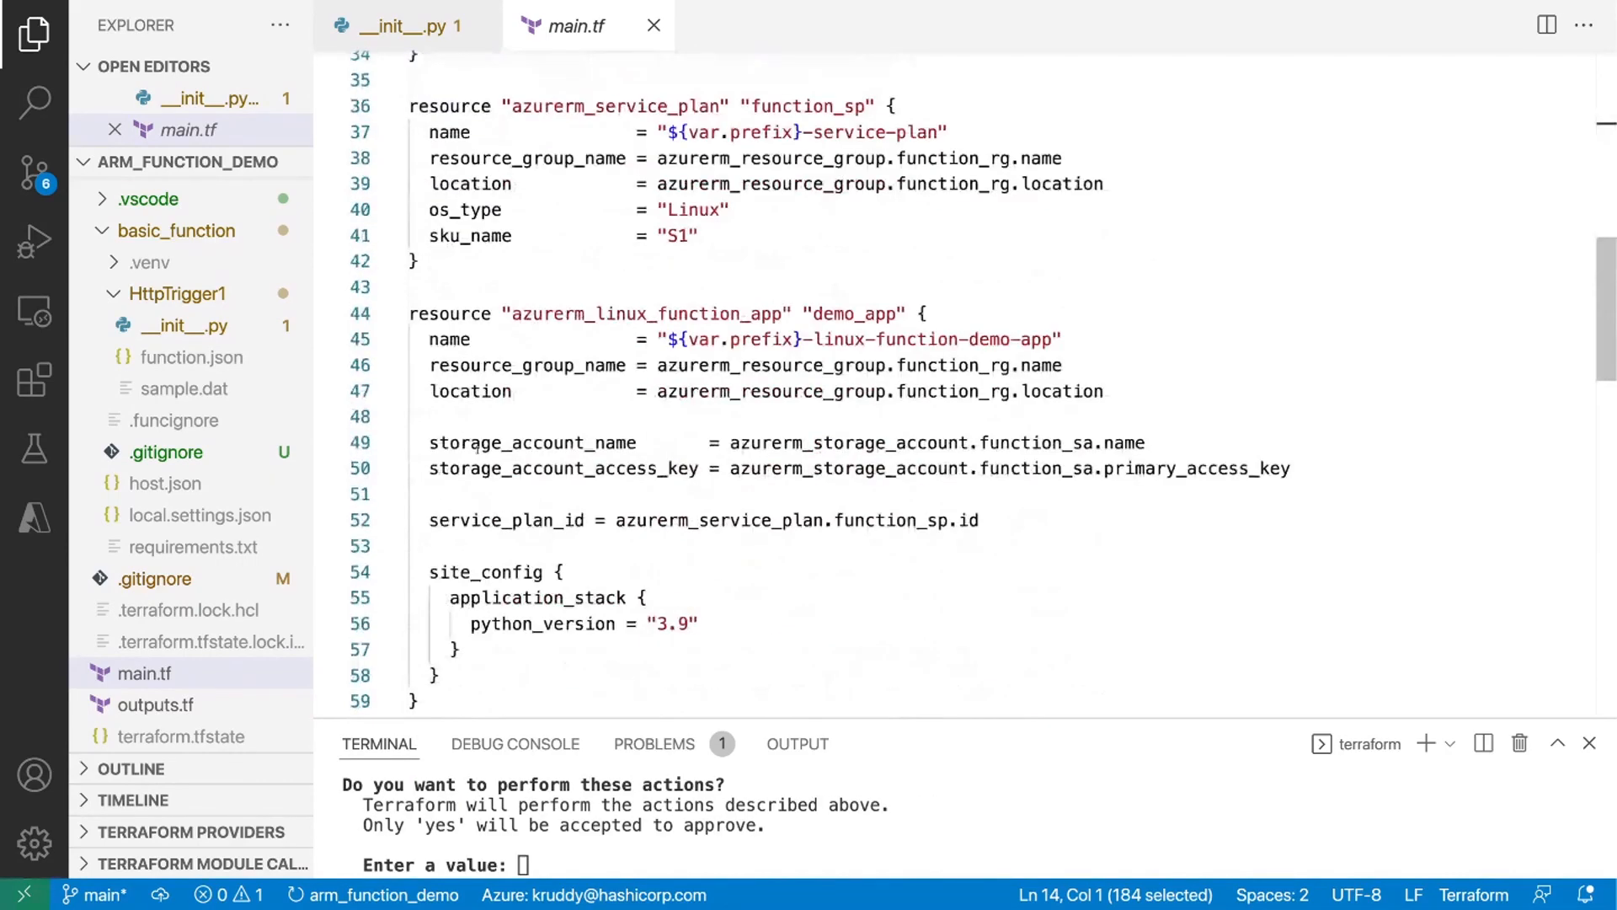
scroll(up, 3)
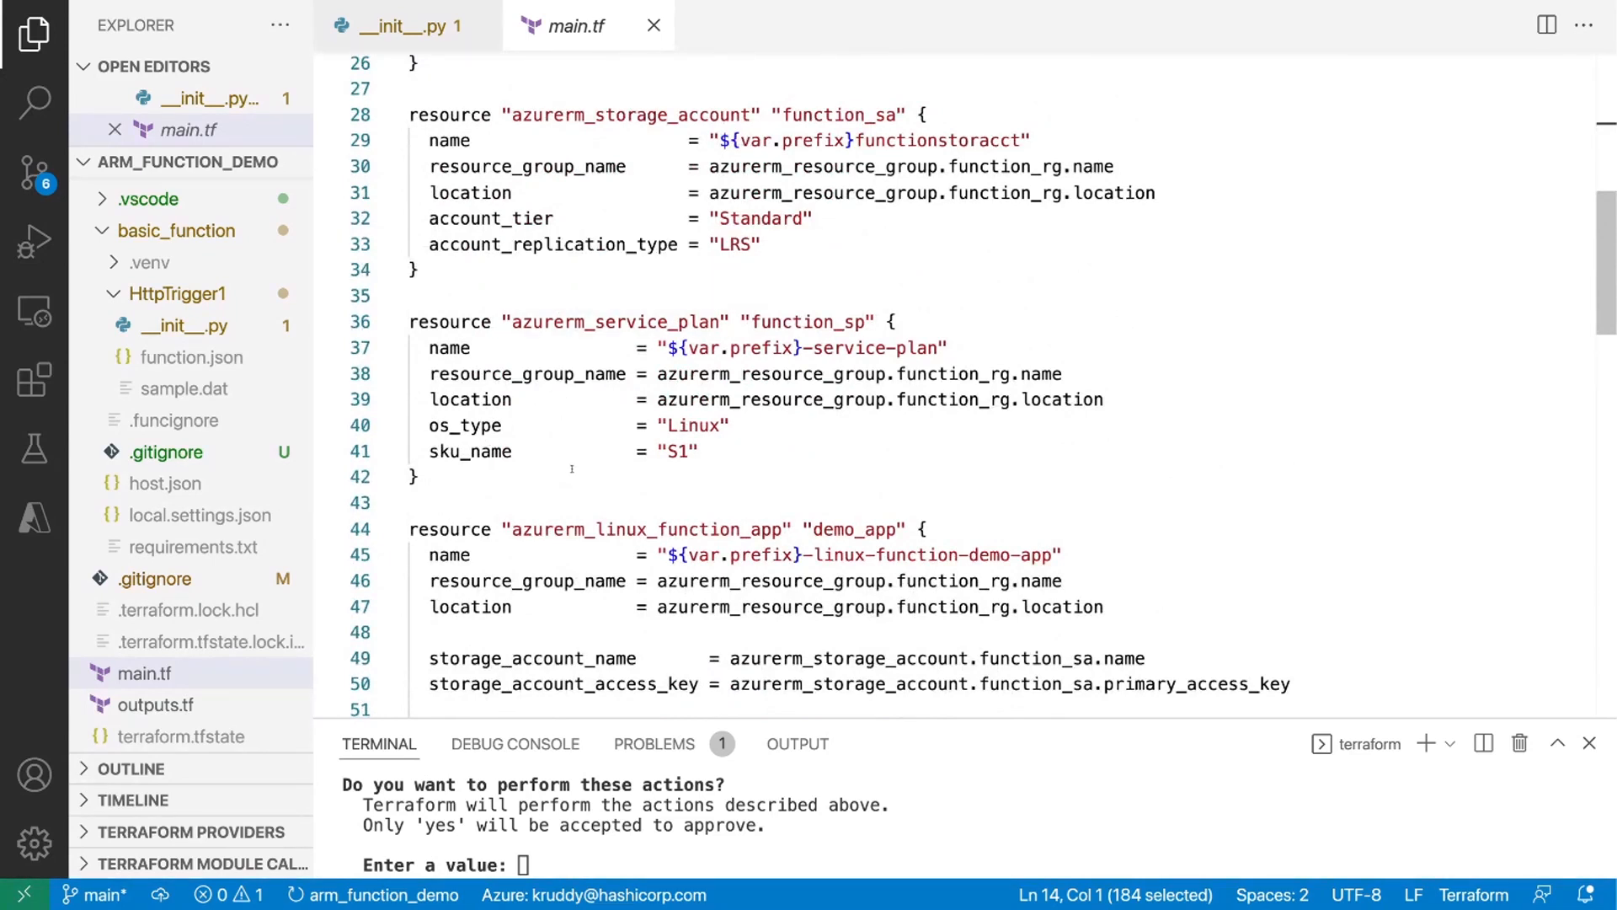
click(470, 425)
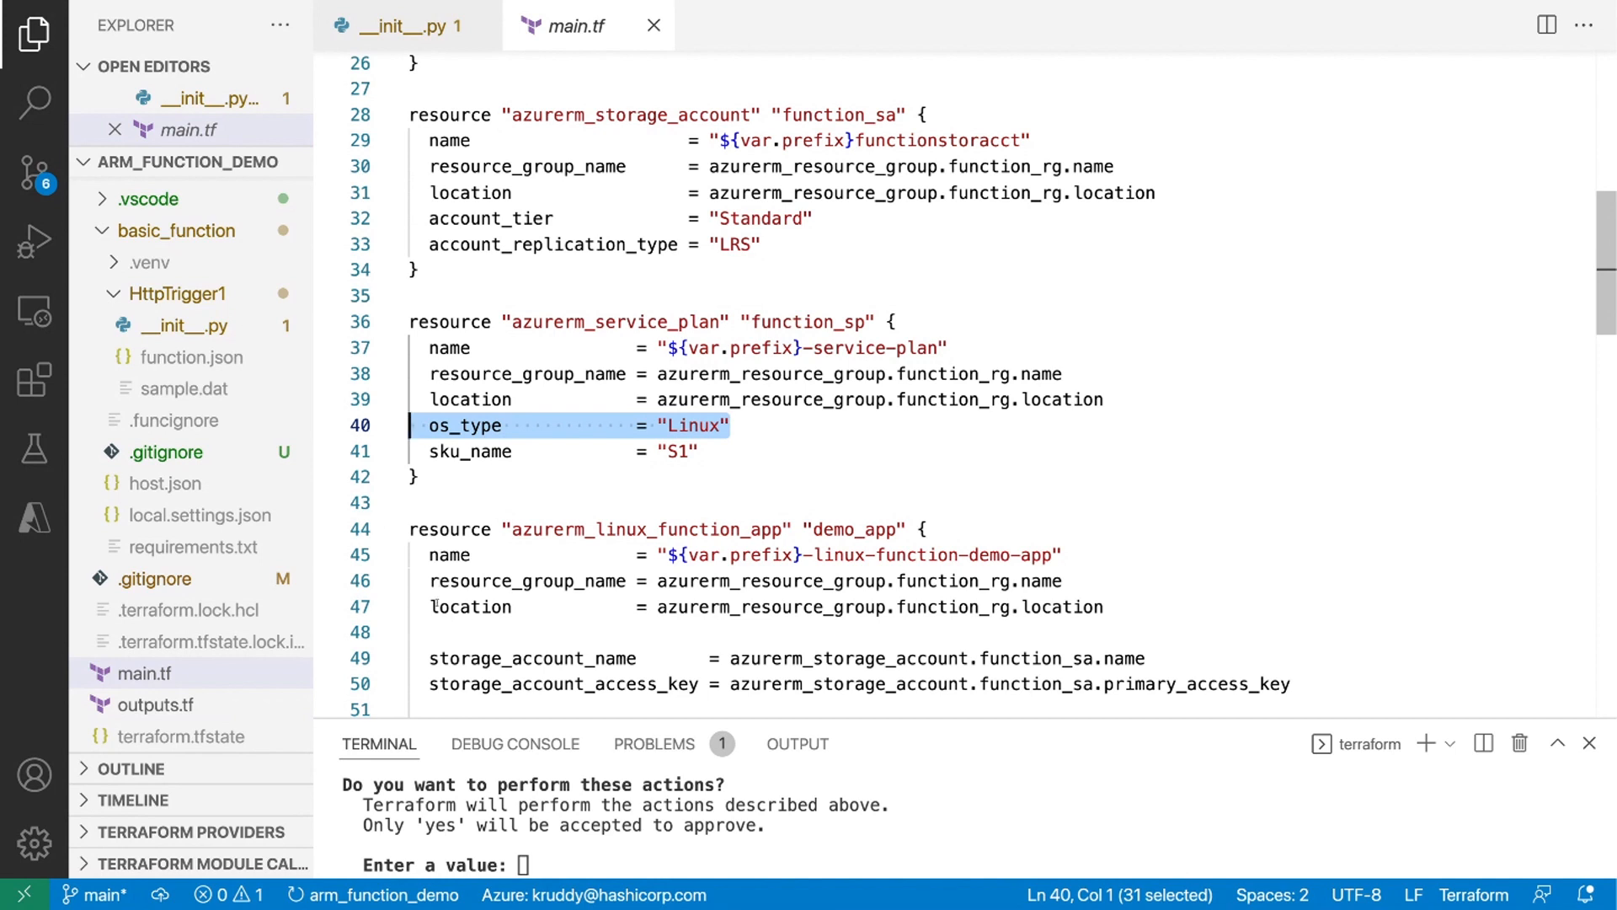
text(yes)
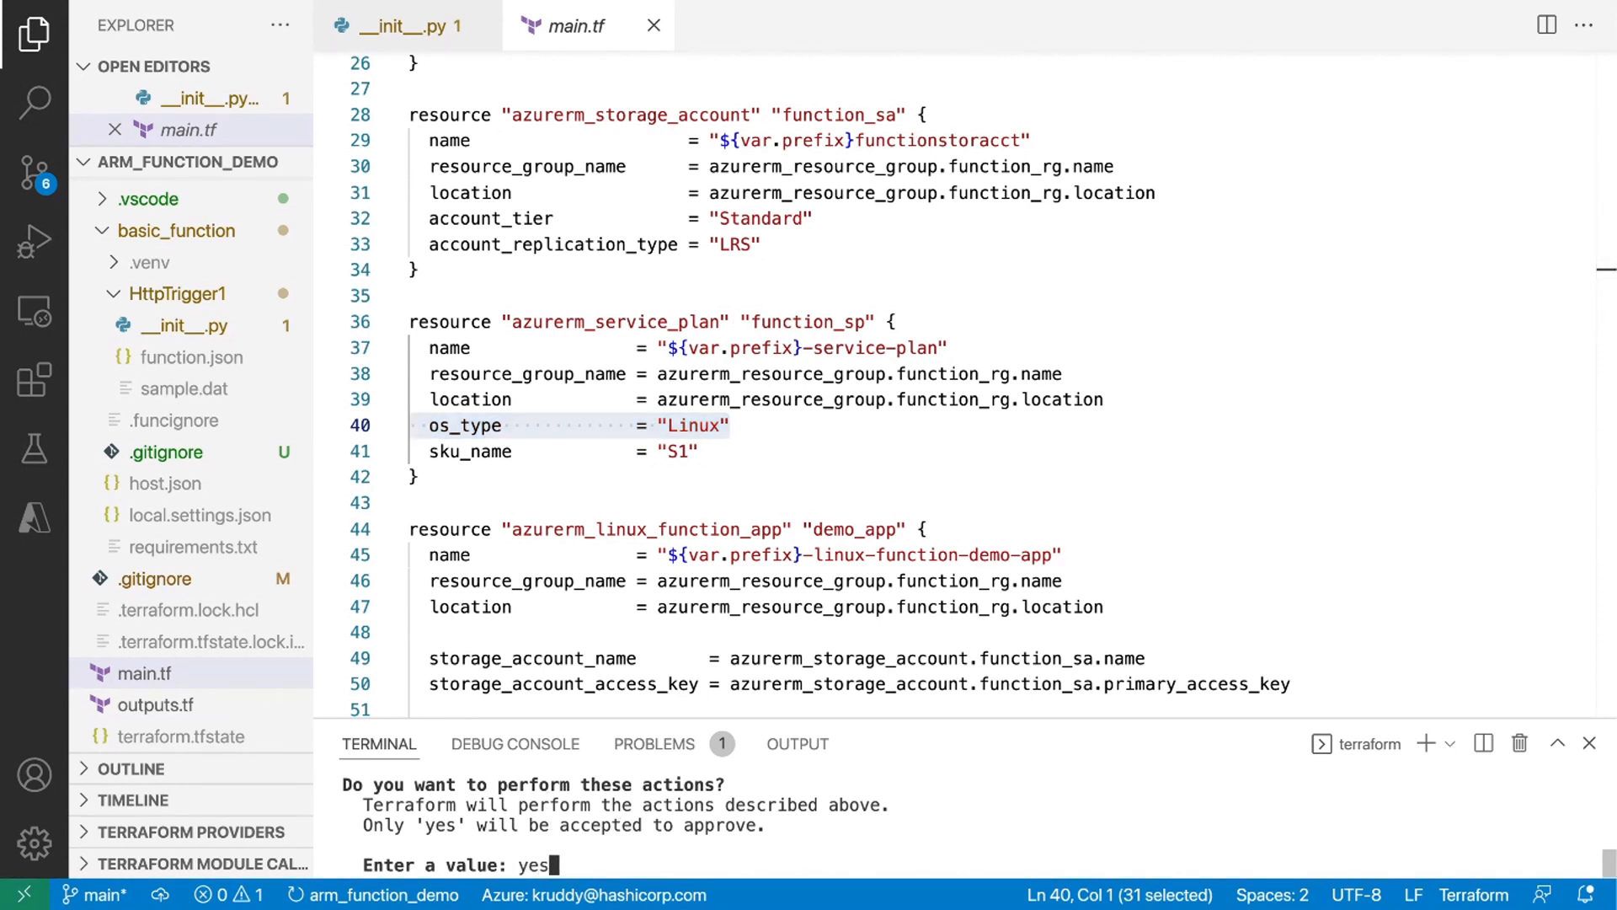
key(Return)
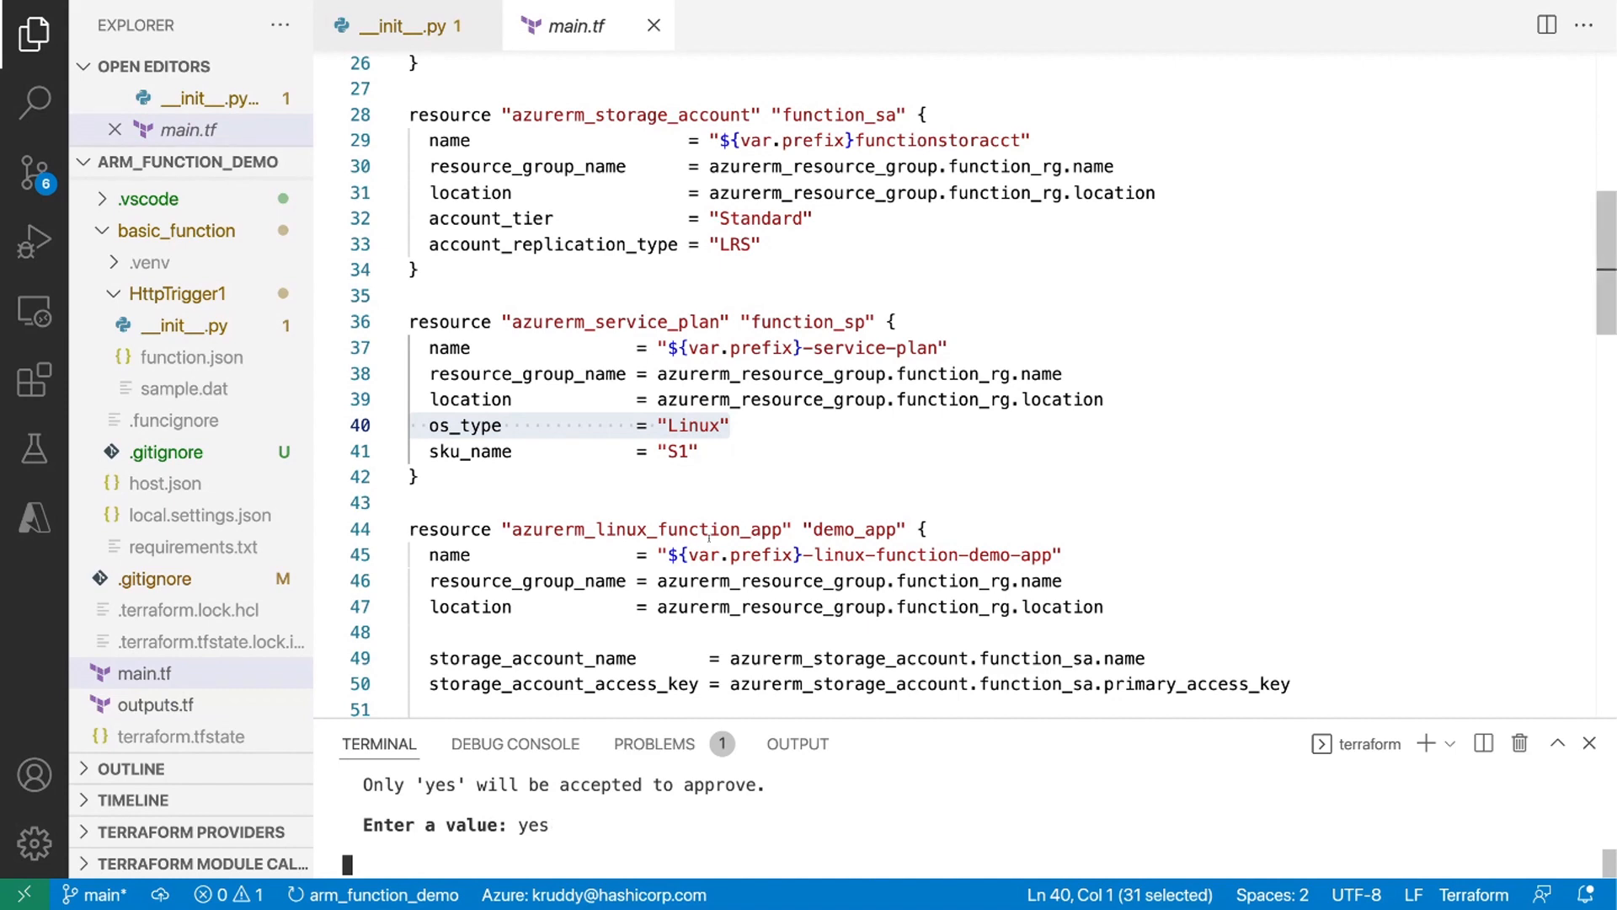
scroll(down, 3)
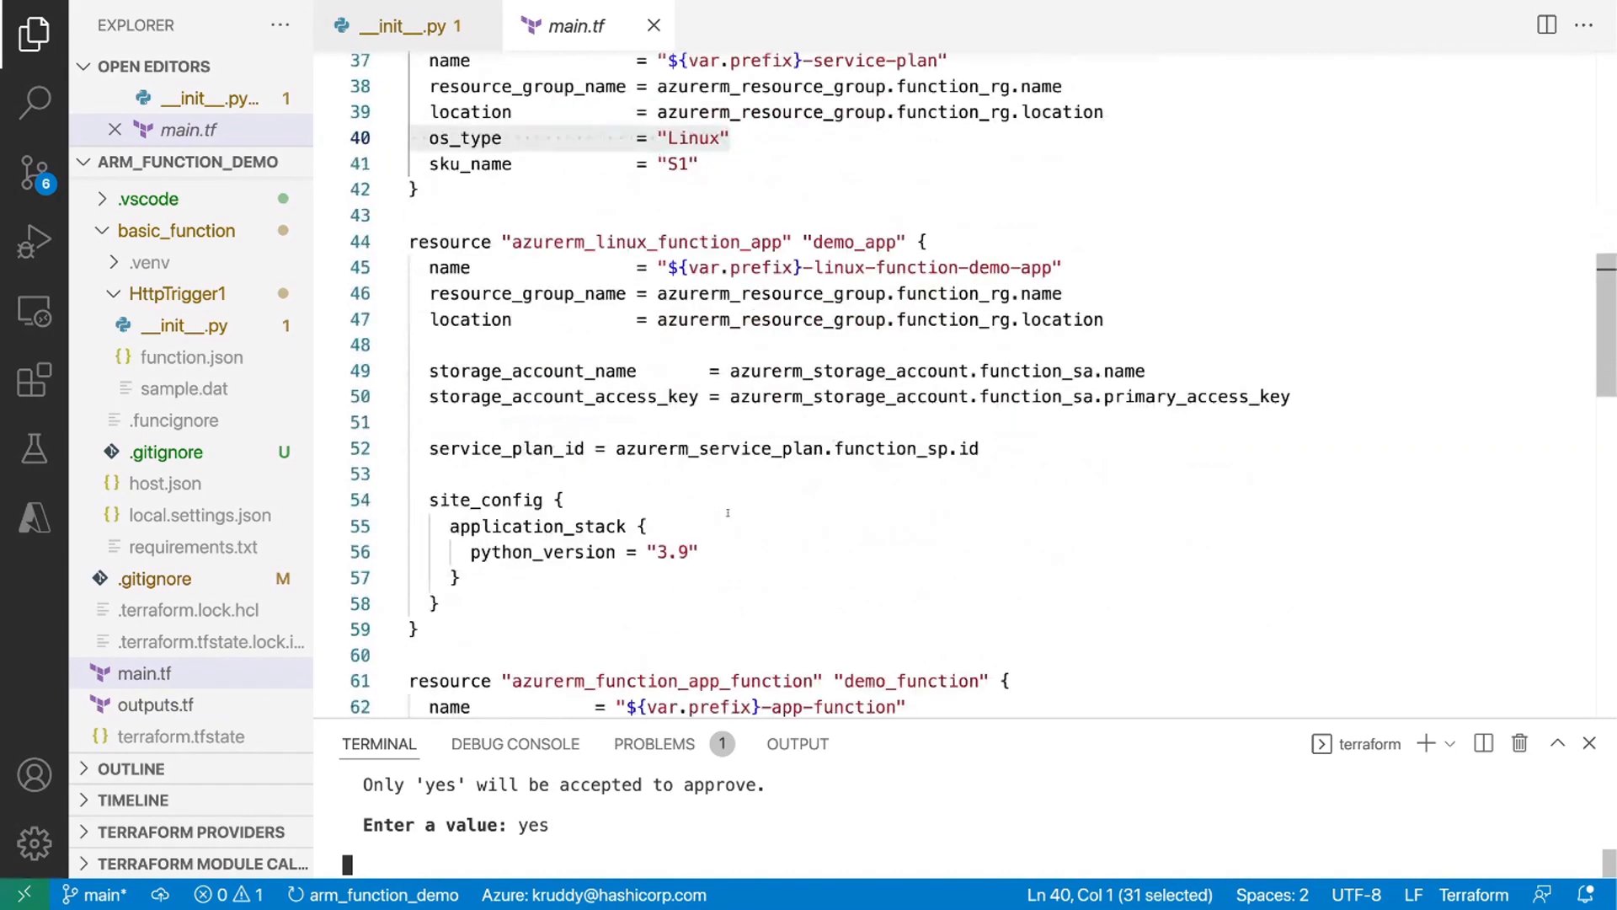
scroll(down, 3)
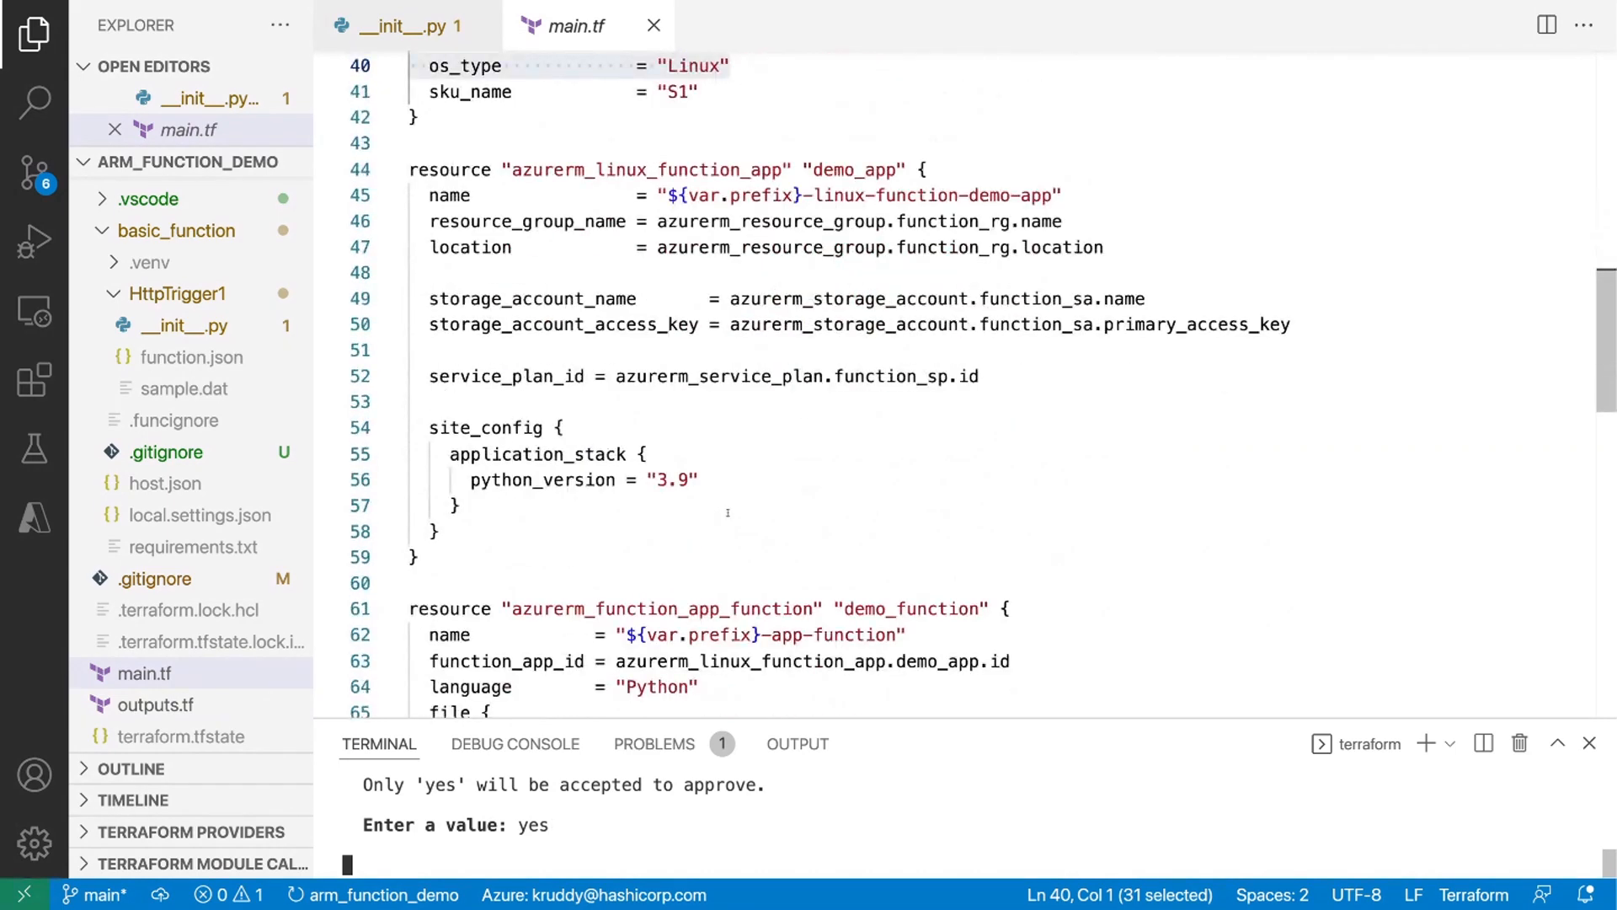
key(Return)
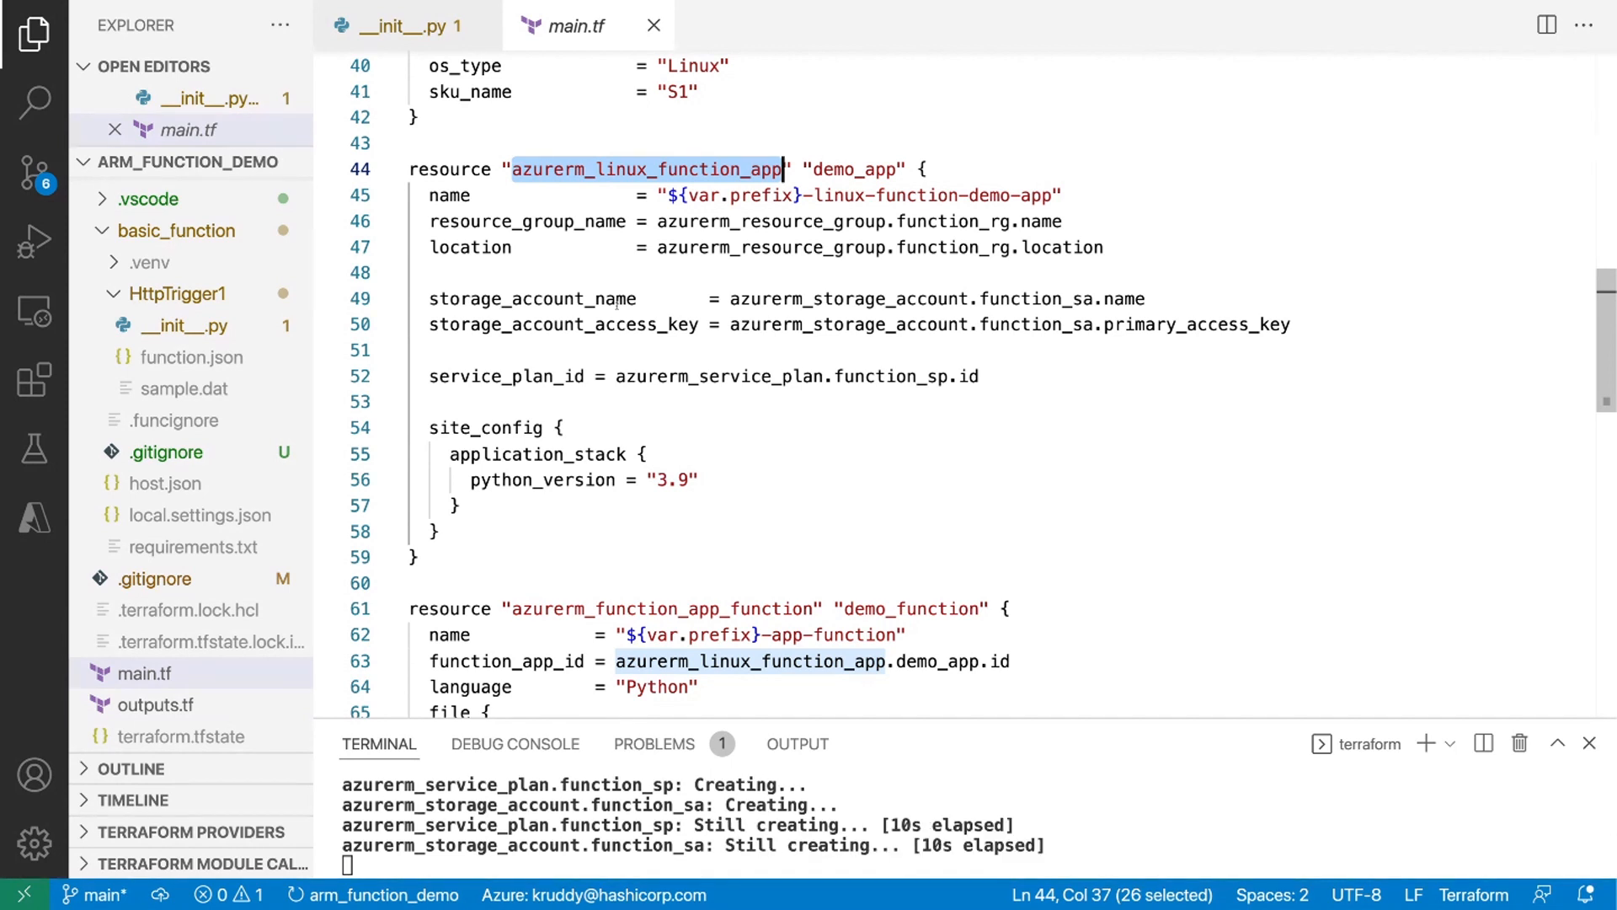
mouse_move(758, 423)
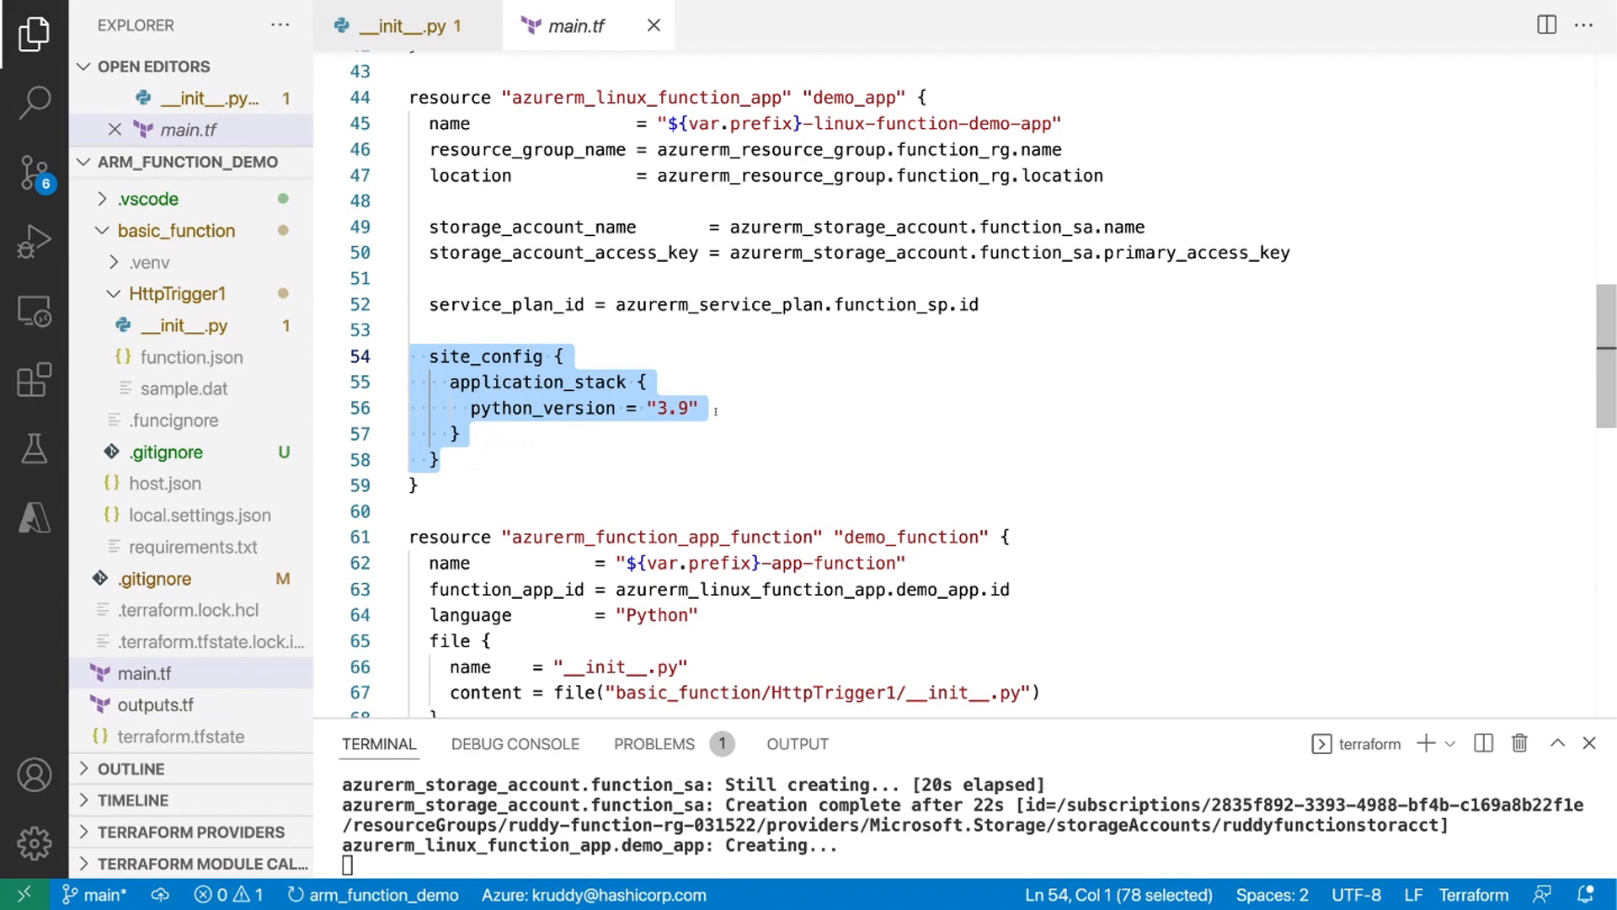
scroll(down, 3)
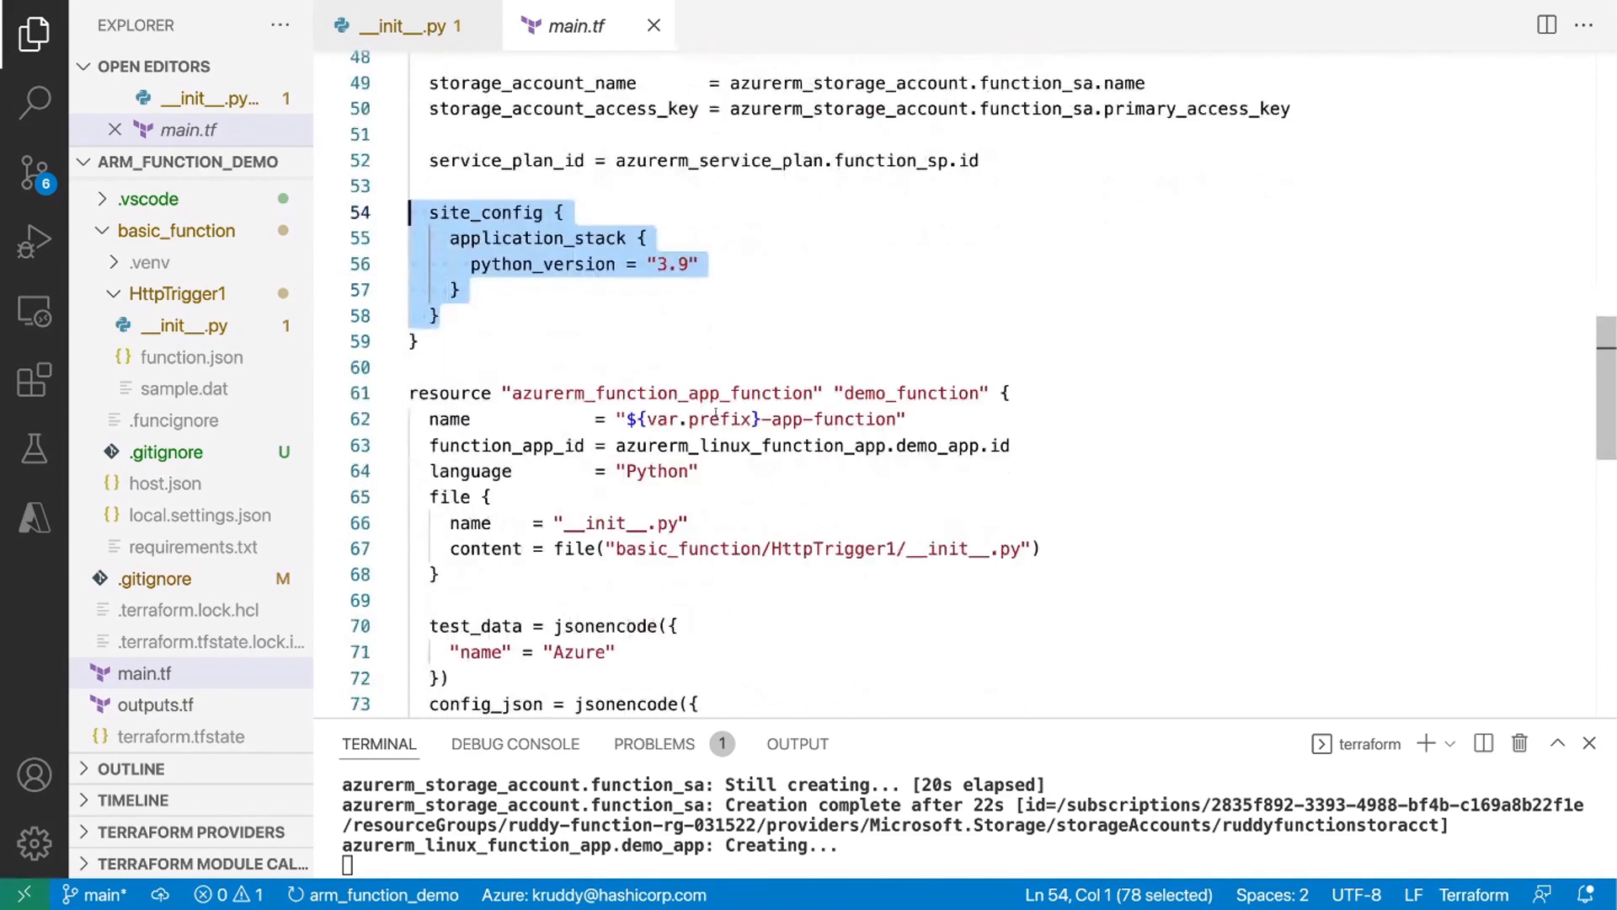
scroll(down, 3)
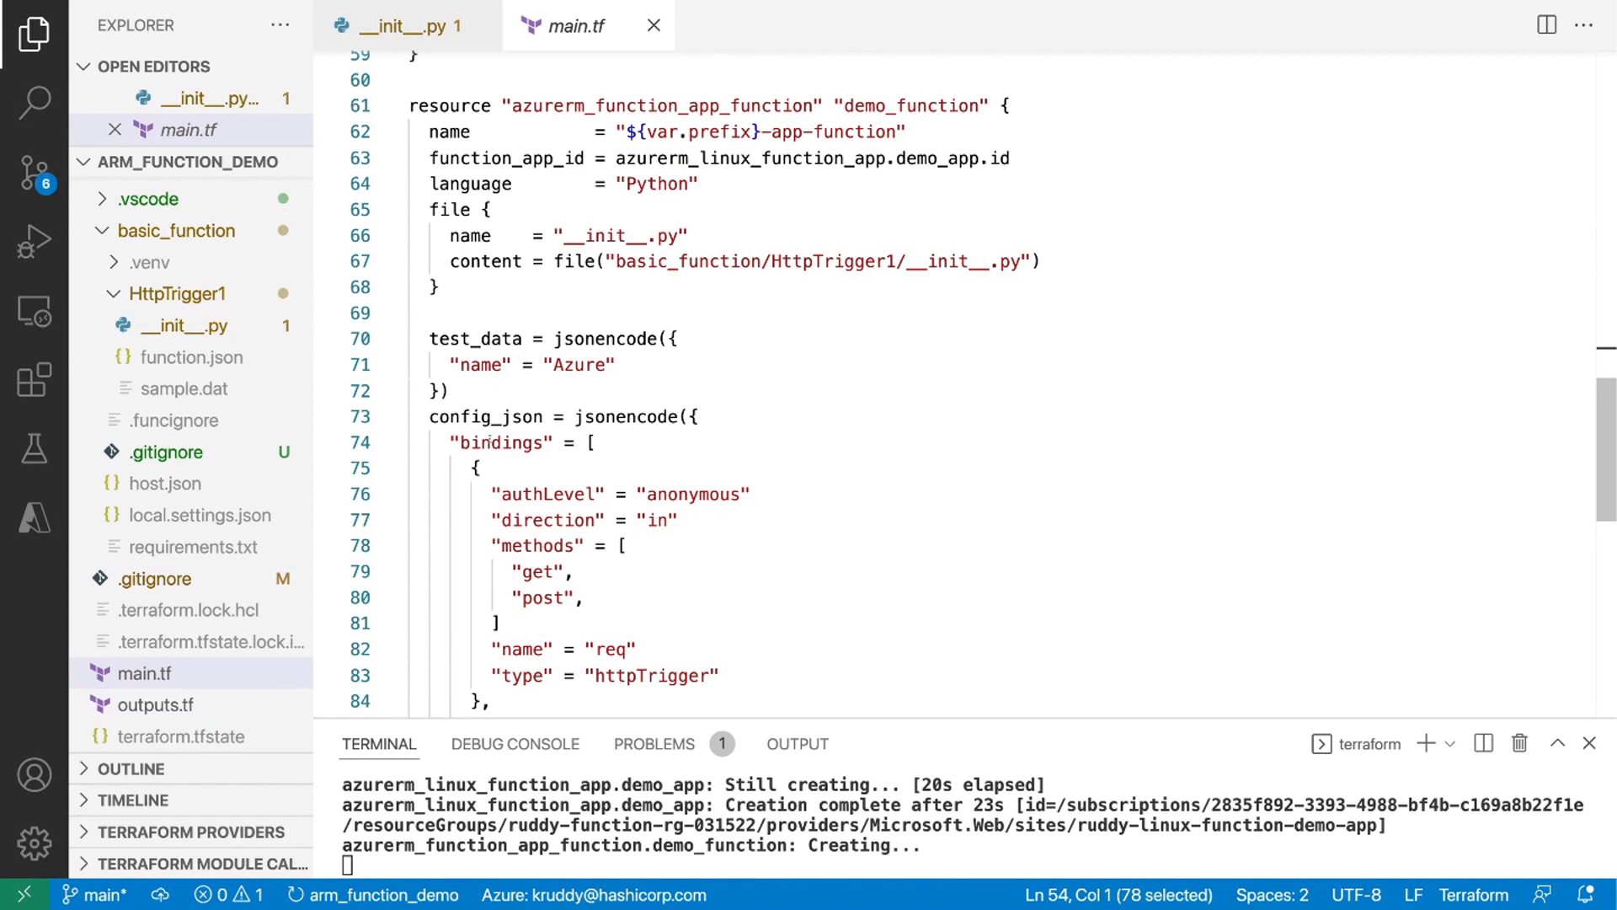
right_click(192, 357)
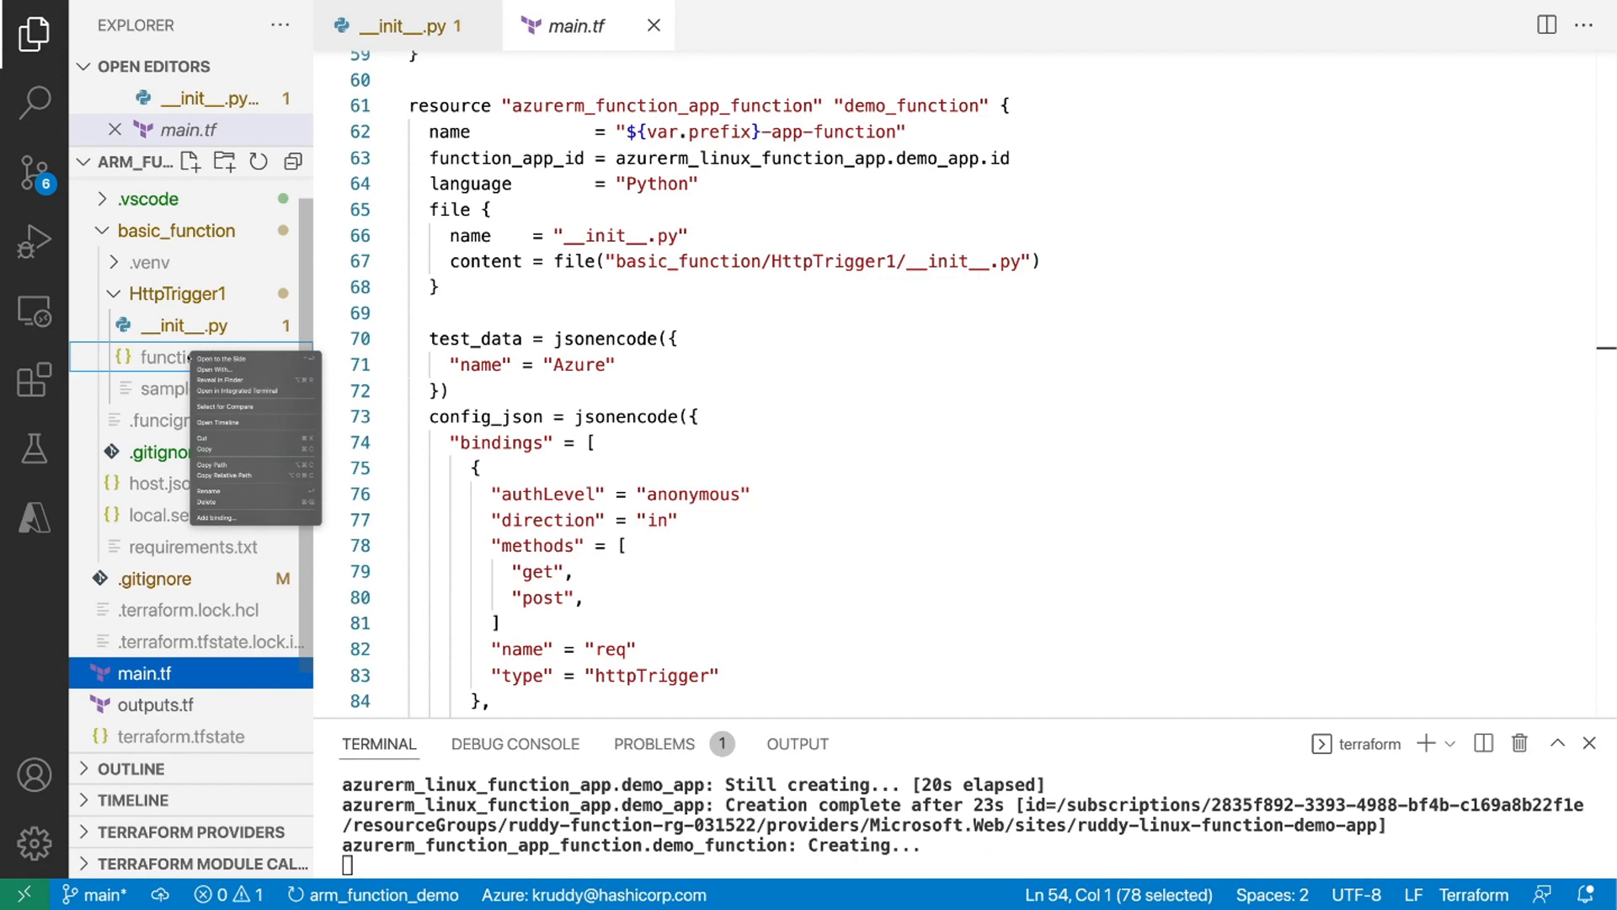
click(220, 359)
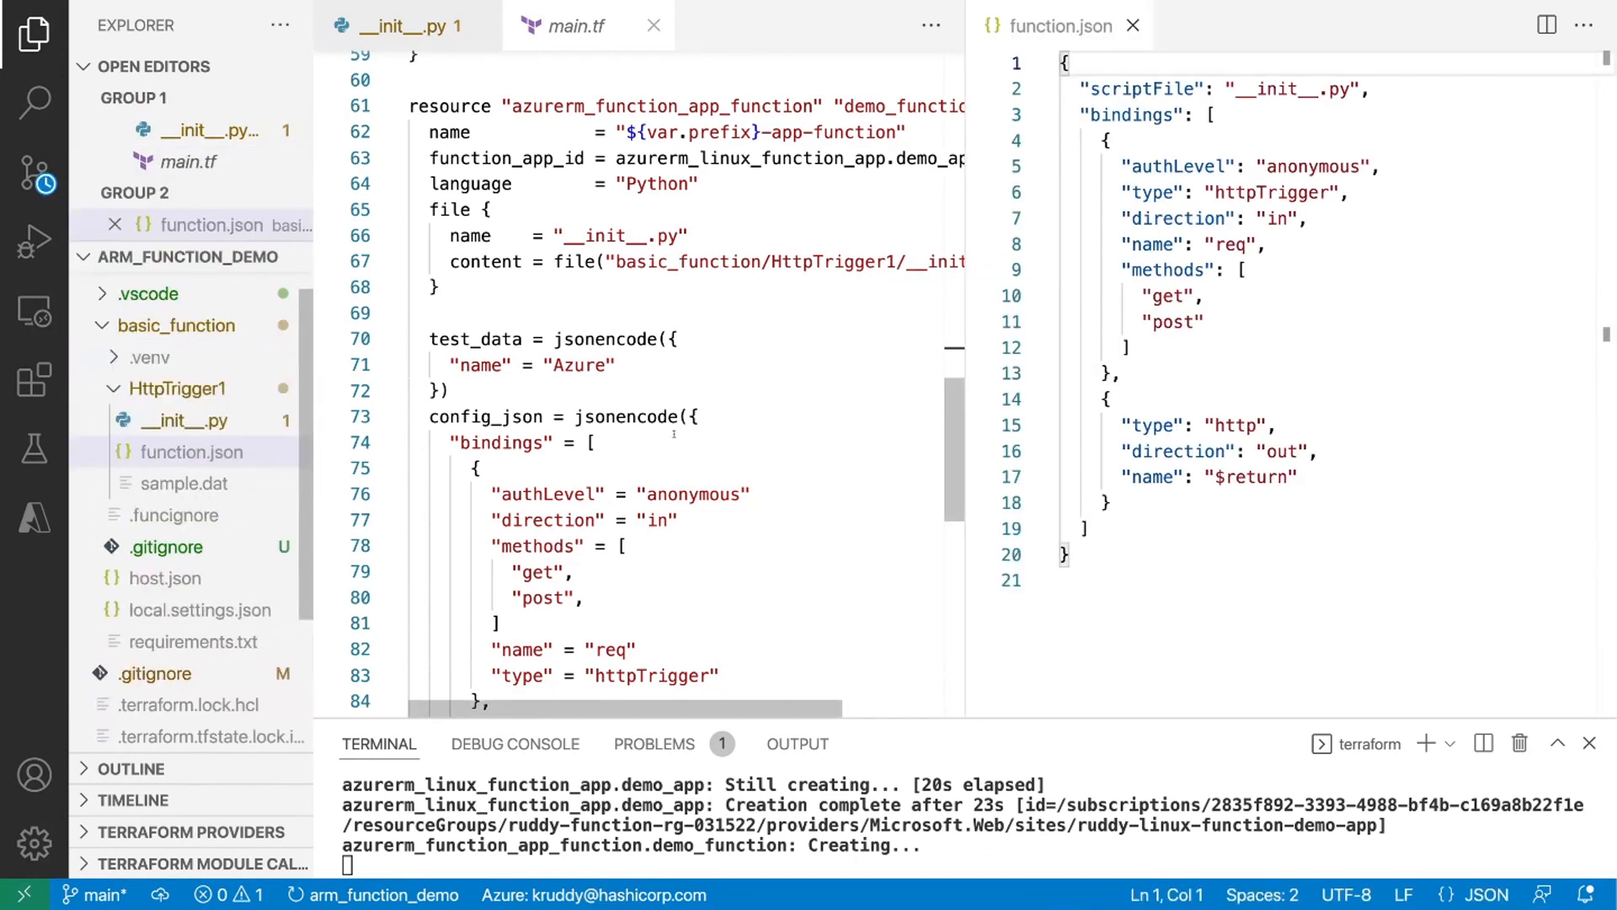
scroll(down, 3)
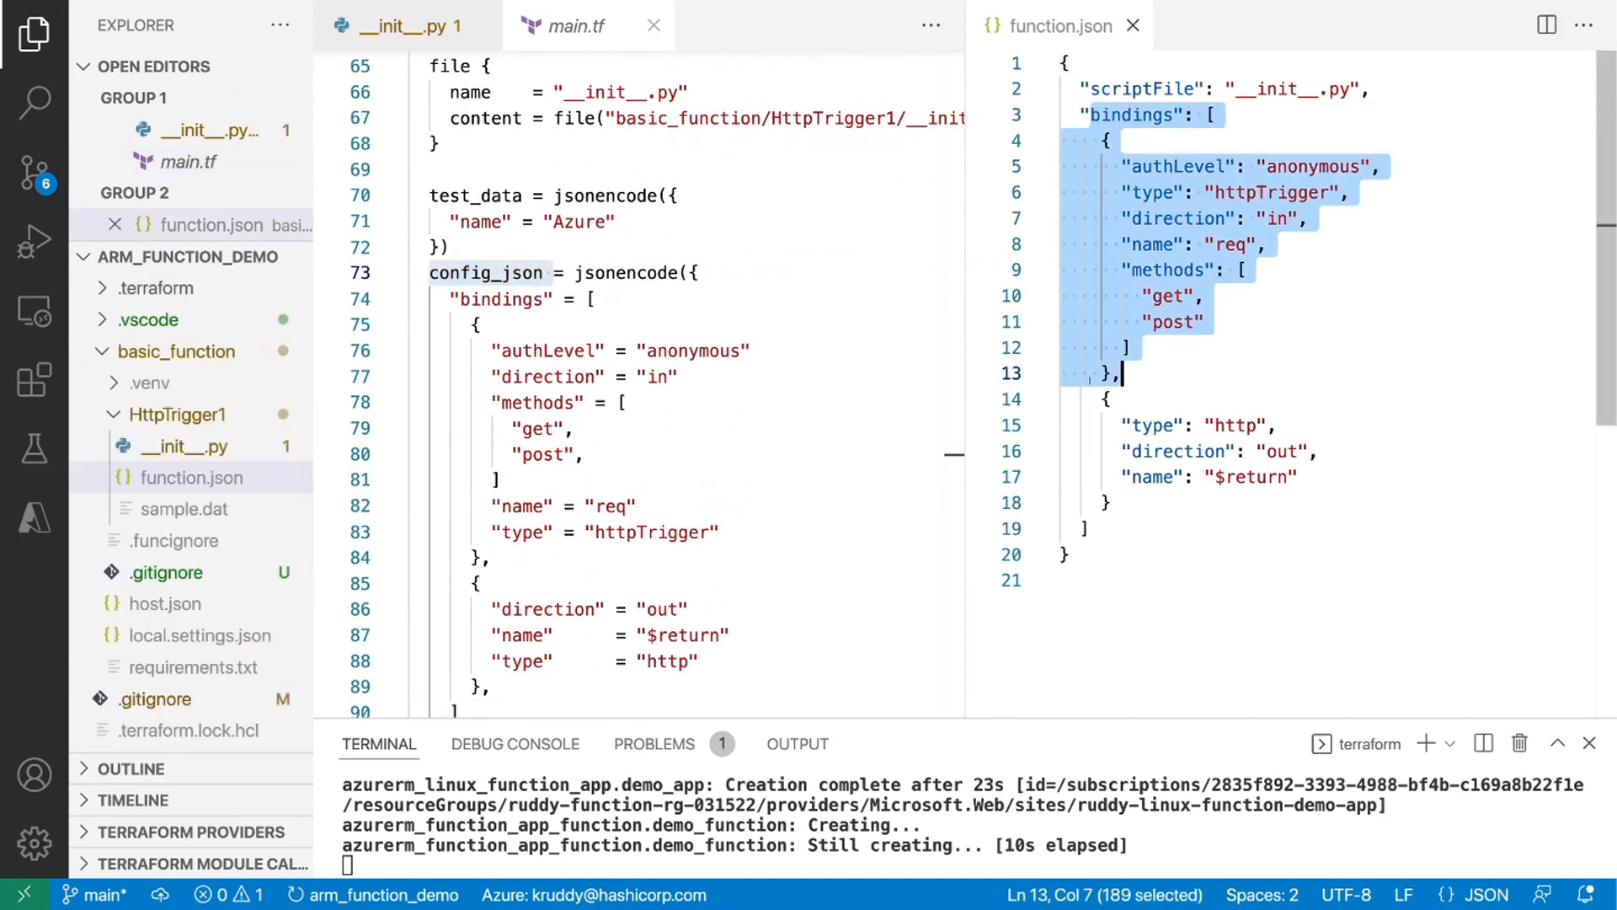
mouse_move(185, 256)
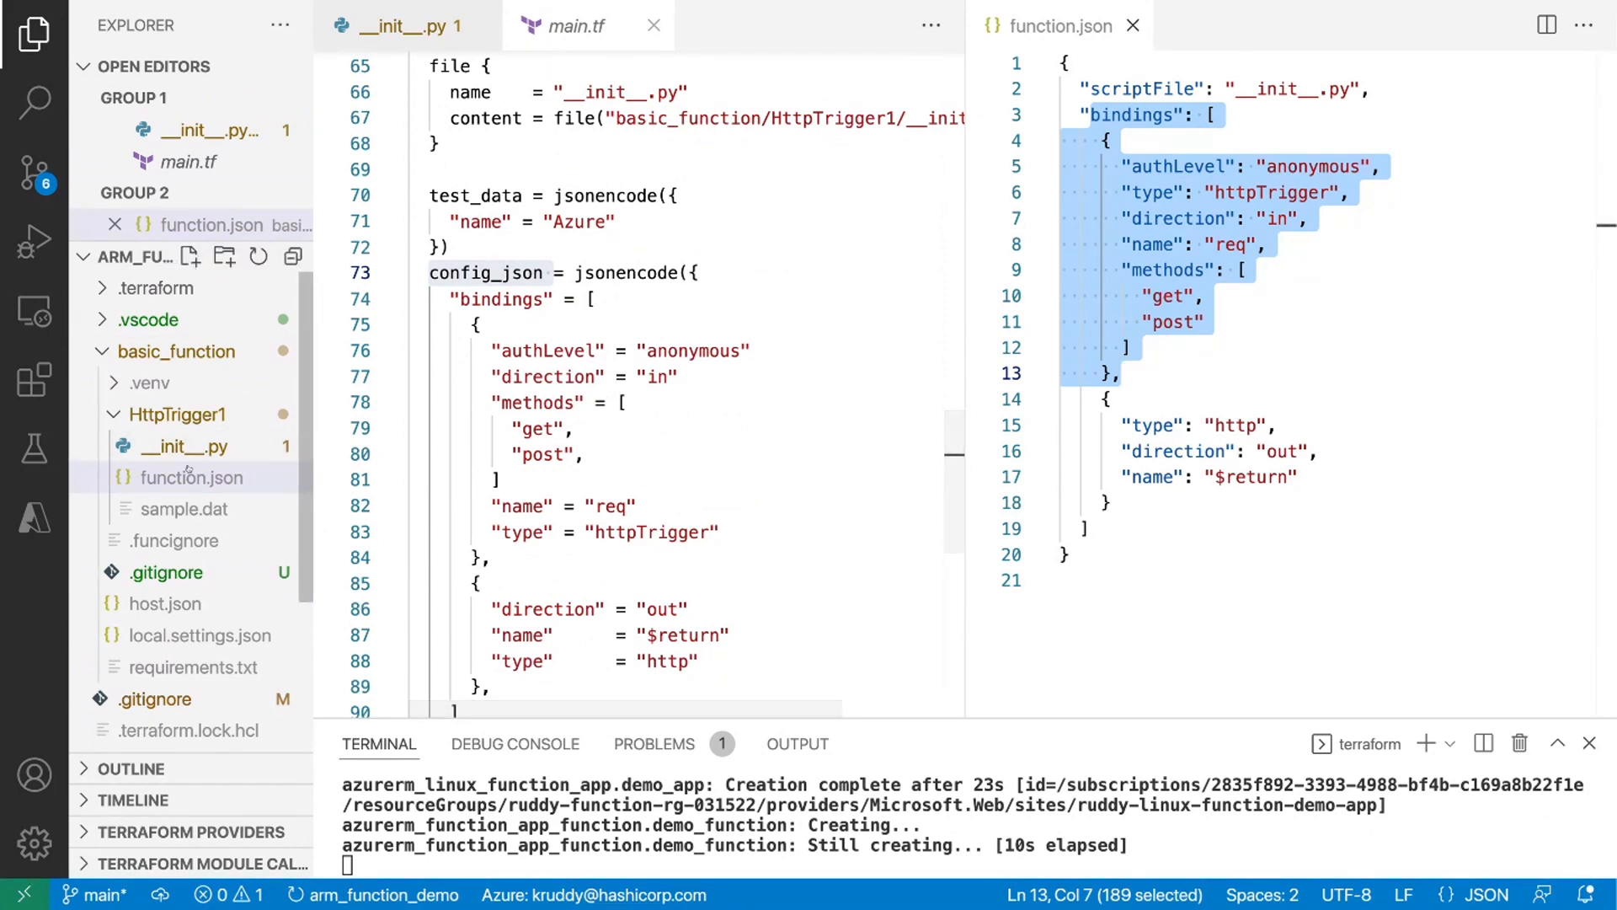
click(185, 508)
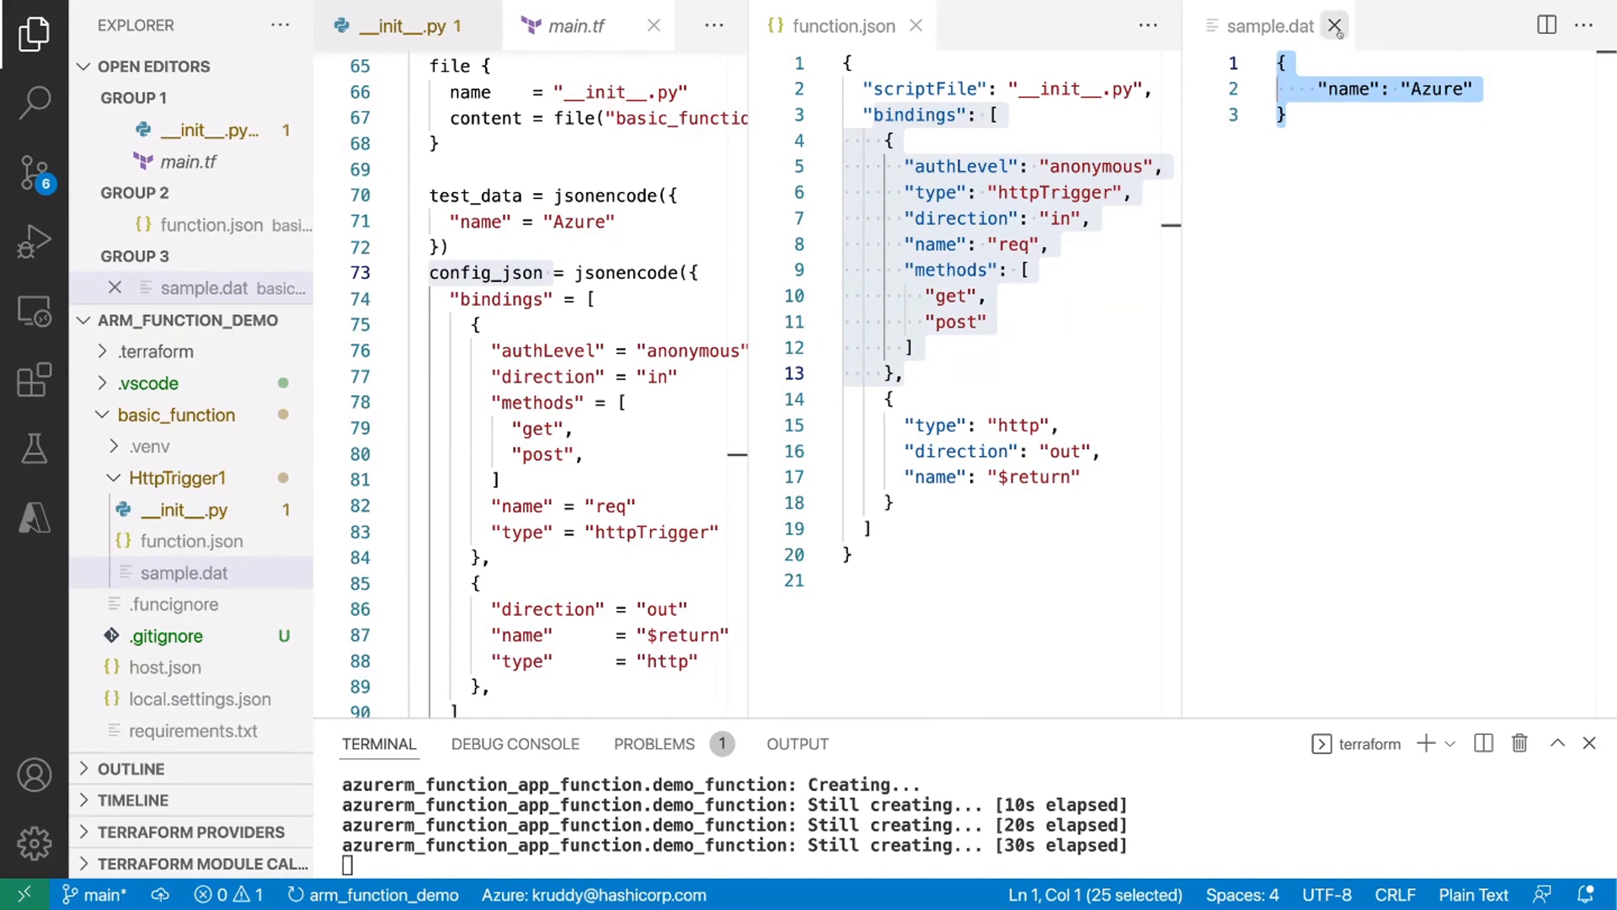
click(1334, 25)
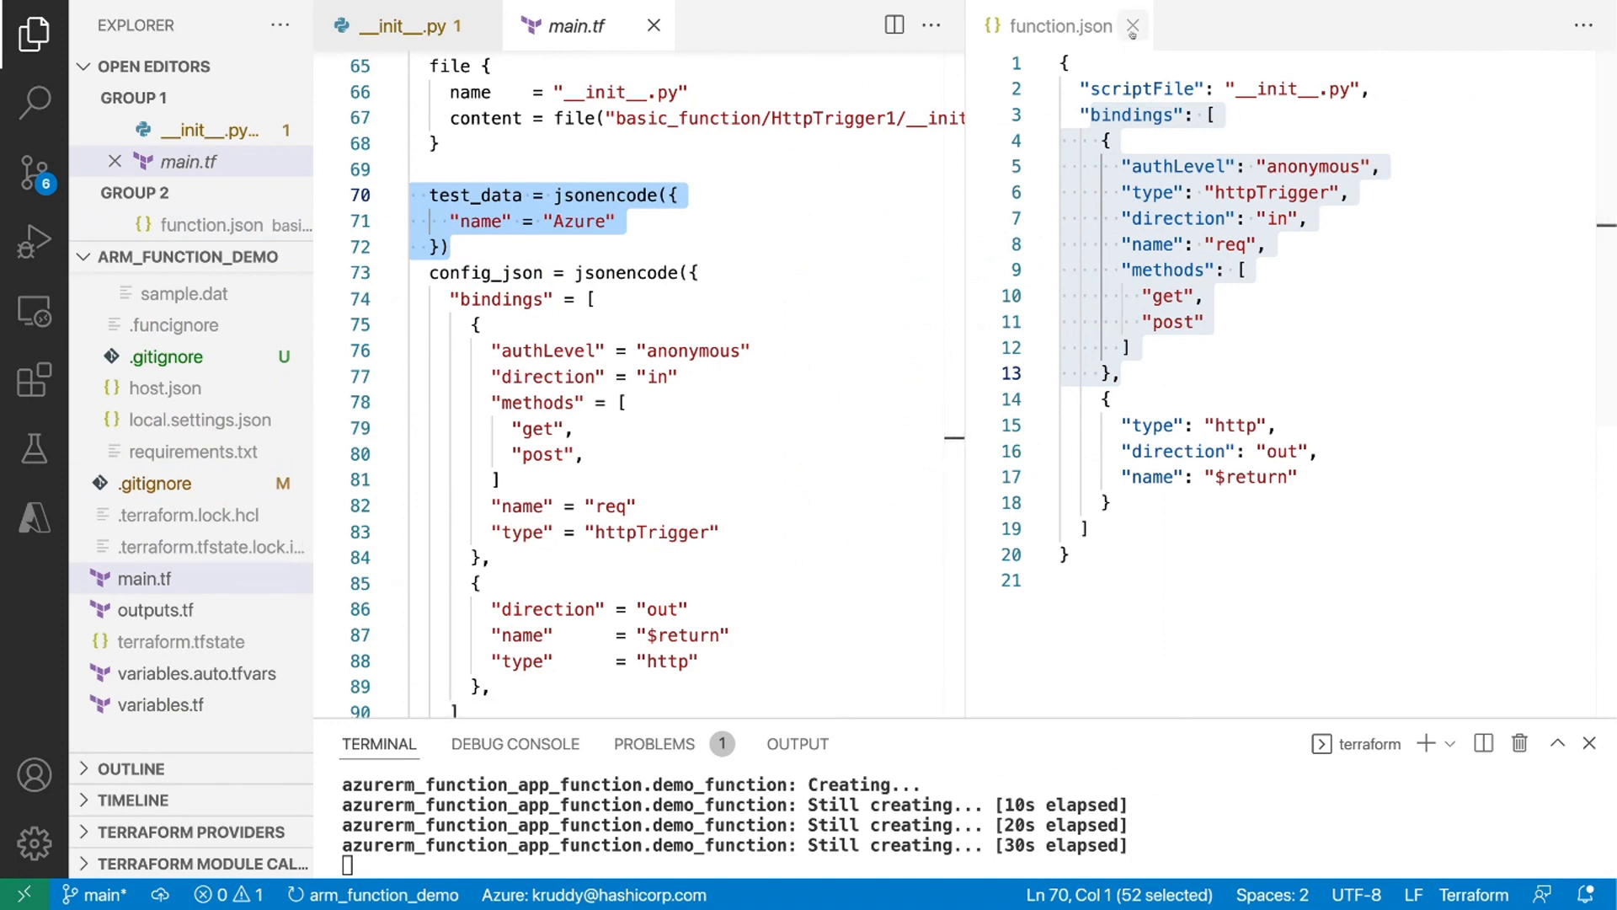
mouse_move(1132, 25)
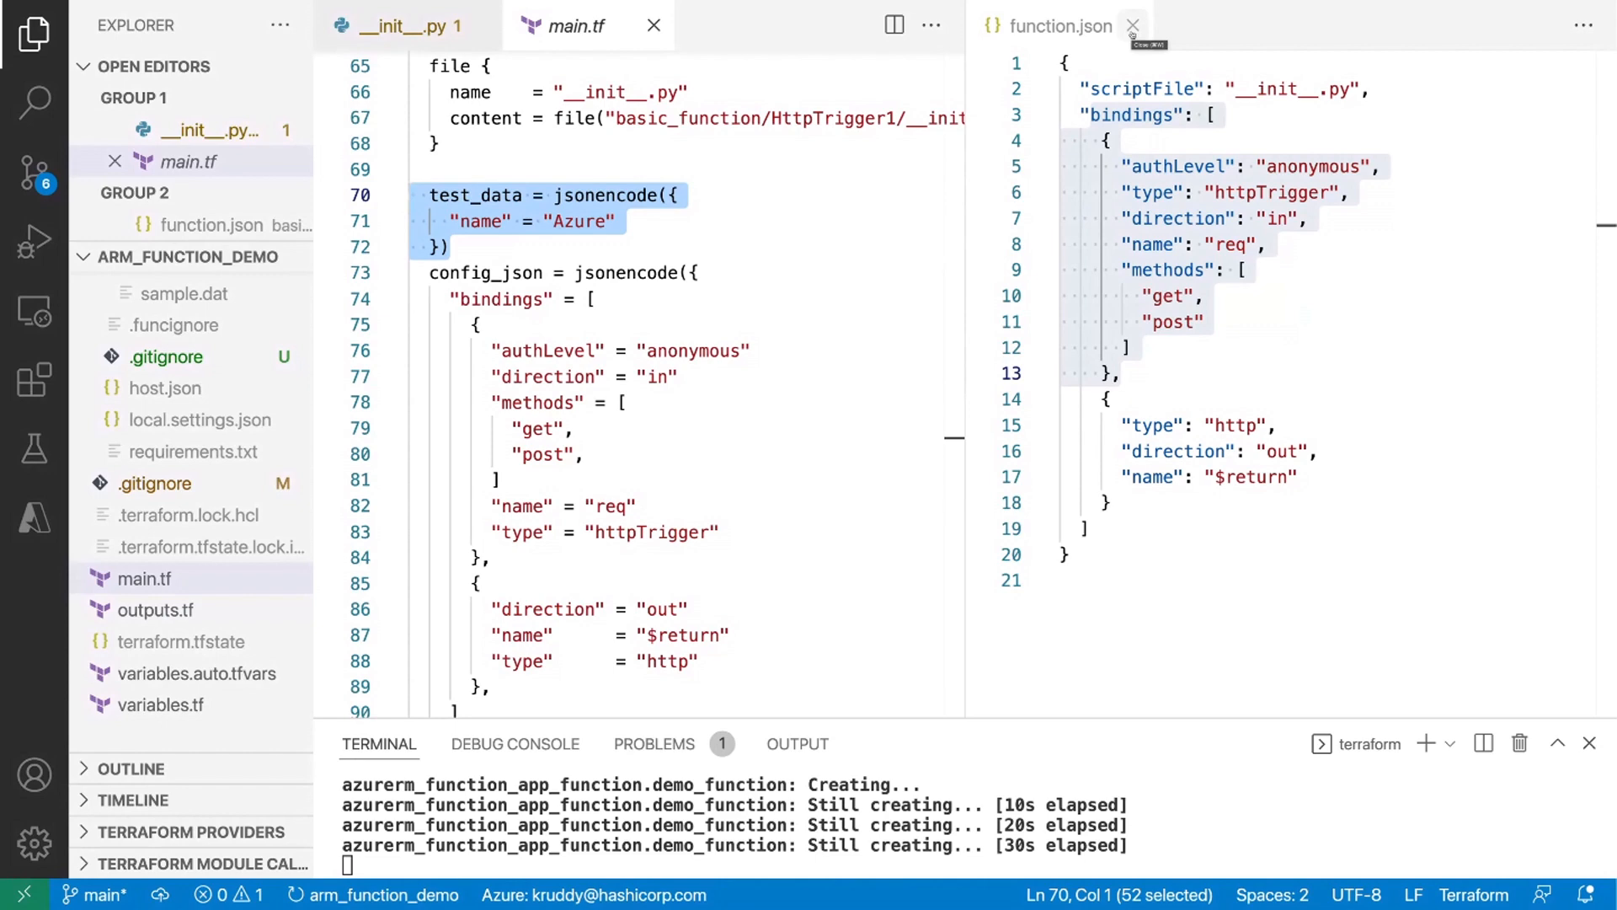
click(1132, 25)
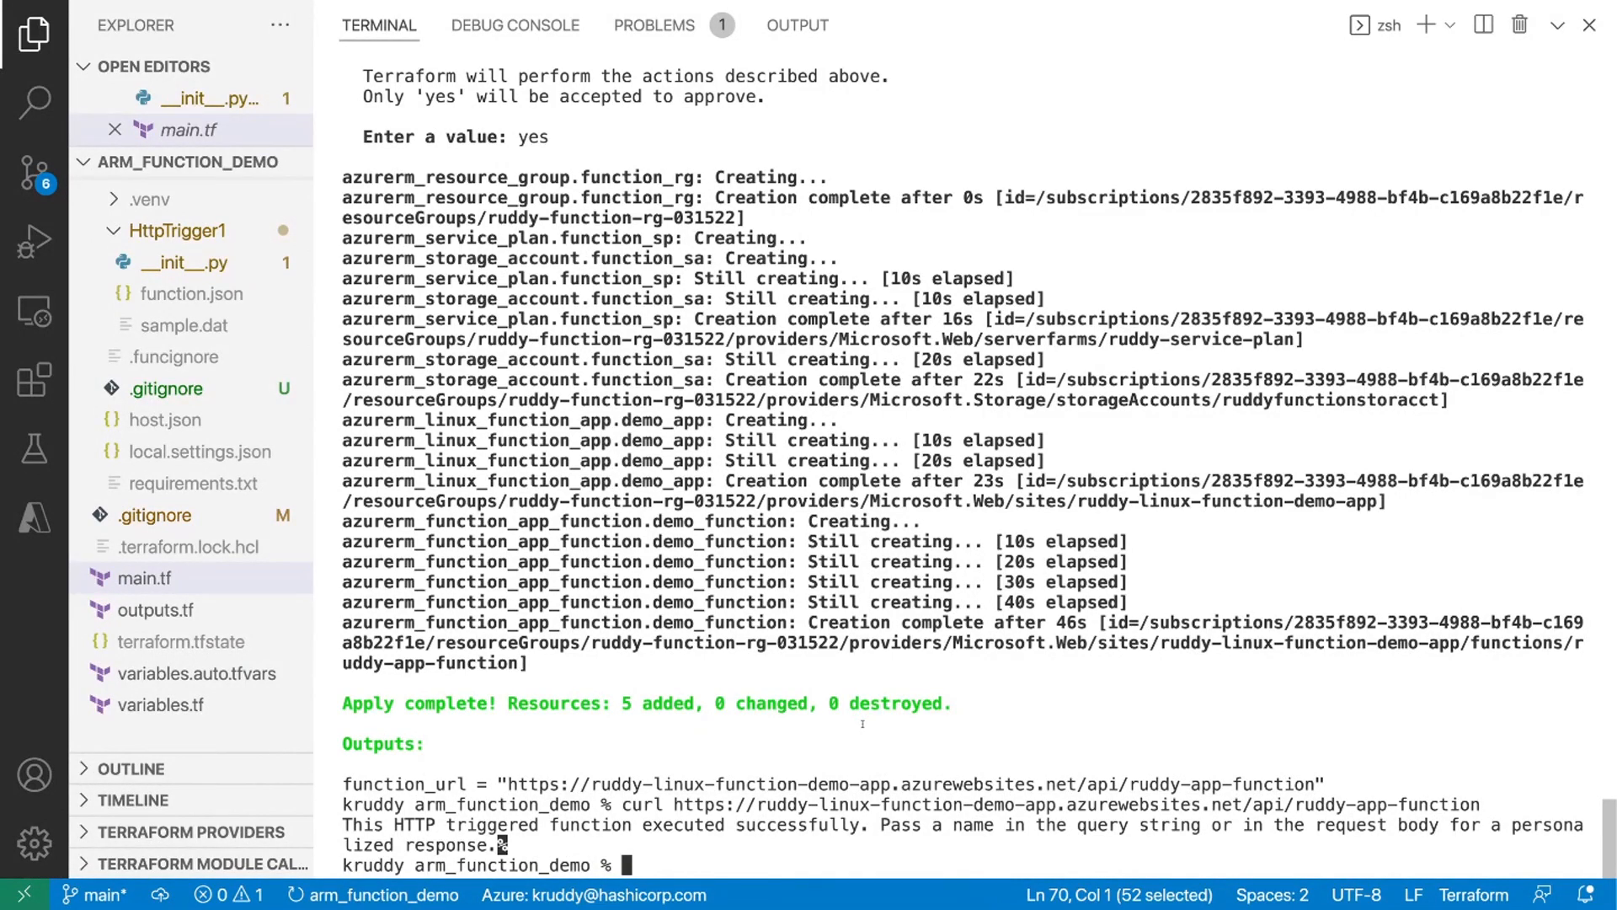
Curl the function URL posting -d '{"name":"DevOpsLab"}' and get a personalised hello.
text(curl https://ruddy-linux-function-demo-app.azurewebsites.net/api/ruddy-app-function)
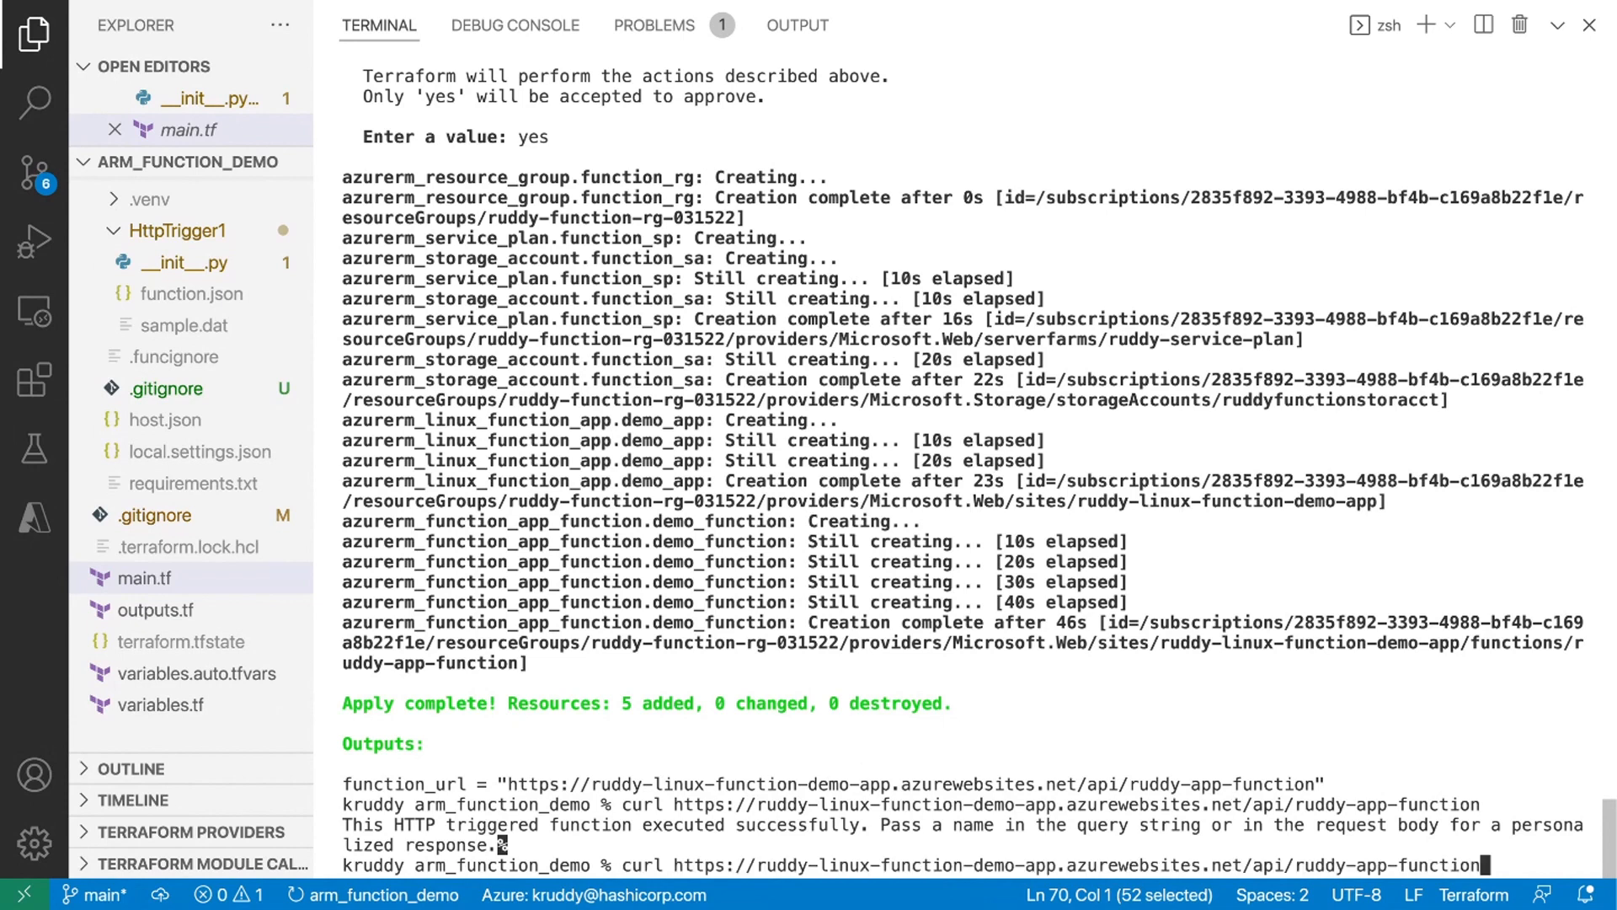
text(-)
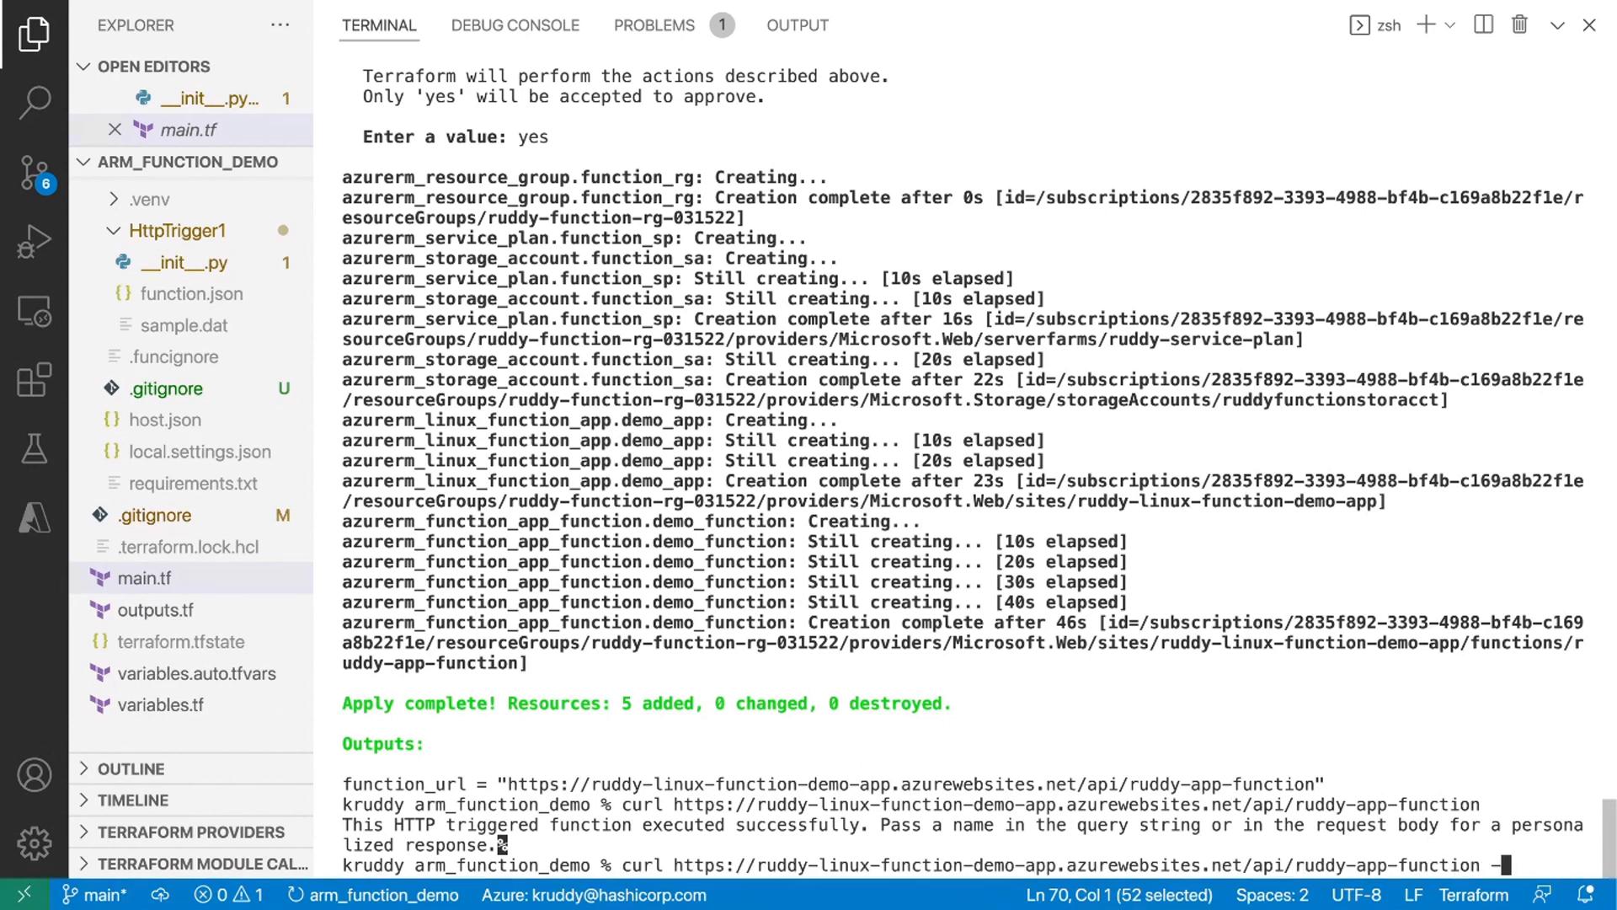
text(-d)
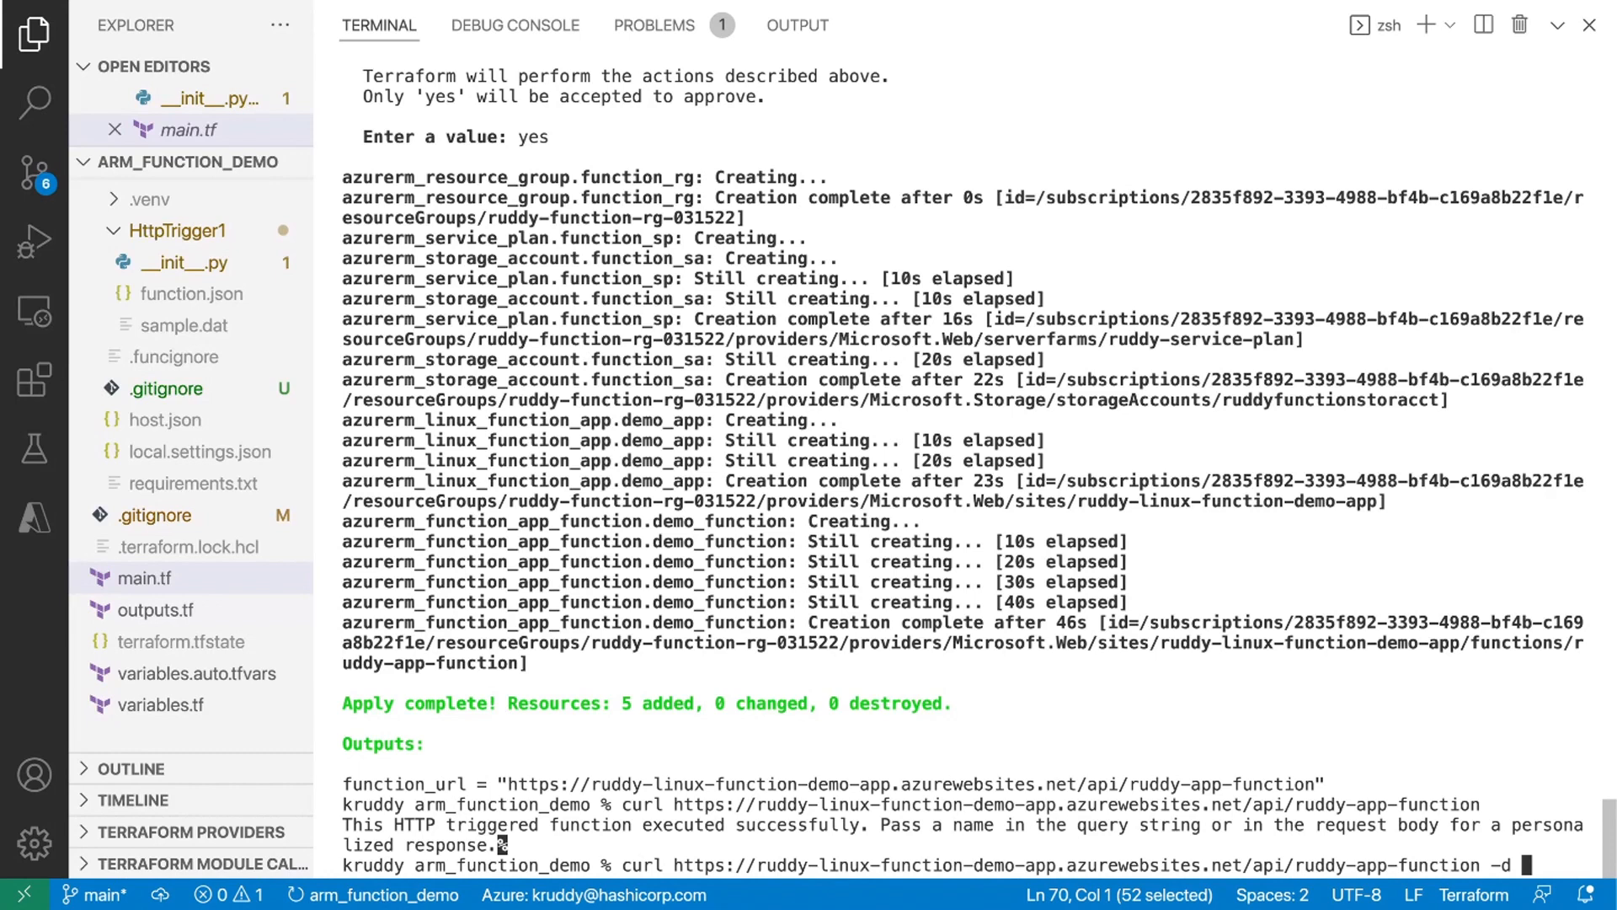
text({"name":)
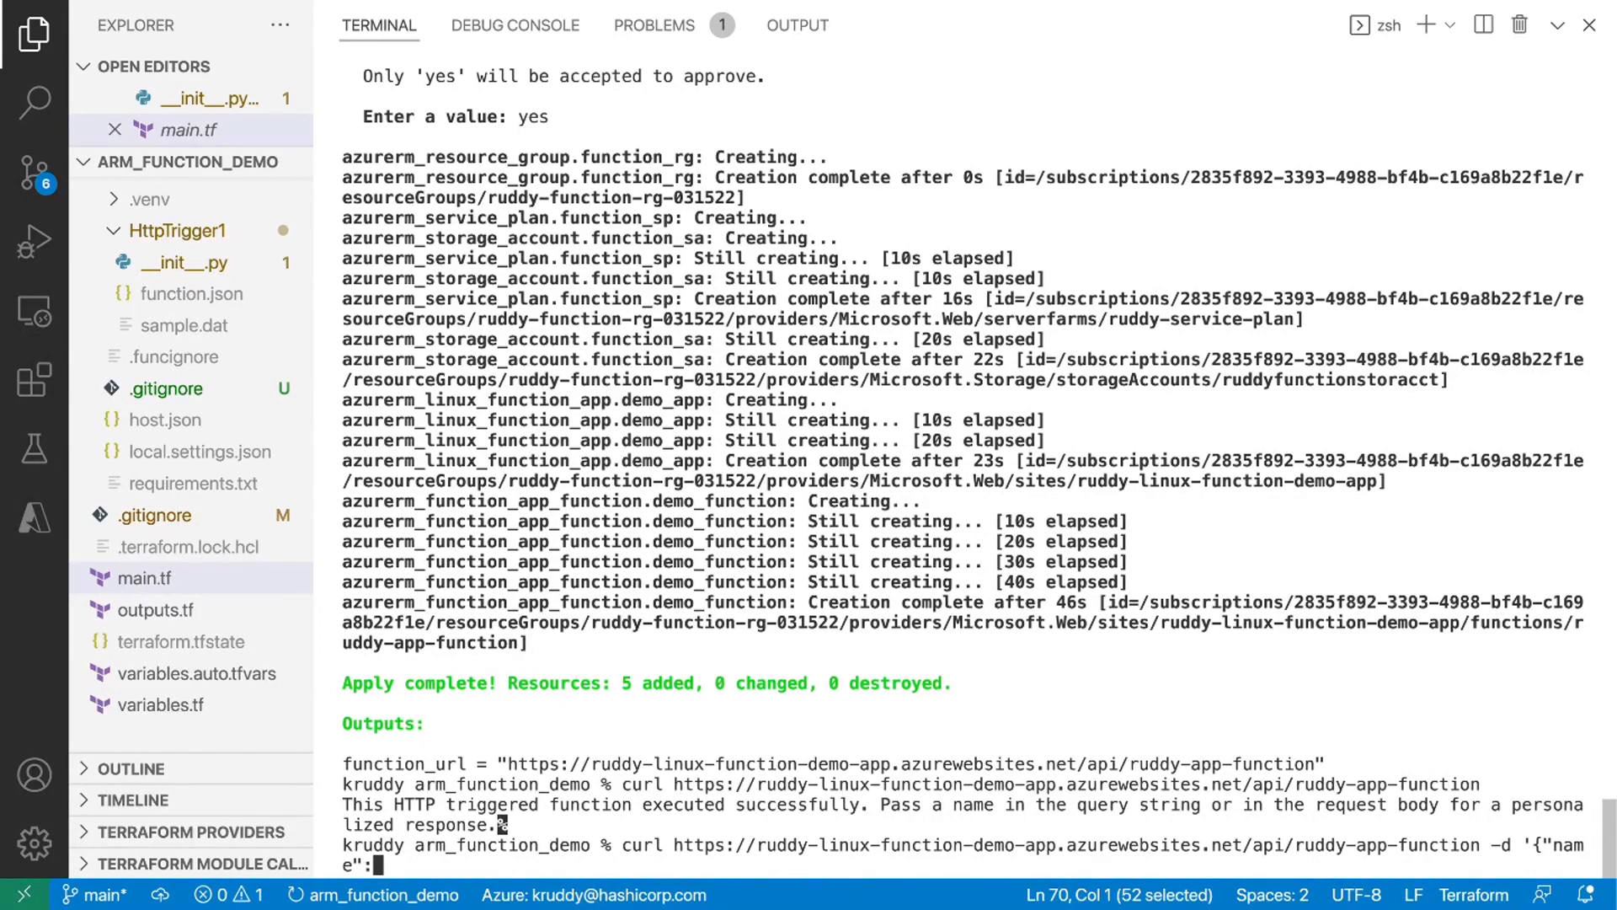
text(Dev0)
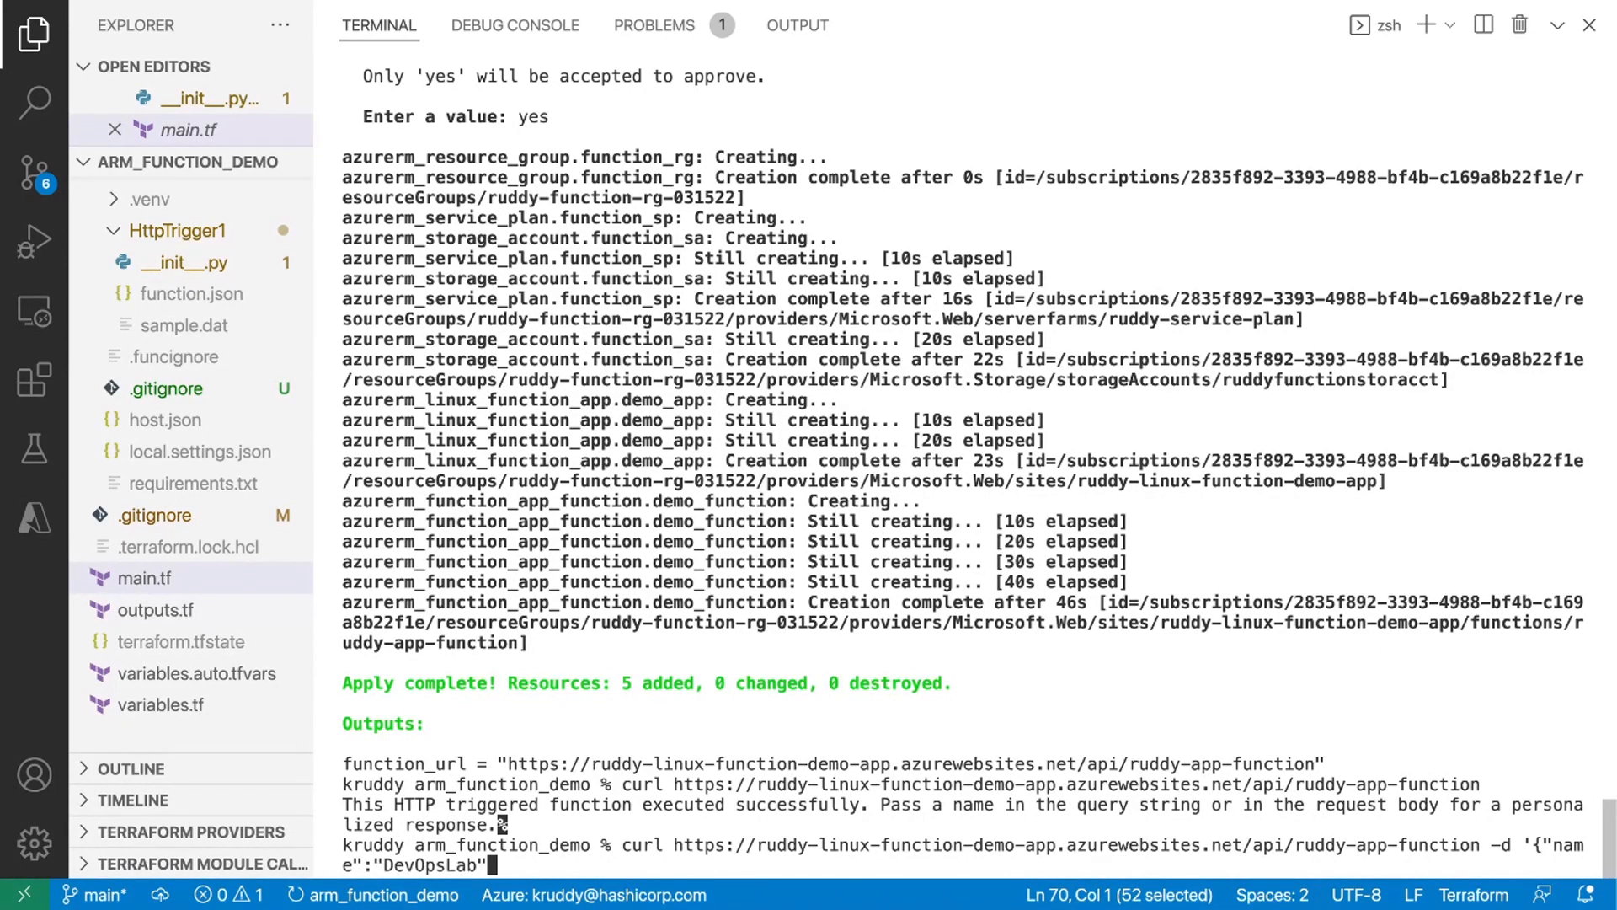
text(}')
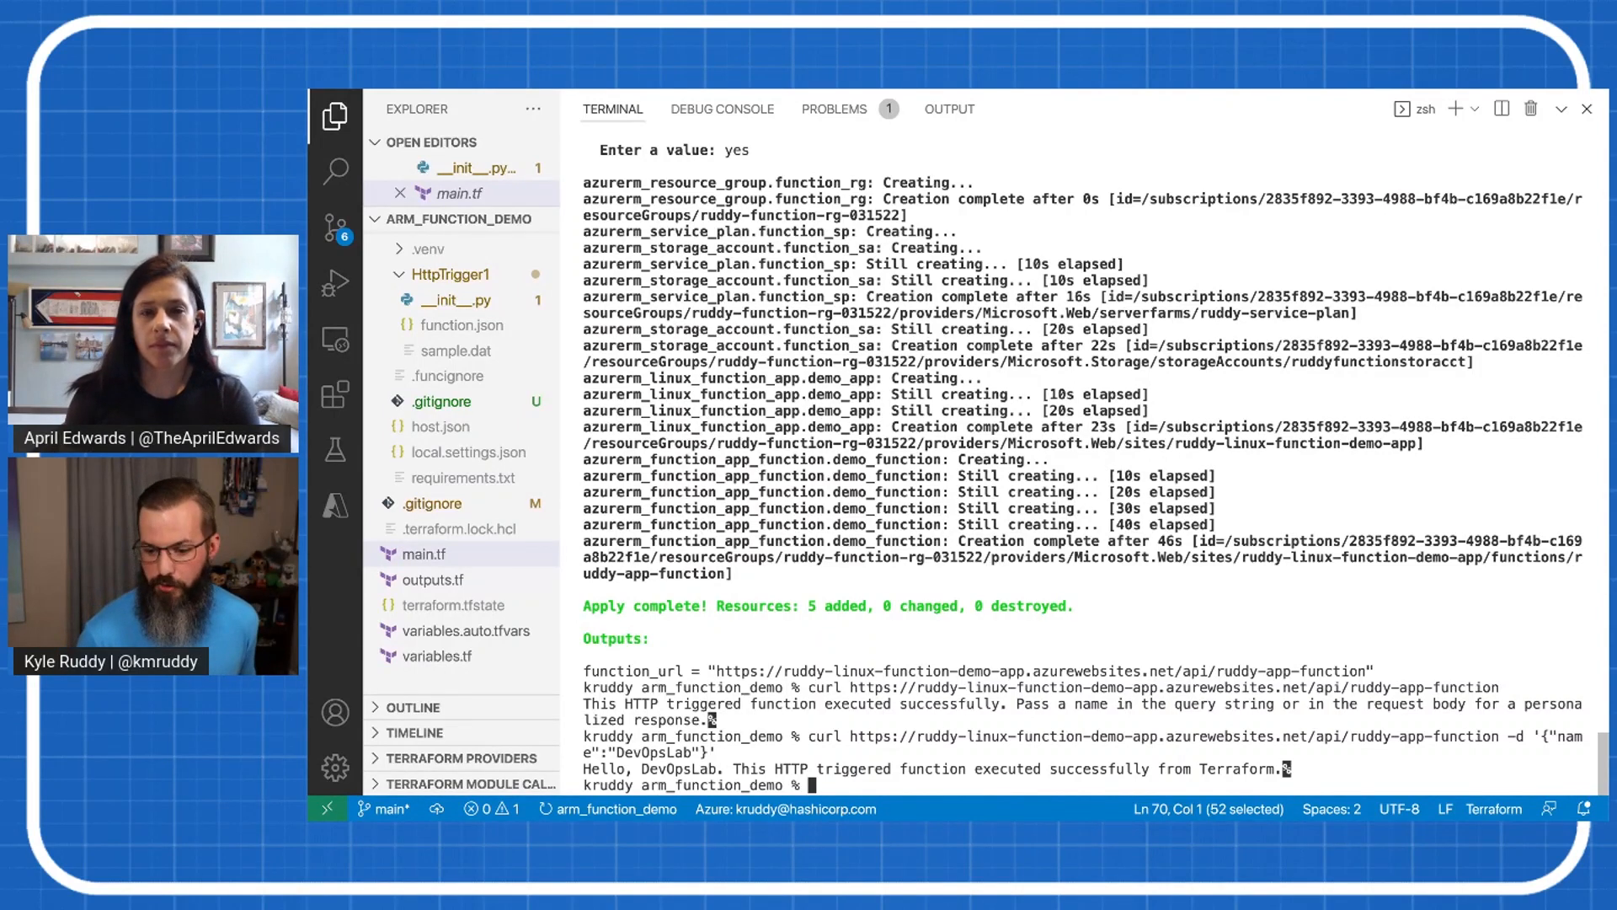
Repeat the request with the name April, then start terraform destroy --auto-approve.
scroll(down, 3)
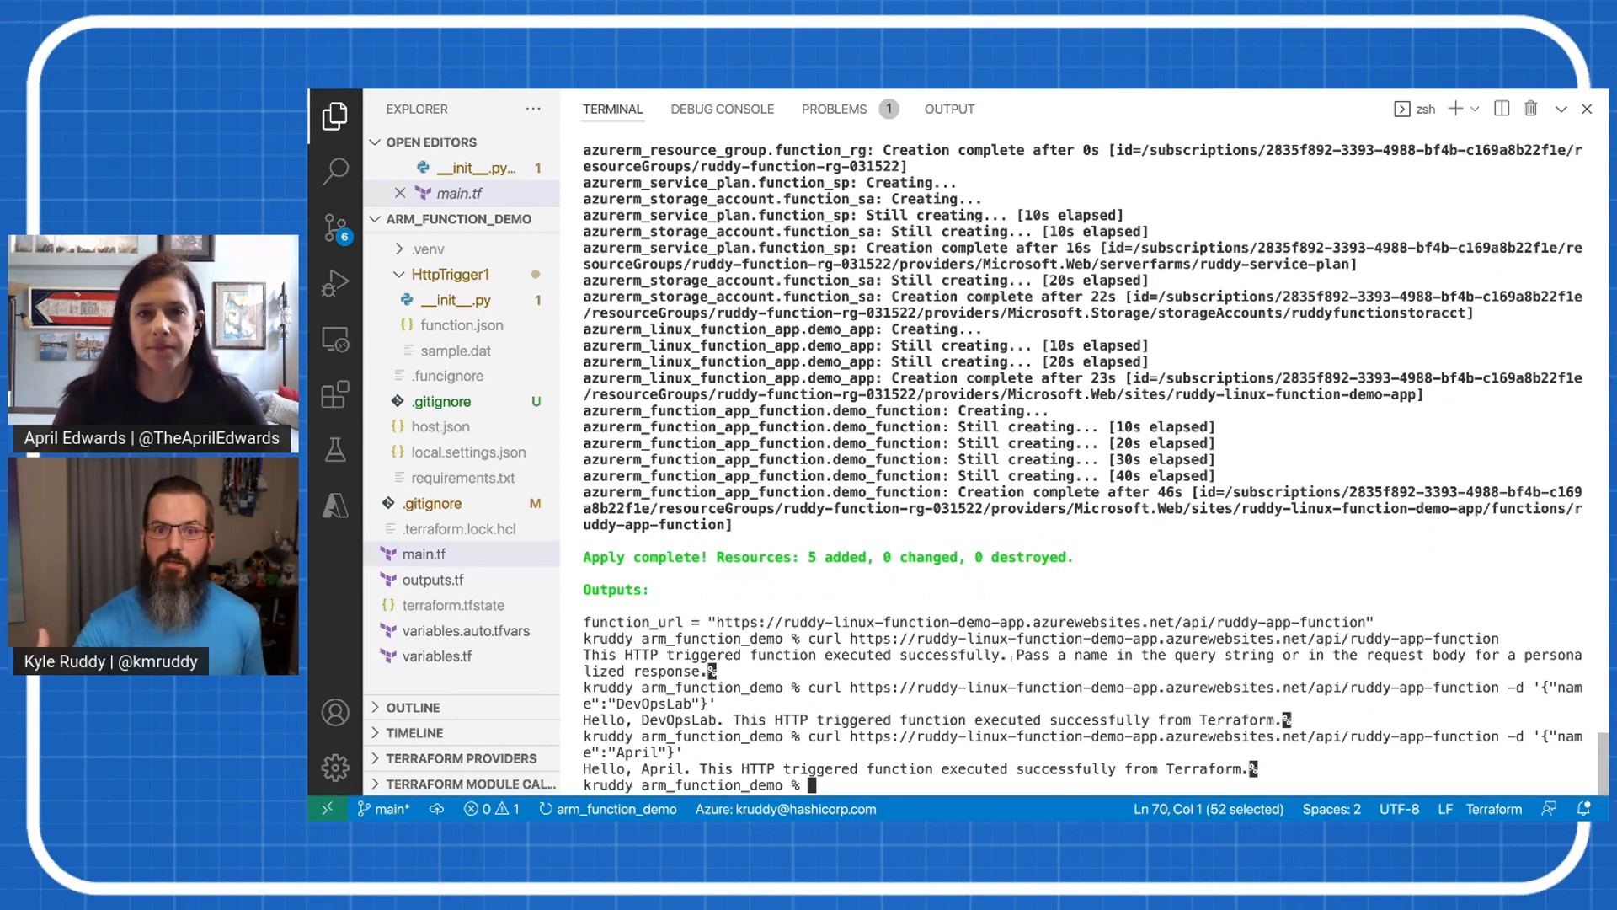
text(terraform destroy --auto-approve)
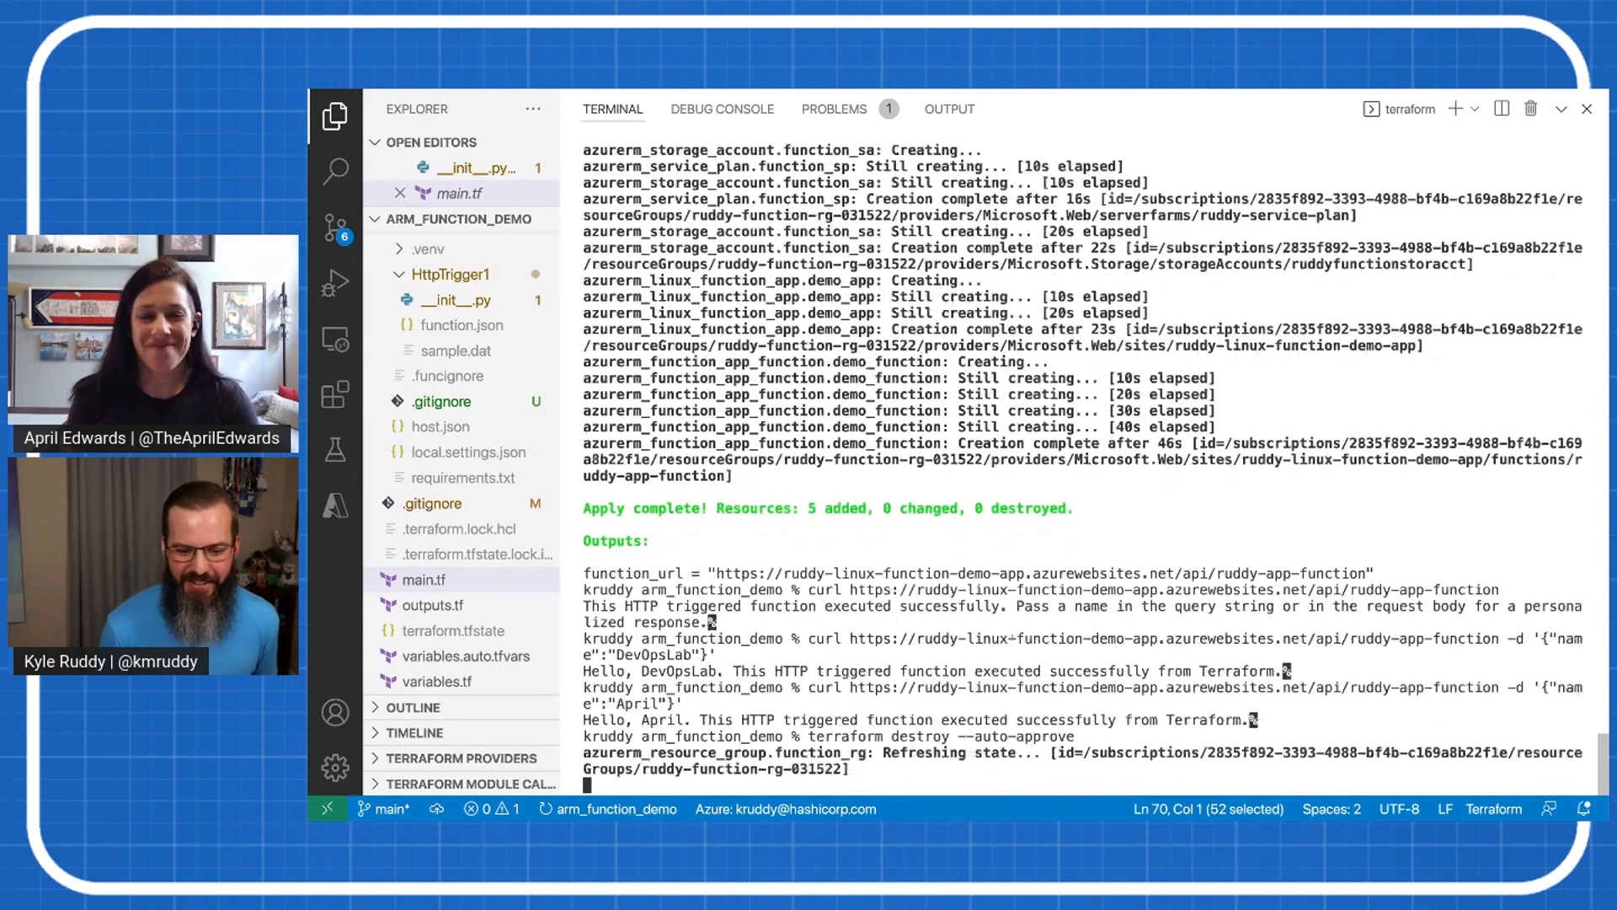
Watch terraform destroy remove the 5 resources, then bring up the branch list.
scroll(down, 3)
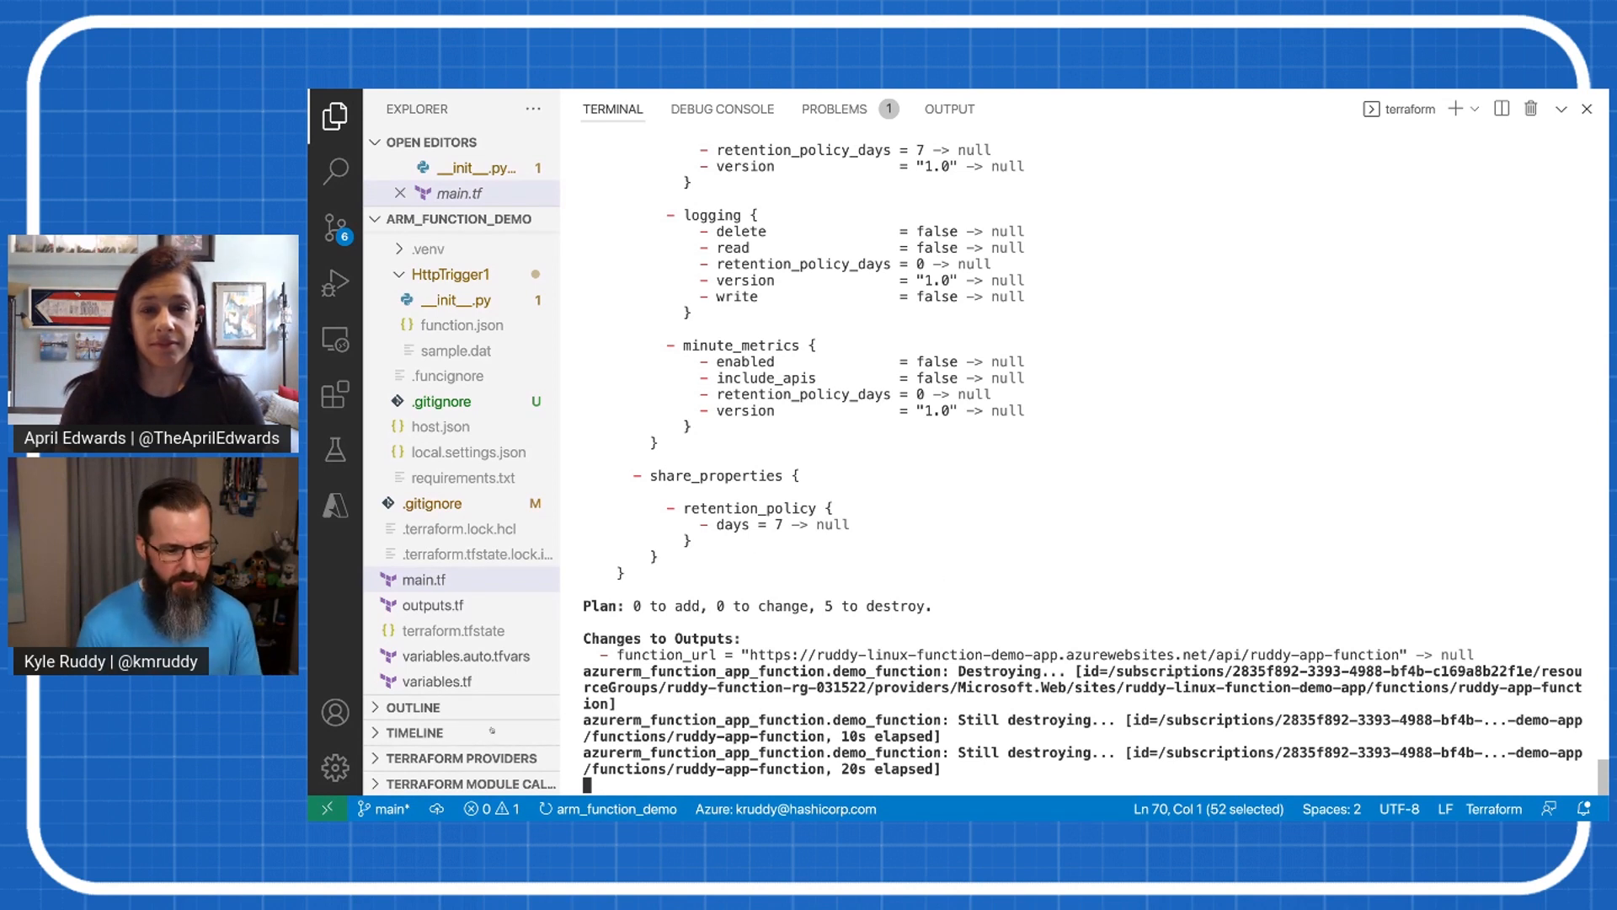
click(386, 808)
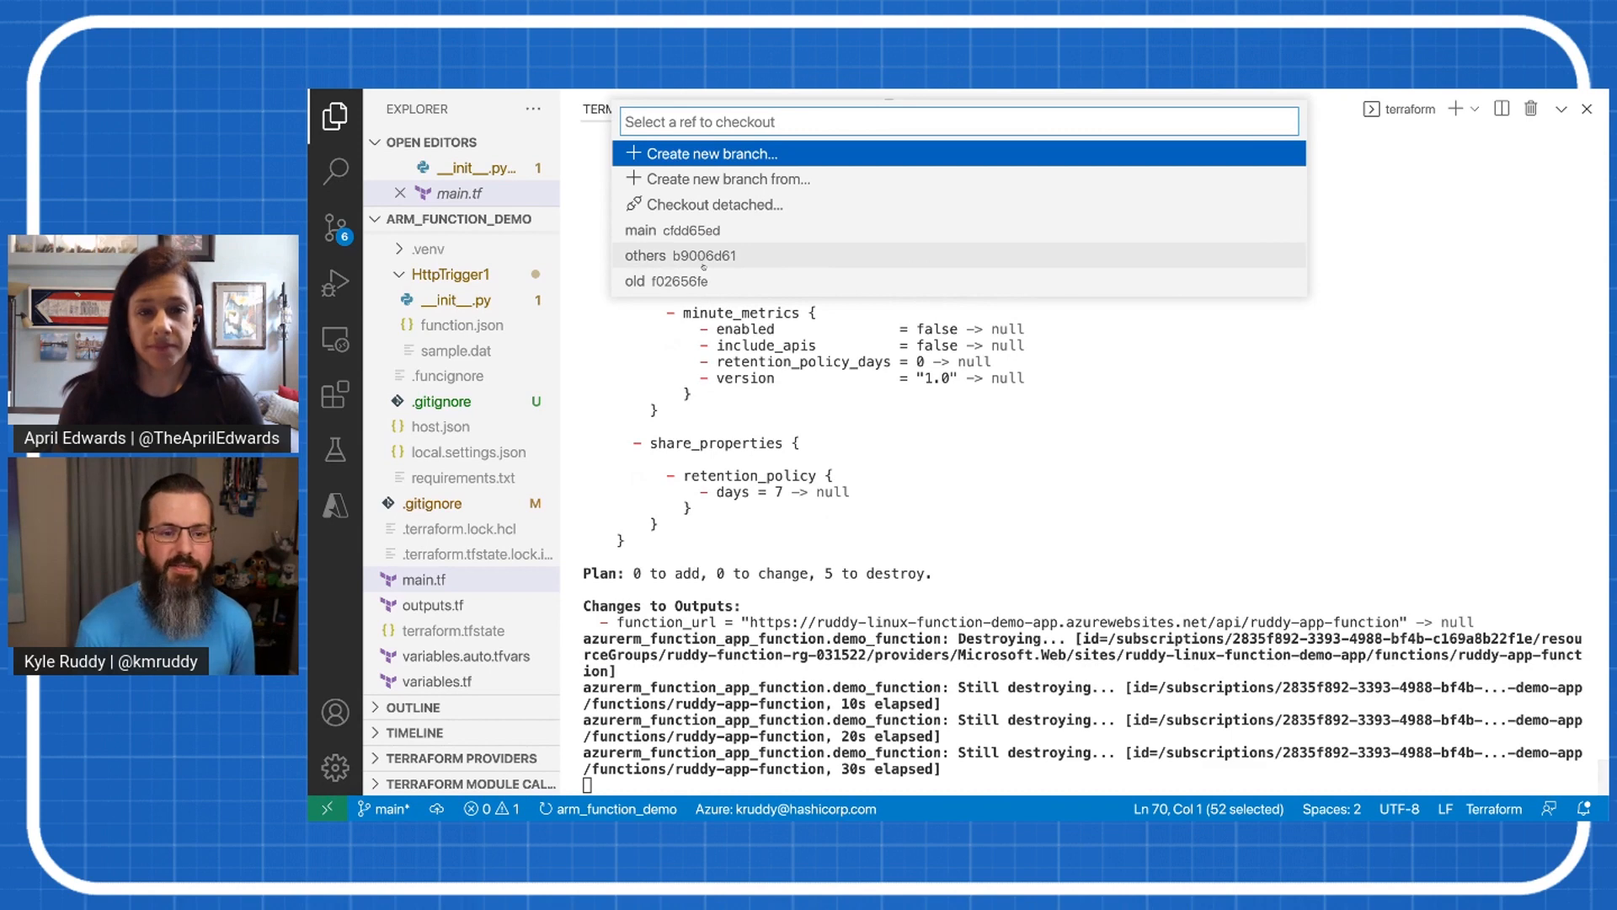
Check out the others branch and show main.tf's key_vault purge and recover feature settings.
click(681, 254)
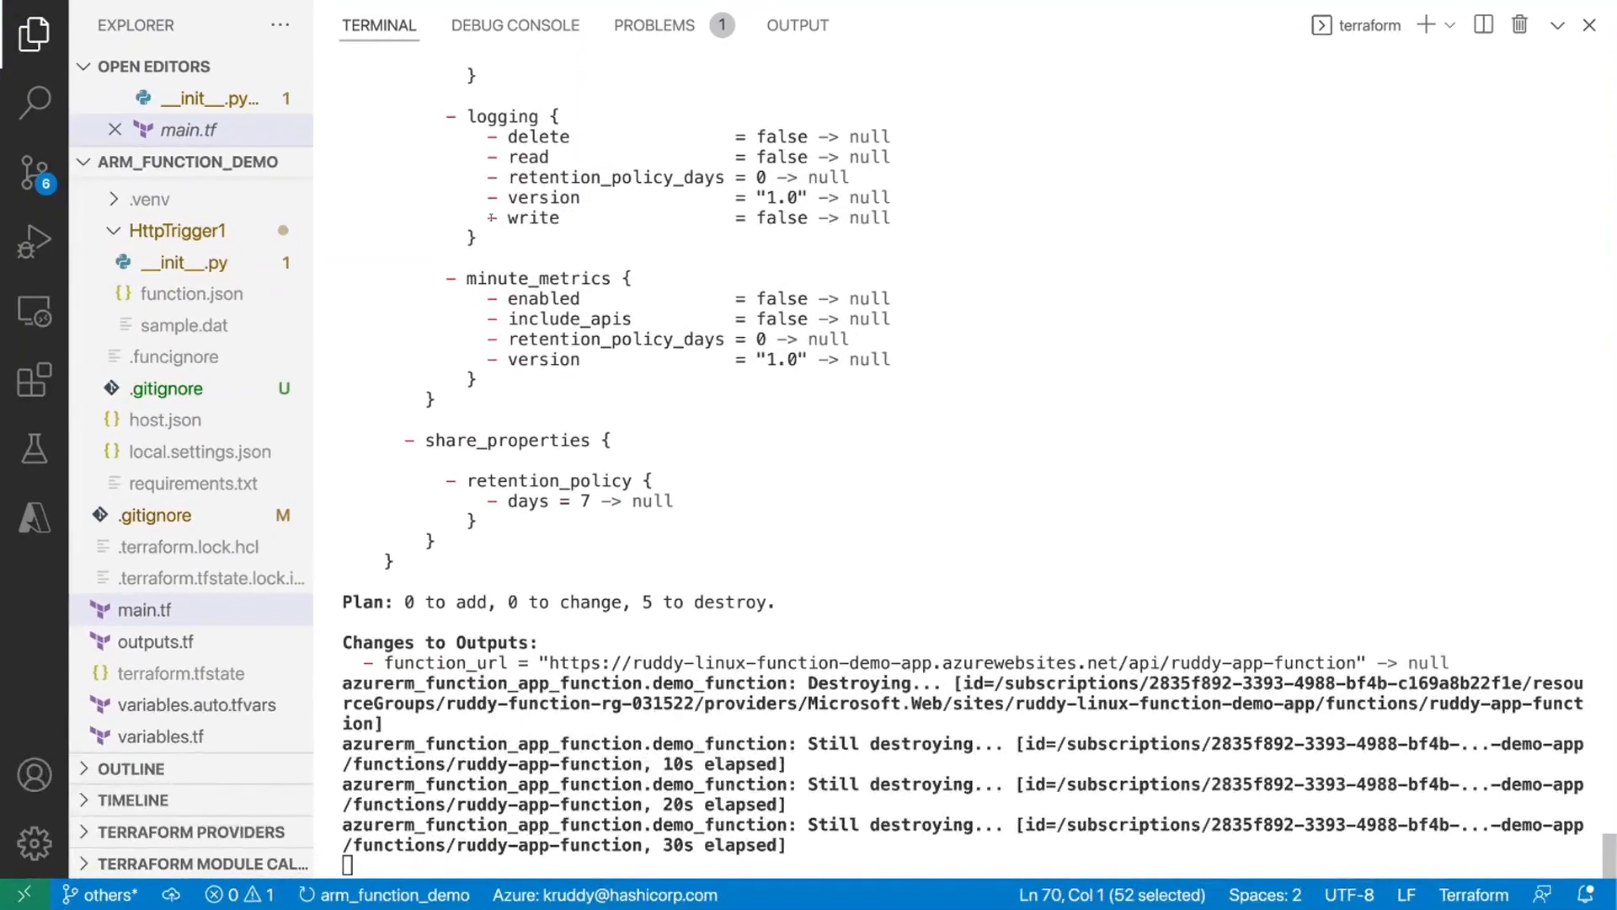
scroll(down, 3)
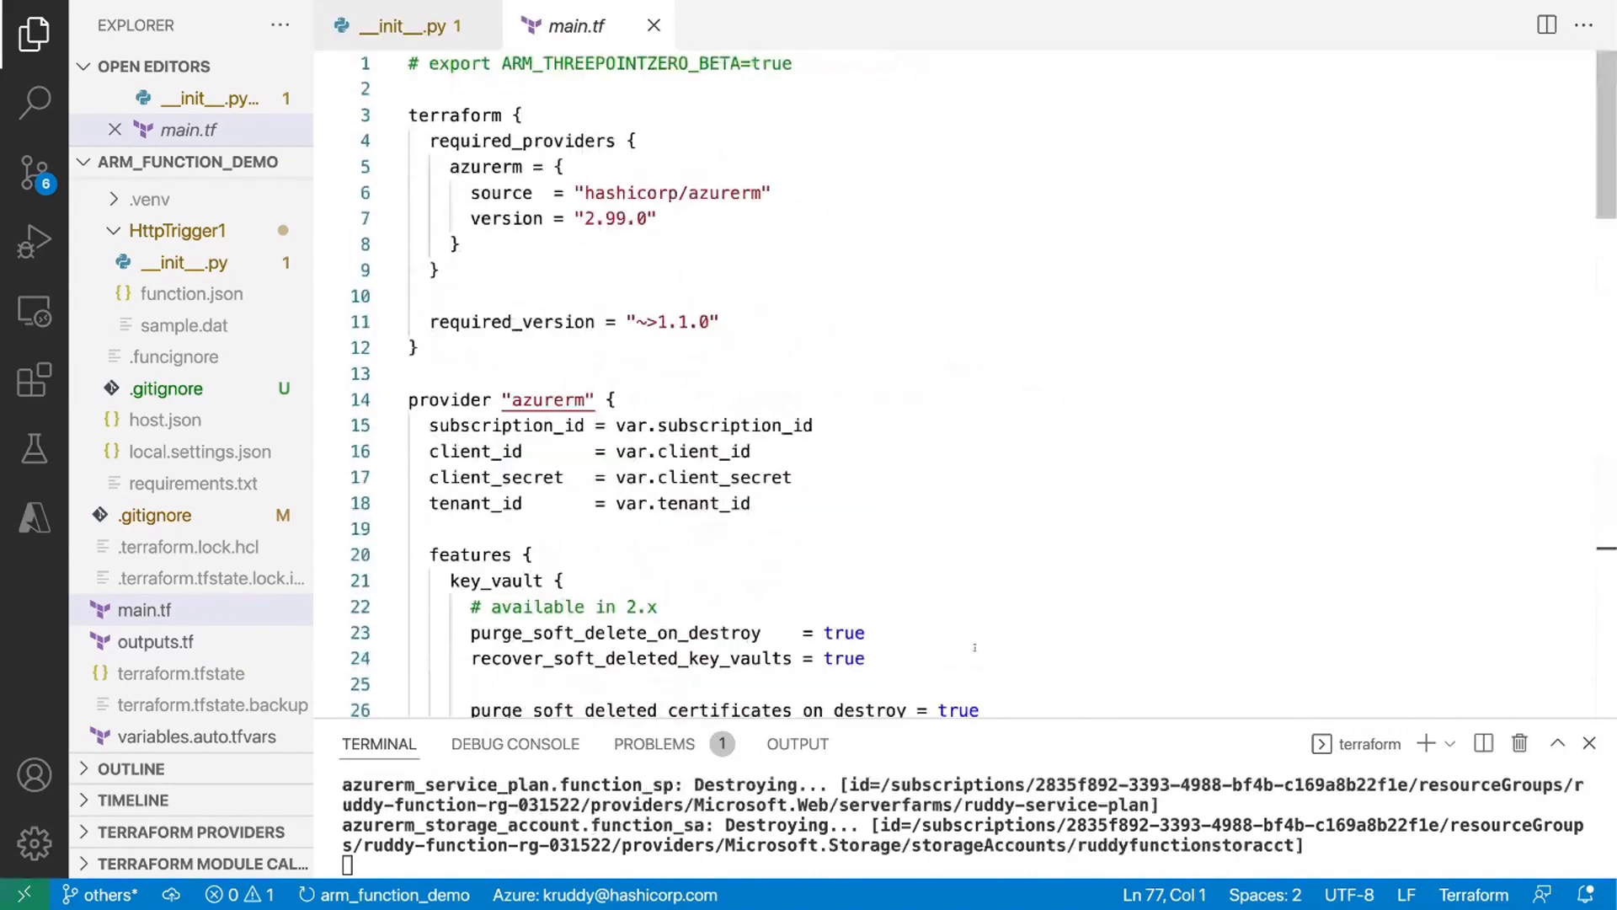
scroll(down, 3)
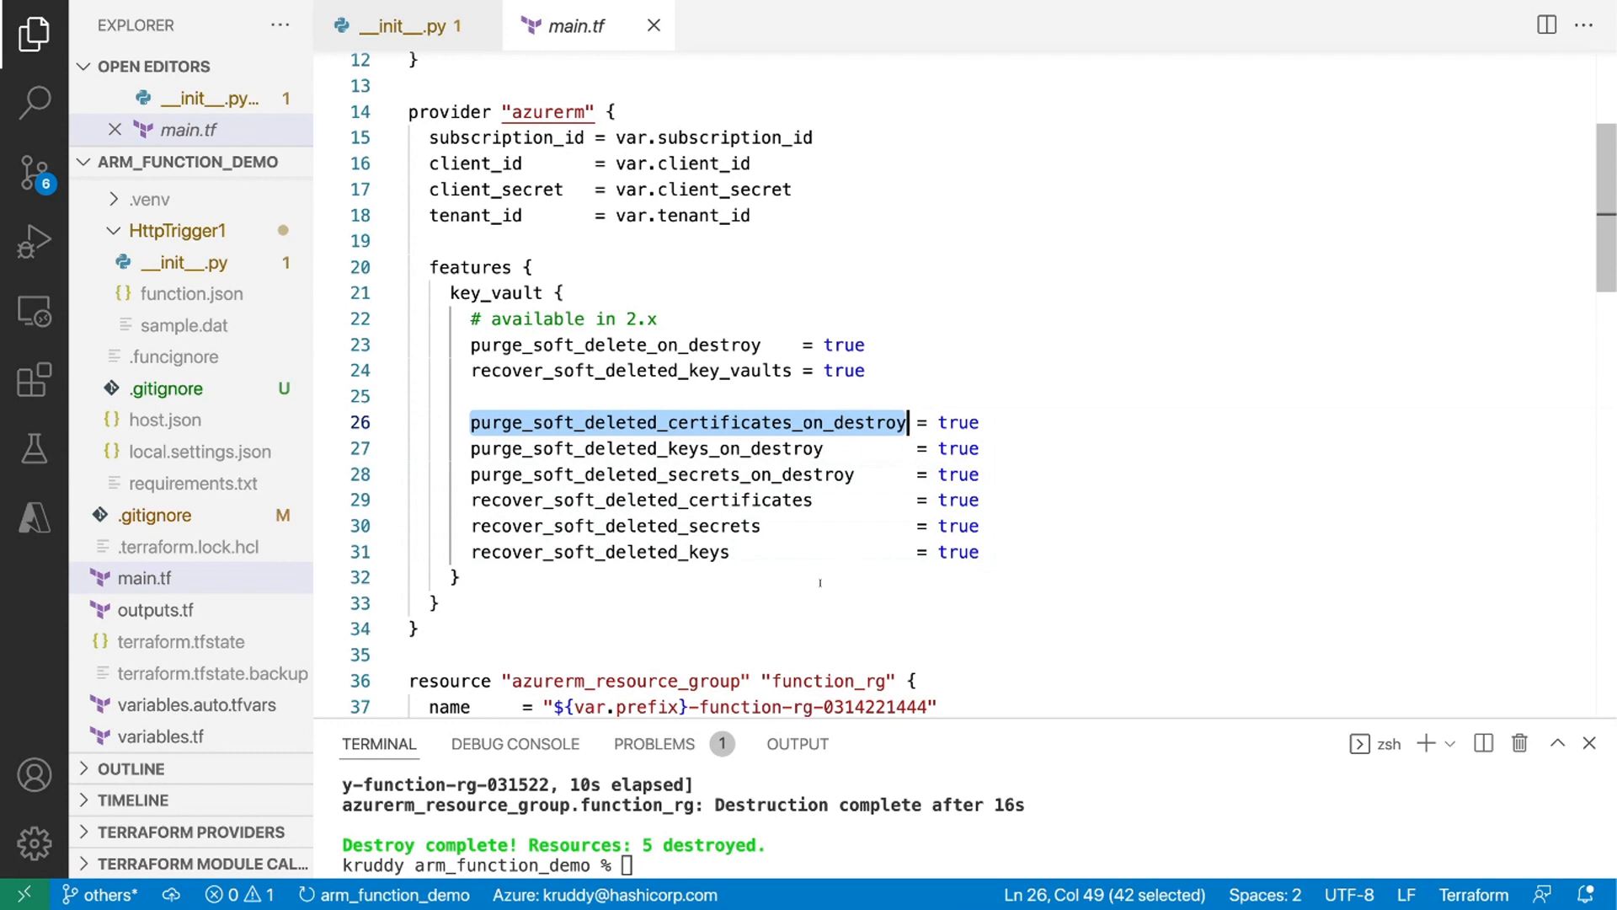
click(453, 578)
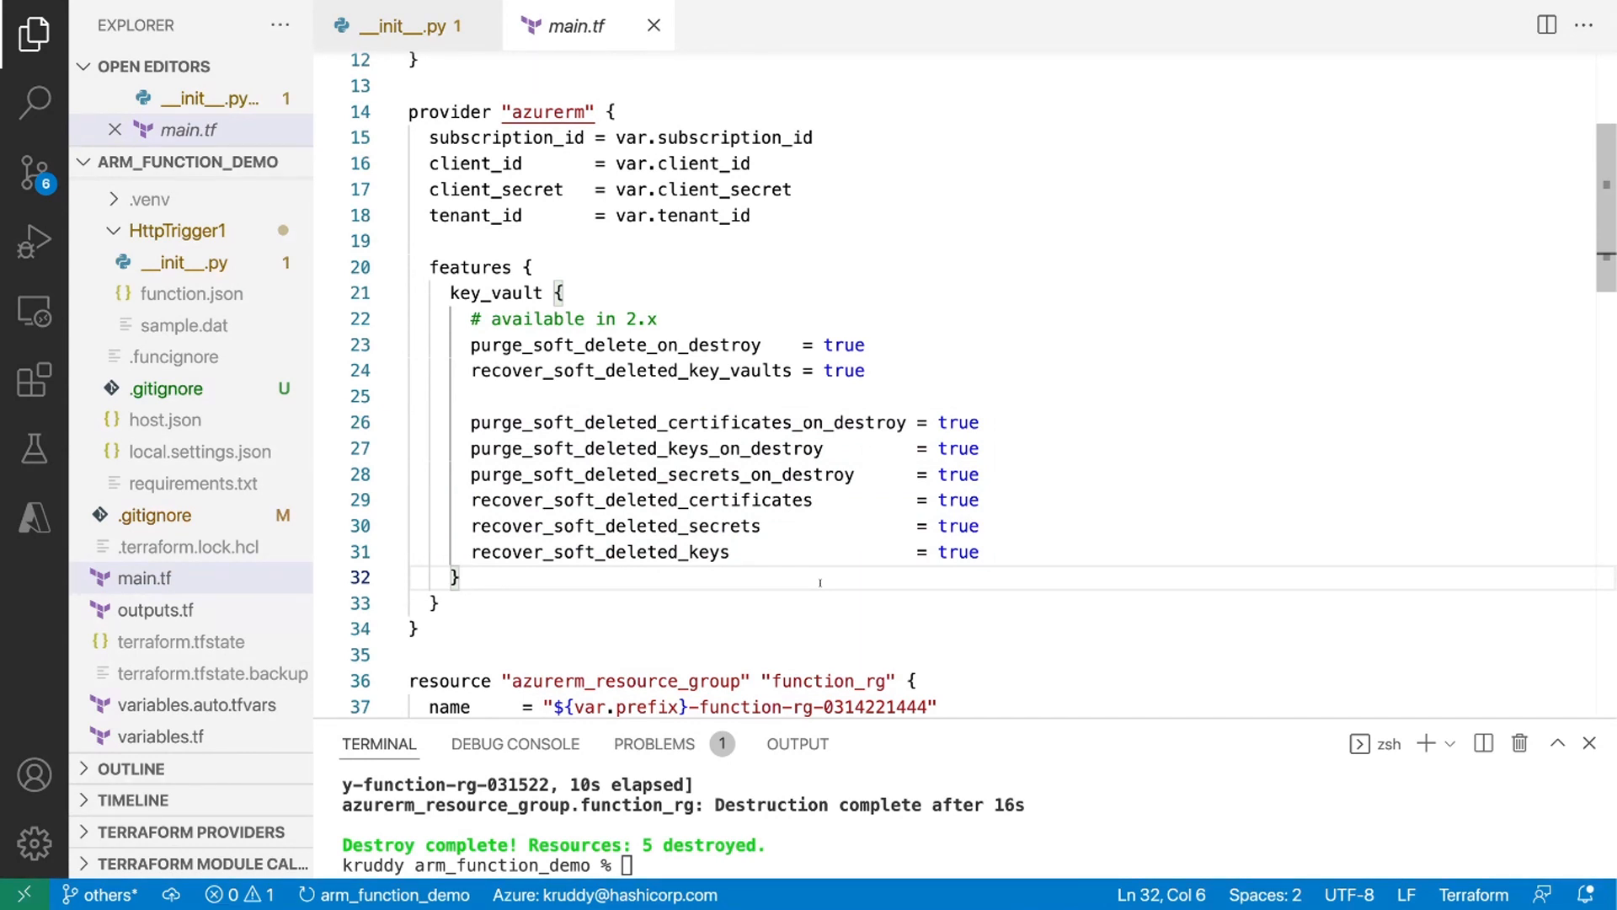
scroll(down, 3)
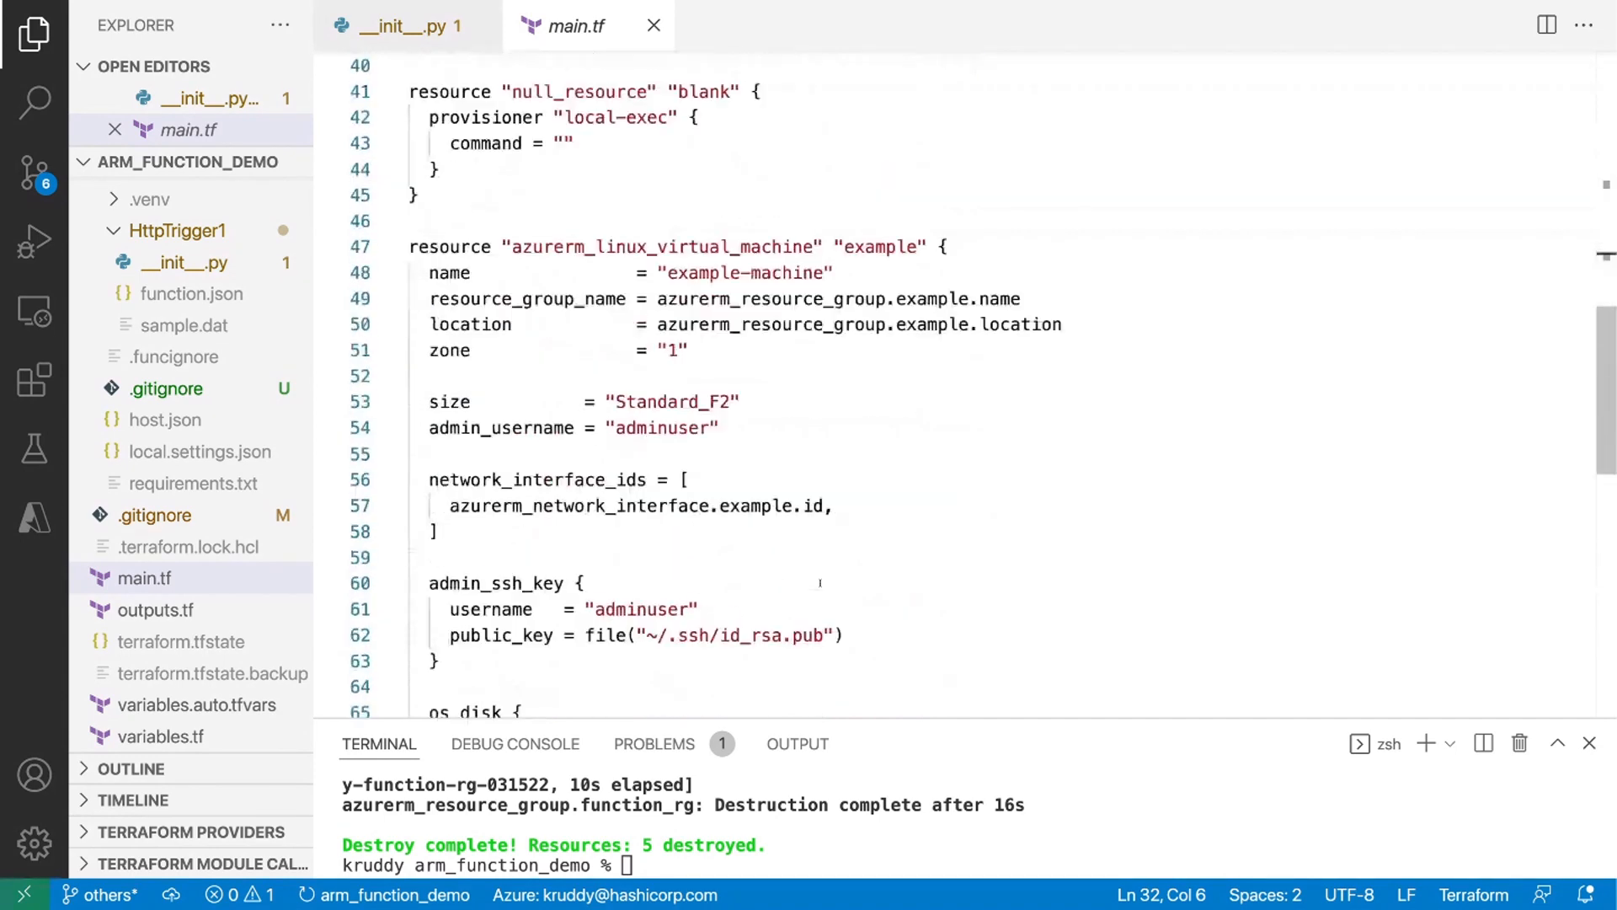
scroll(down, 3)
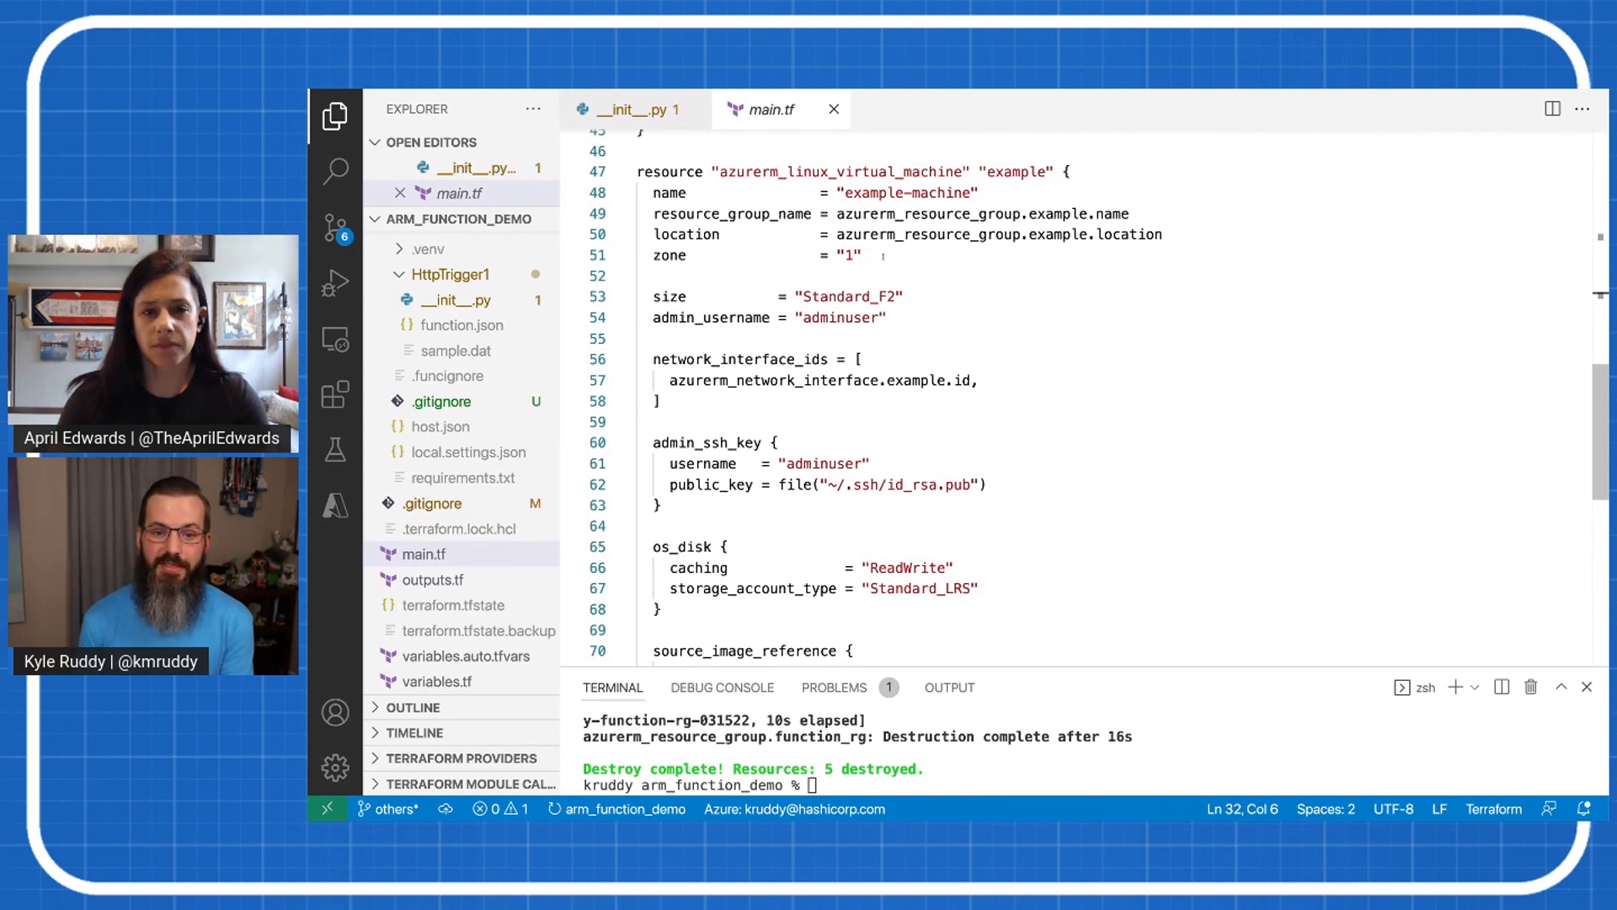
click(864, 254)
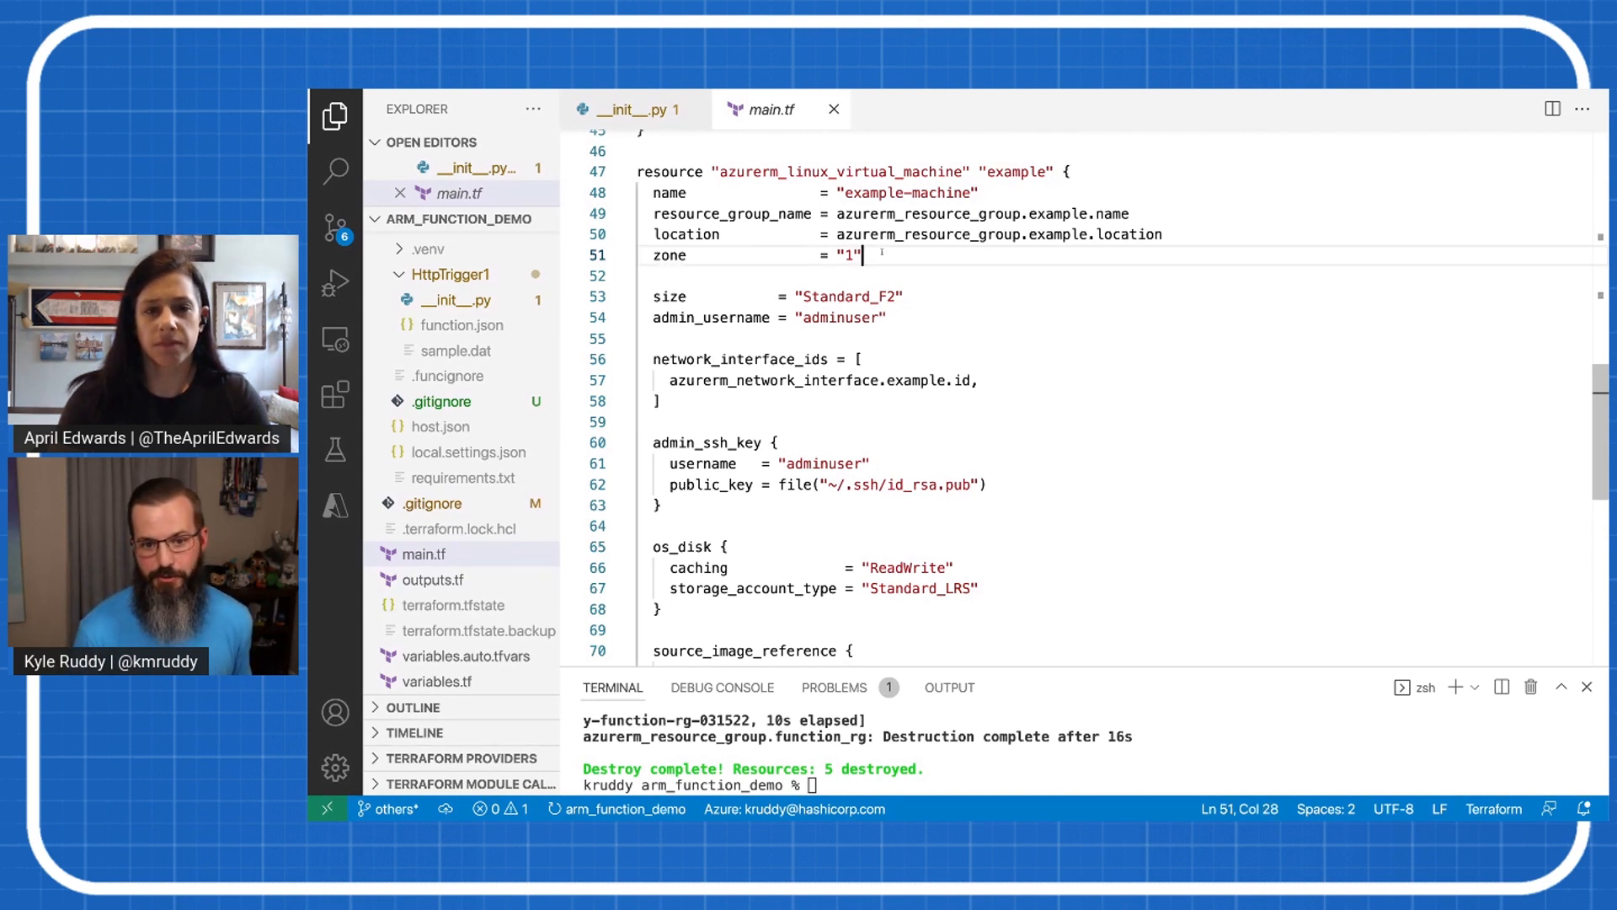